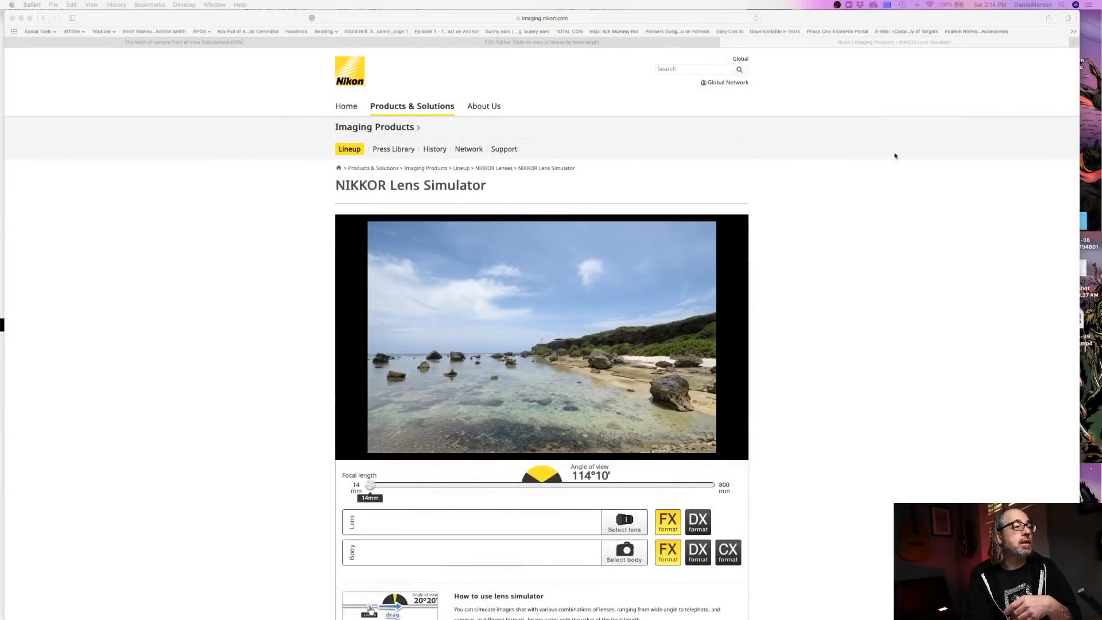
- Move the simulated focal length from 14mm up to about 64mm, then settle at 50mm
{"action": "left_click", "coordinate": [545, 18]}
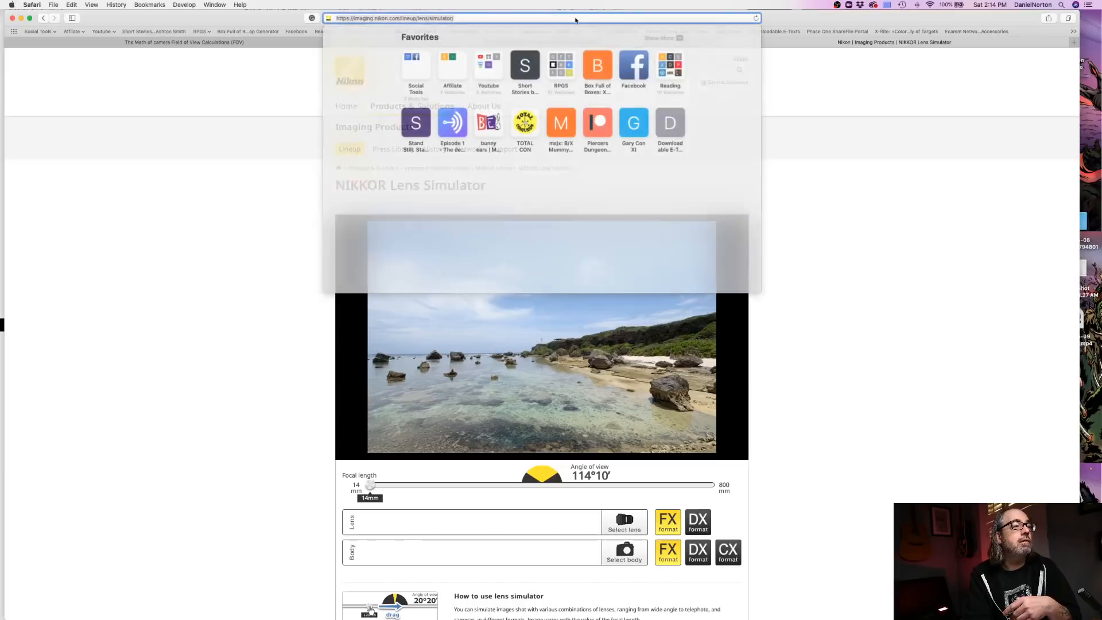
{"action": "left_click", "coordinate": [822, 253]}
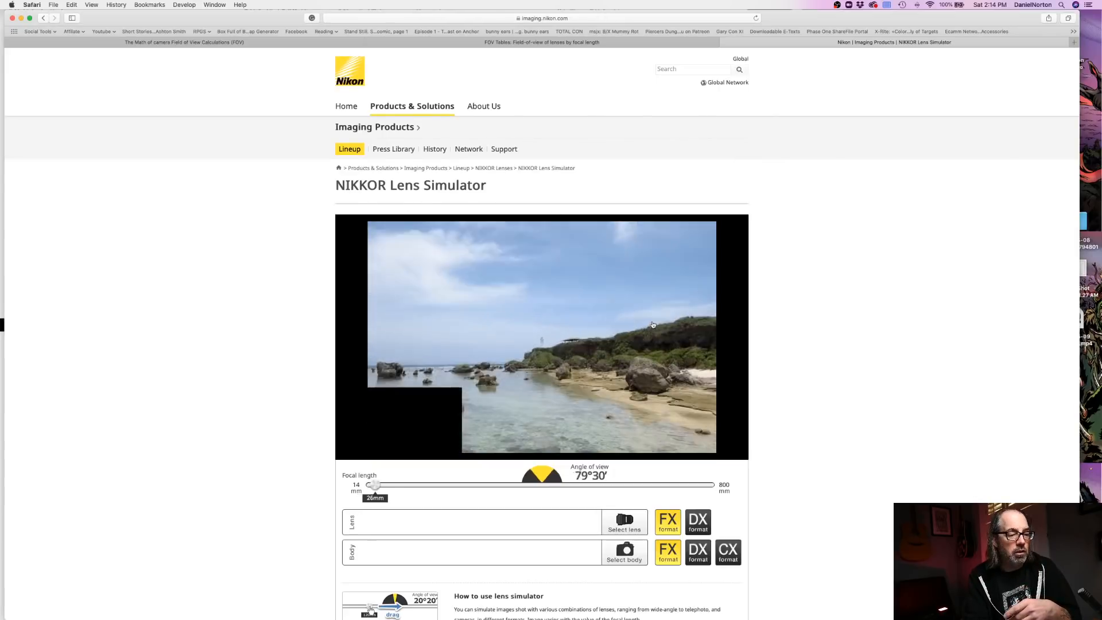
{"action": "left_click_drag", "start_coordinate": [375, 484], "coordinate": [370, 485]}
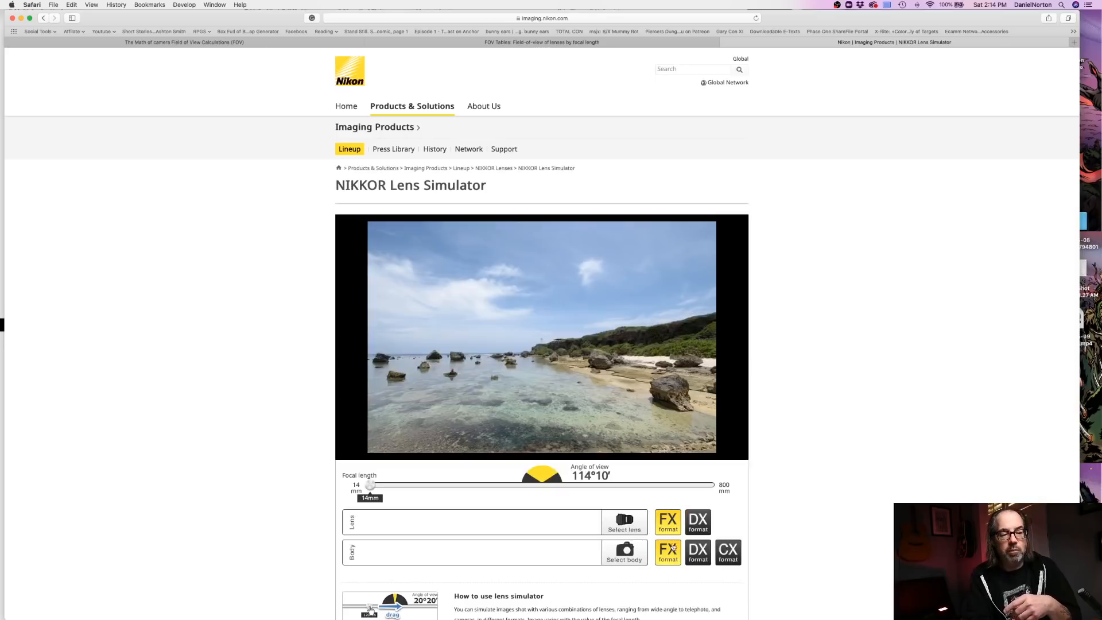
{"action": "left_click", "coordinate": [697, 522]}
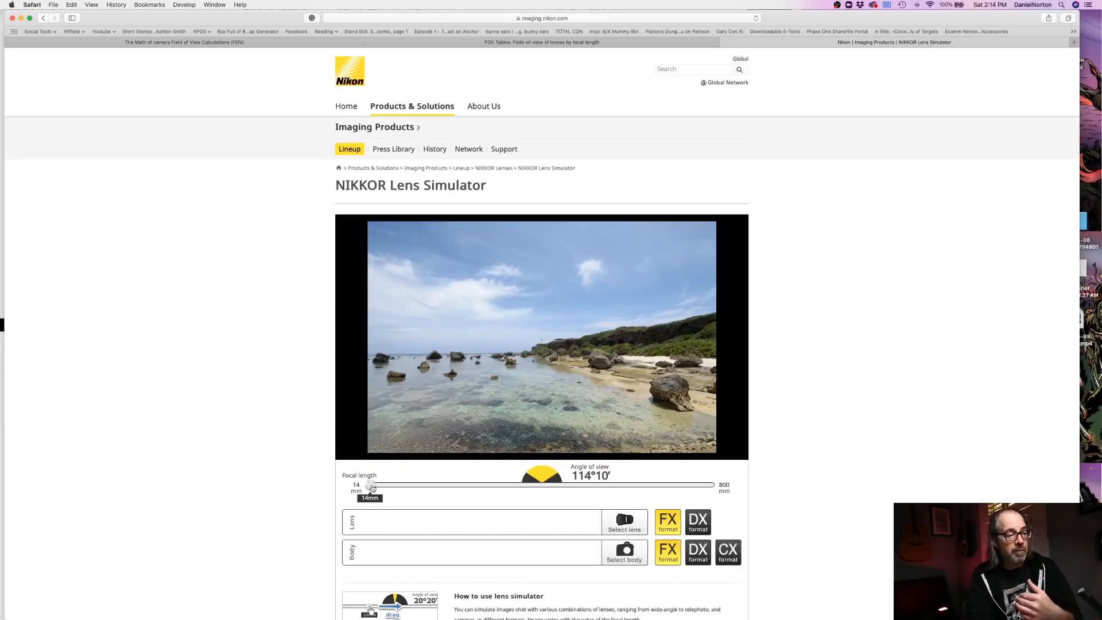
{"action": "left_click_drag", "start_coordinate": [370, 485], "coordinate": [392, 485]}
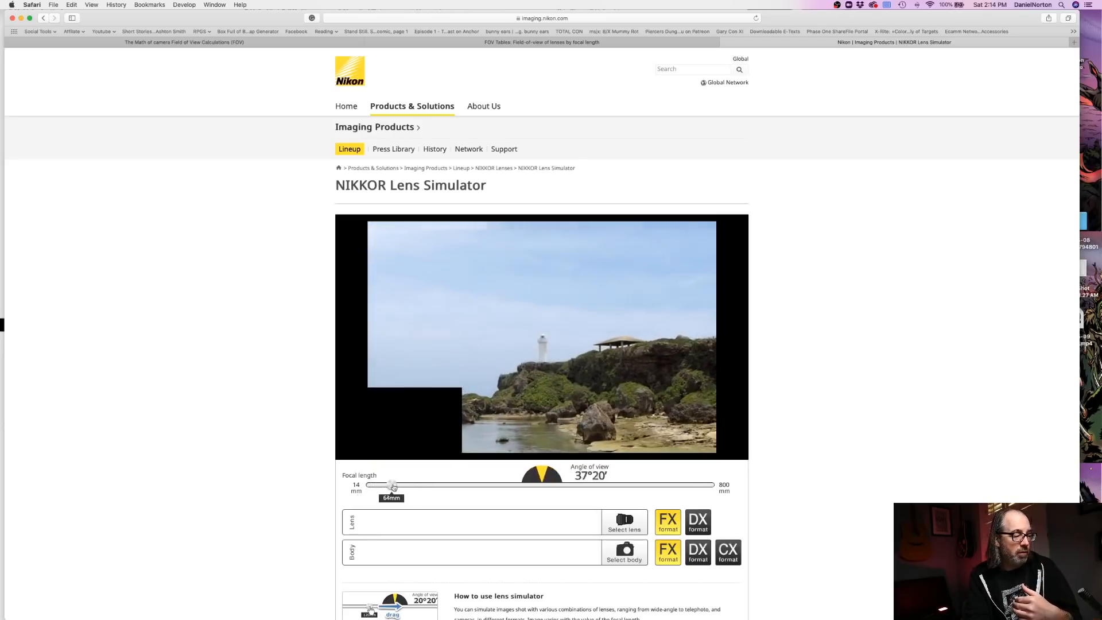
{"action": "left_click_drag", "start_coordinate": [392, 485], "coordinate": [385, 485]}
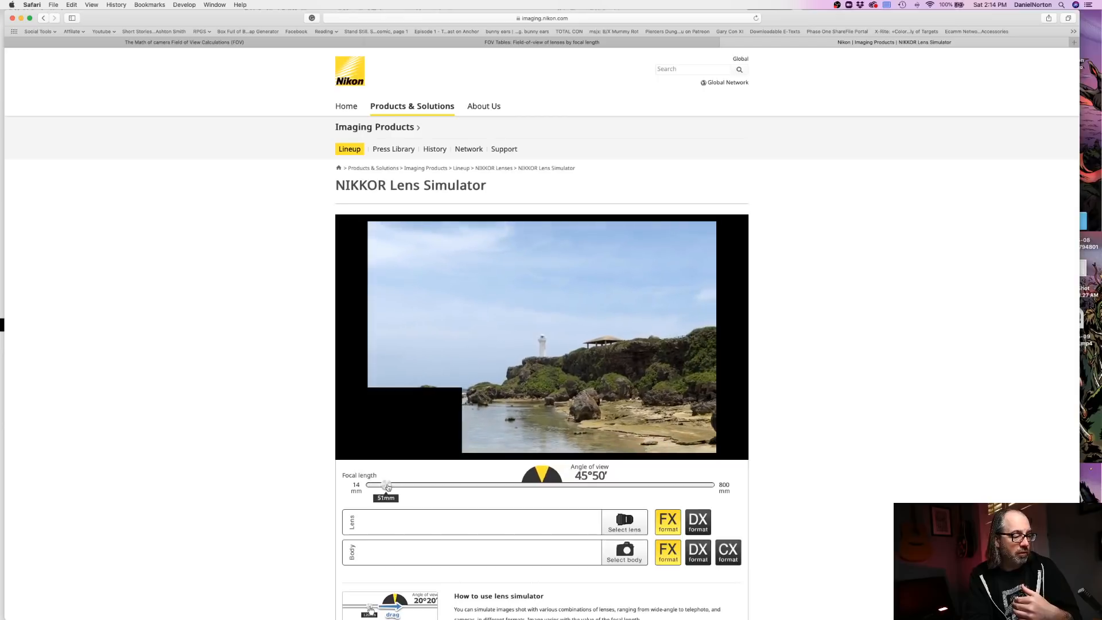
{"action": "left_click_drag", "start_coordinate": [386, 485], "coordinate": [385, 485]}
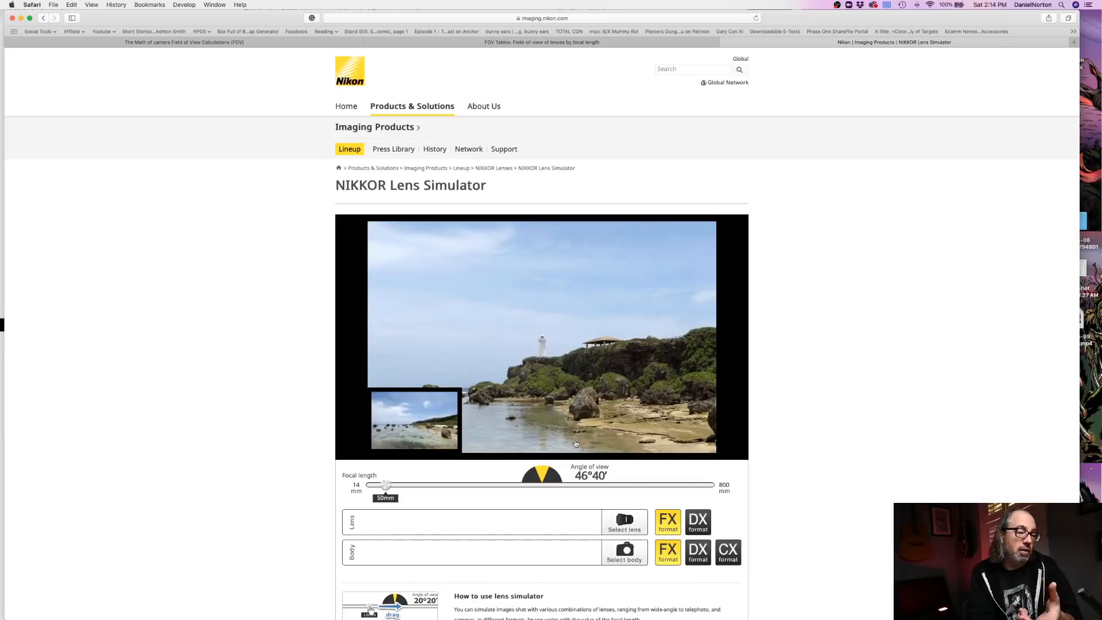
{"action": "mouse_move", "coordinate": [439, 443]}
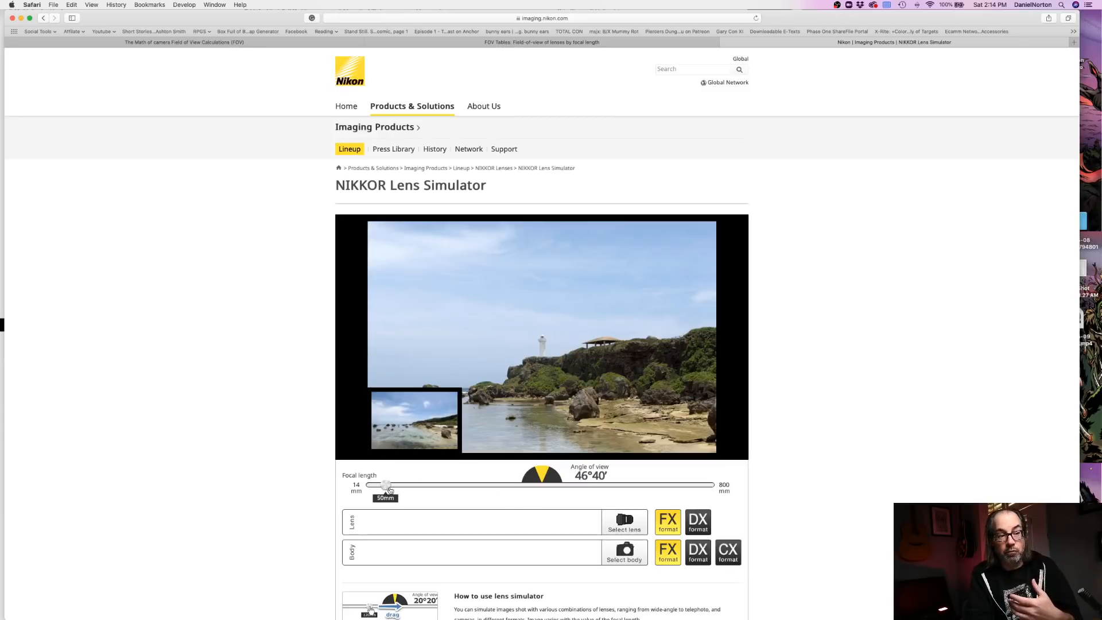
- Lengthen the simulated lens through about 349mm and 442mm to settle at 500mm
{"action": "left_click_drag", "start_coordinate": [385, 485], "coordinate": [514, 485]}
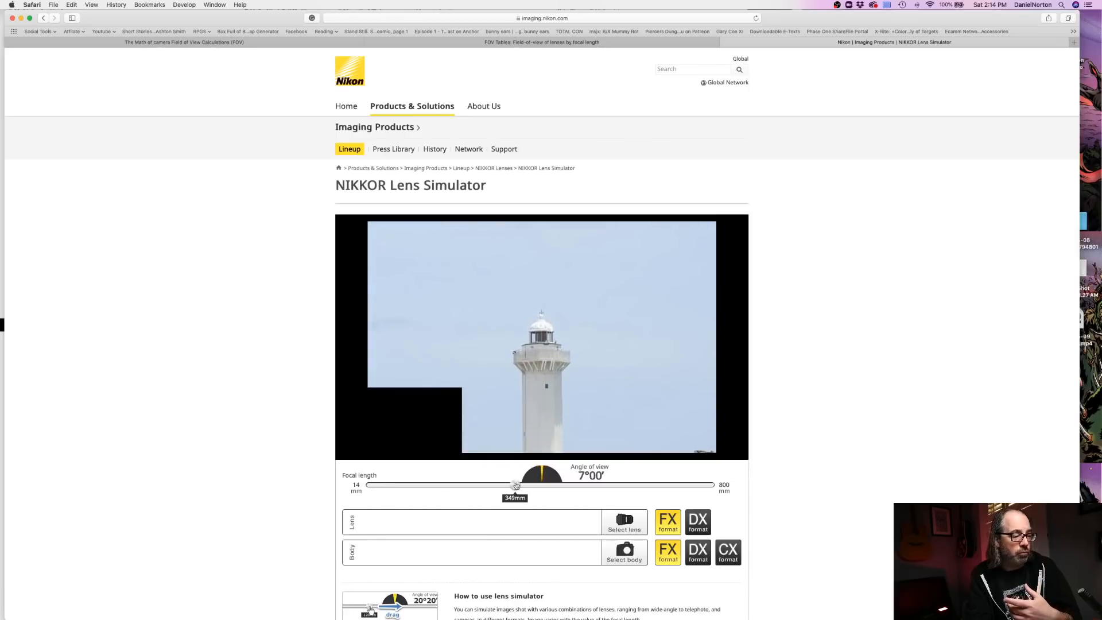
{"action": "left_click_drag", "start_coordinate": [516, 485], "coordinate": [555, 485]}
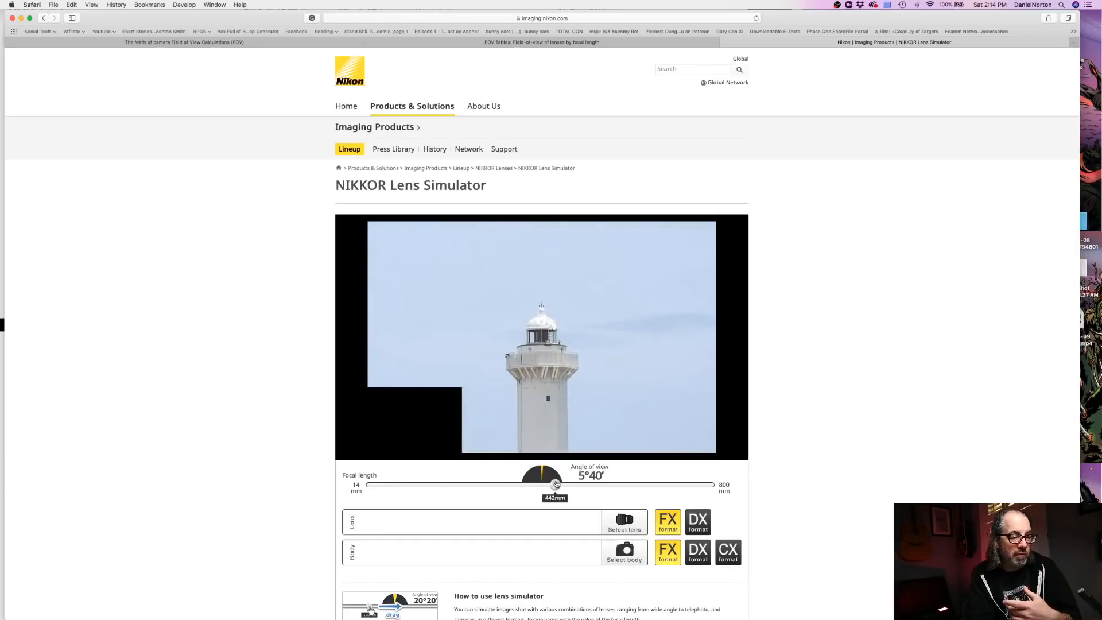
{"action": "left_click_drag", "start_coordinate": [555, 484], "coordinate": [582, 484]}
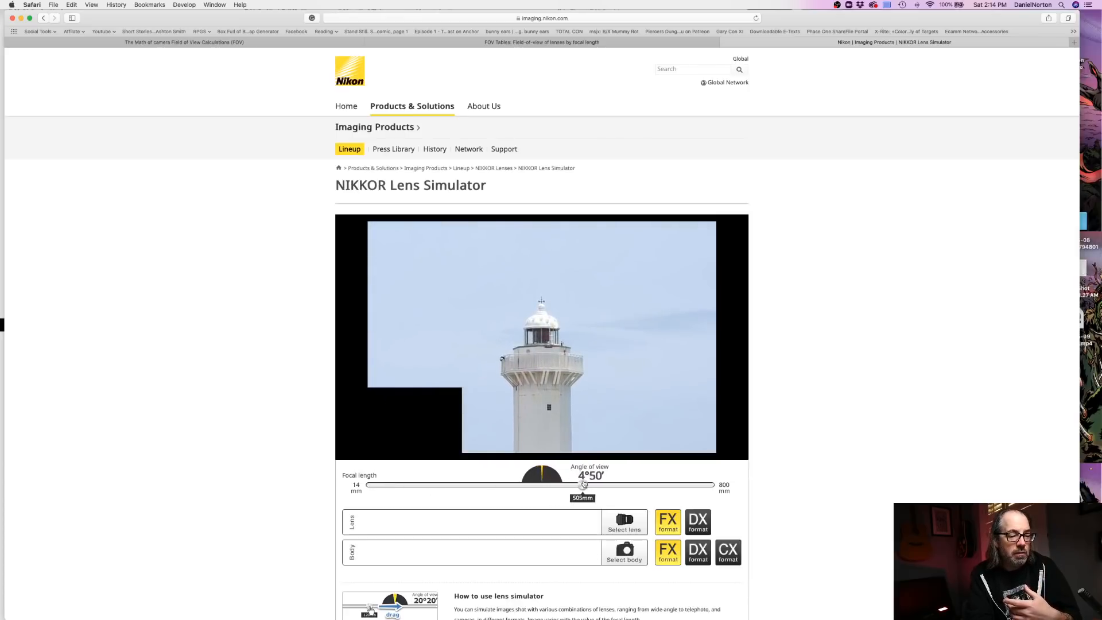
{"action": "left_click_drag", "start_coordinate": [587, 485], "coordinate": [579, 485]}
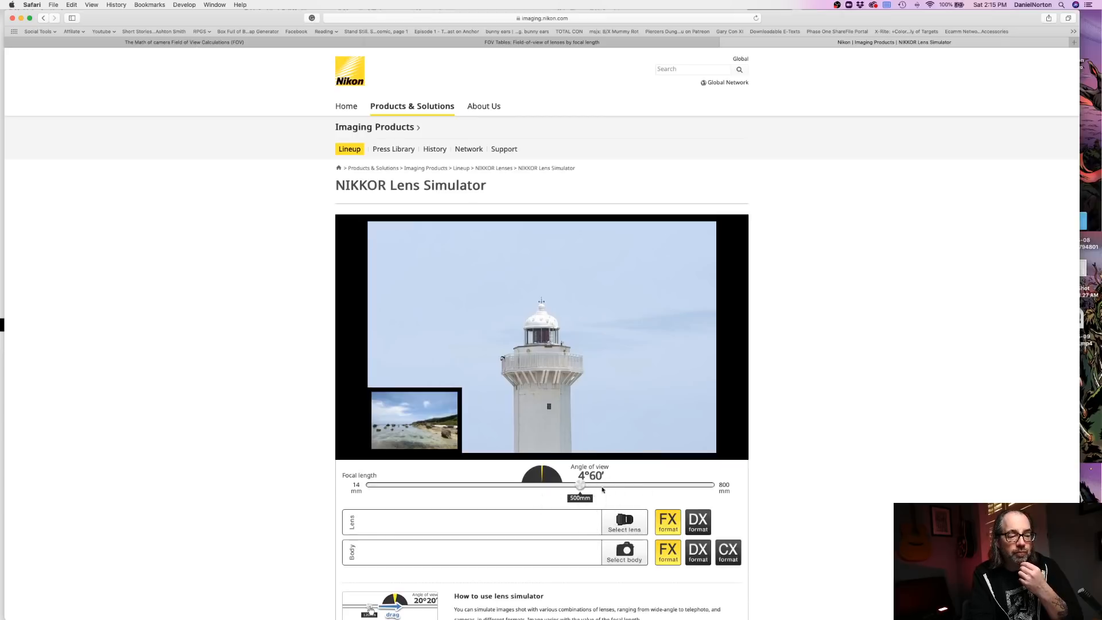
- Zoom the lighthouse view near 800mm, back to about 200mm, then widen to 18mm
{"action": "left_click_drag", "start_coordinate": [580, 486], "coordinate": [639, 485]}
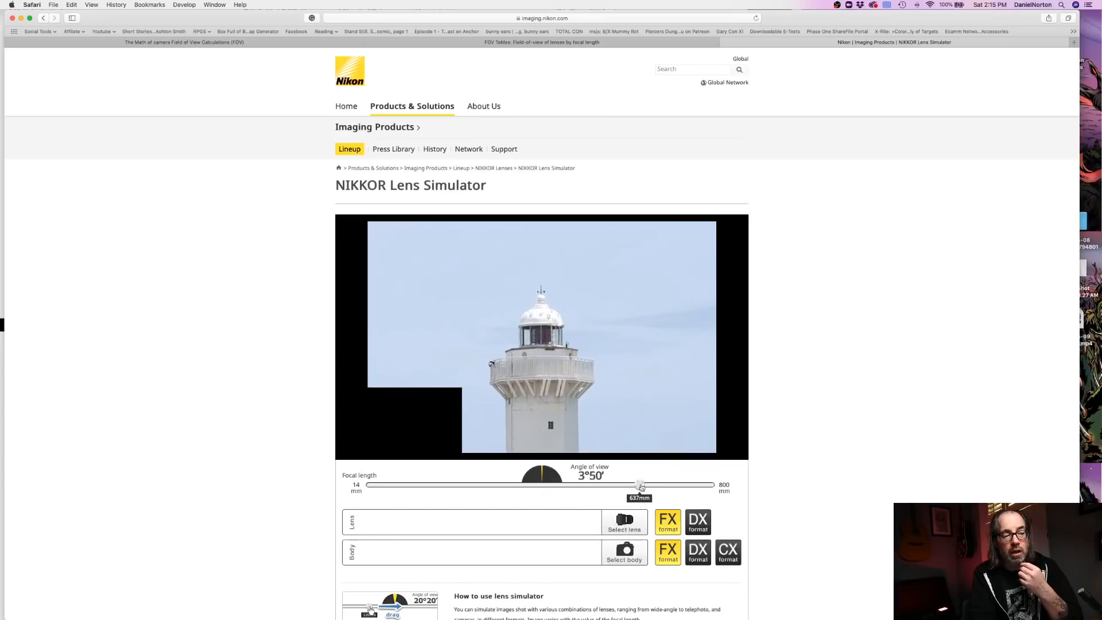
{"action": "left_click_drag", "start_coordinate": [639, 485], "coordinate": [696, 484]}
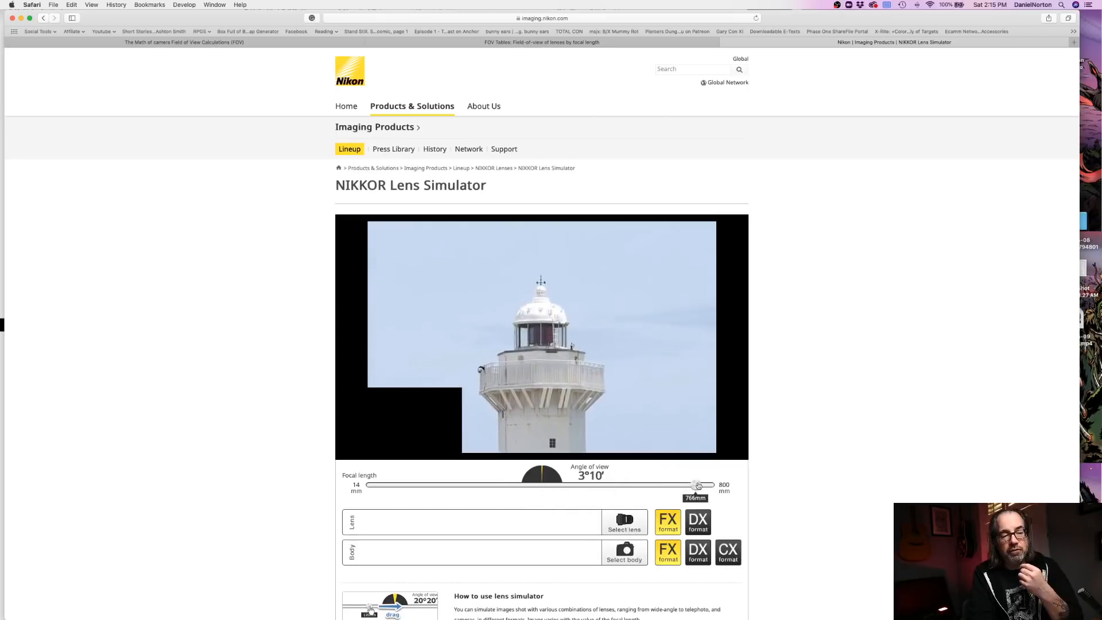
{"action": "left_click_drag", "start_coordinate": [698, 485], "coordinate": [464, 485]}
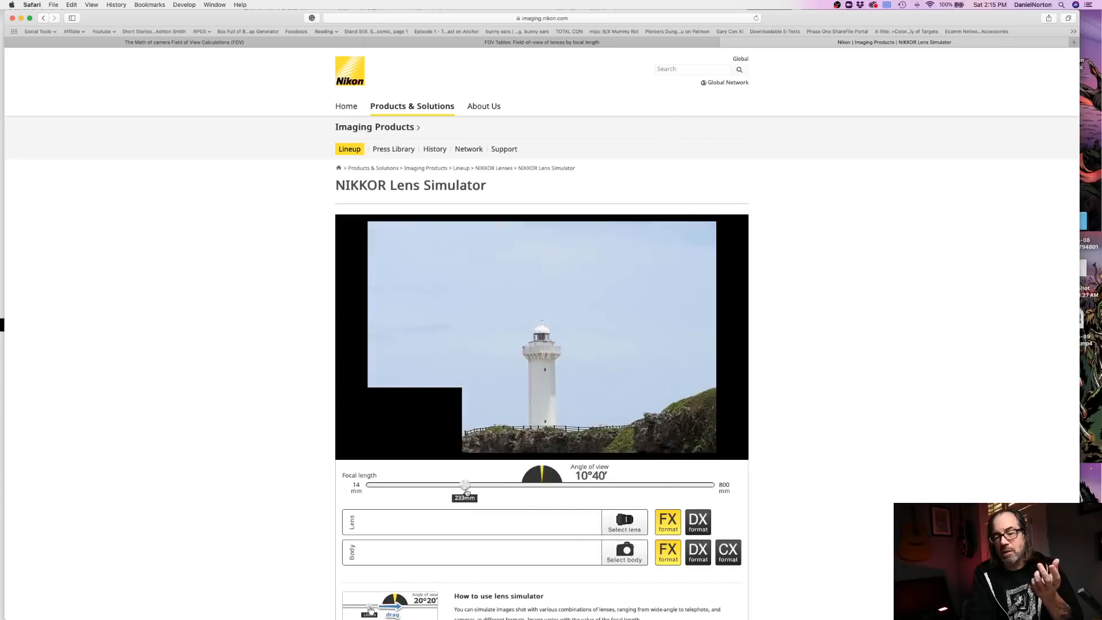
{"action": "left_click_drag", "start_coordinate": [465, 485], "coordinate": [451, 485]}
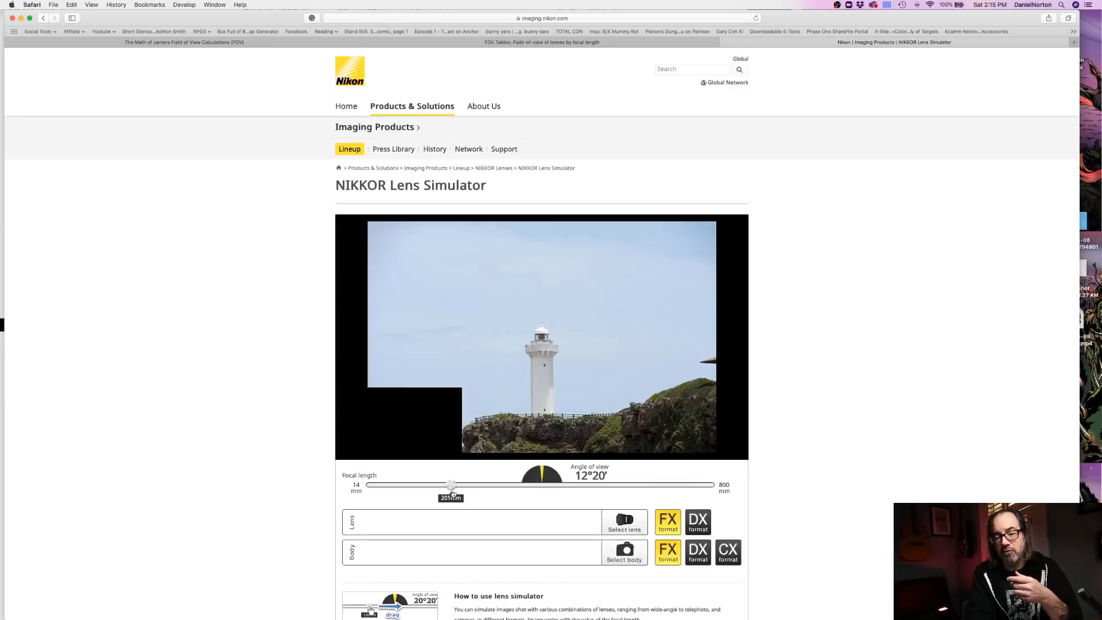
{"action": "left_click_drag", "start_coordinate": [451, 486], "coordinate": [611, 488]}
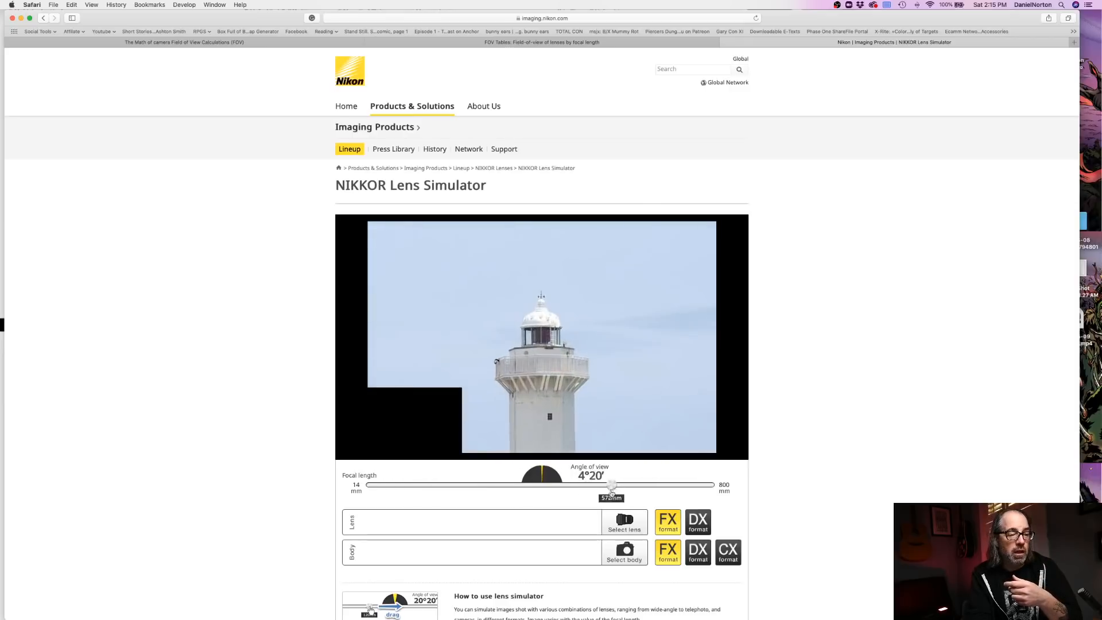
{"action": "left_click_drag", "start_coordinate": [611, 488], "coordinate": [371, 488]}
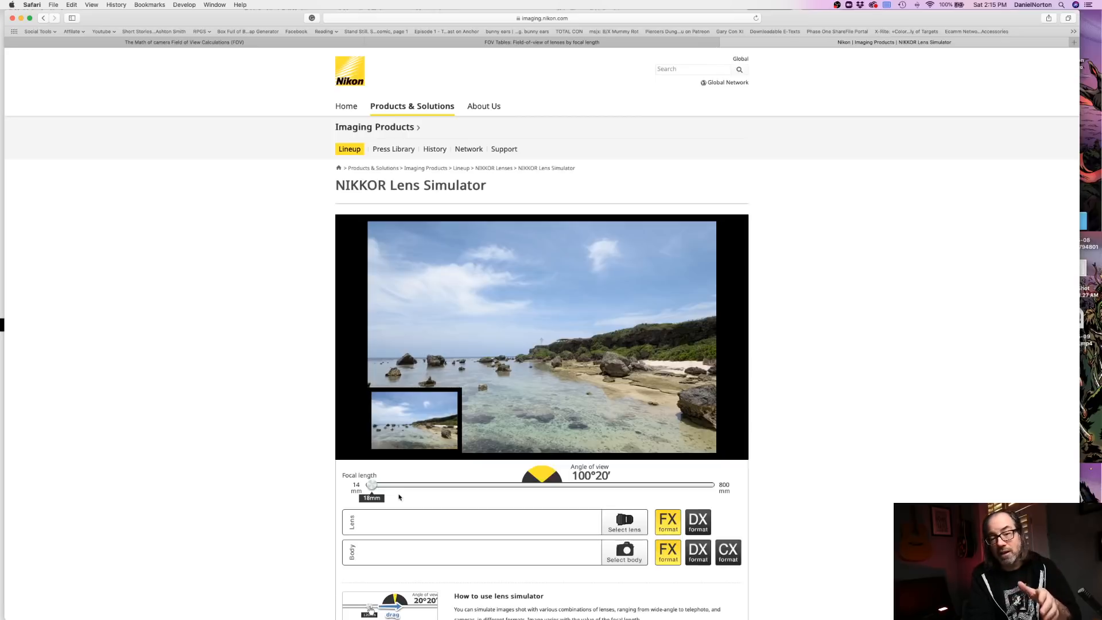
{"action": "mouse_move", "coordinate": [494, 370]}
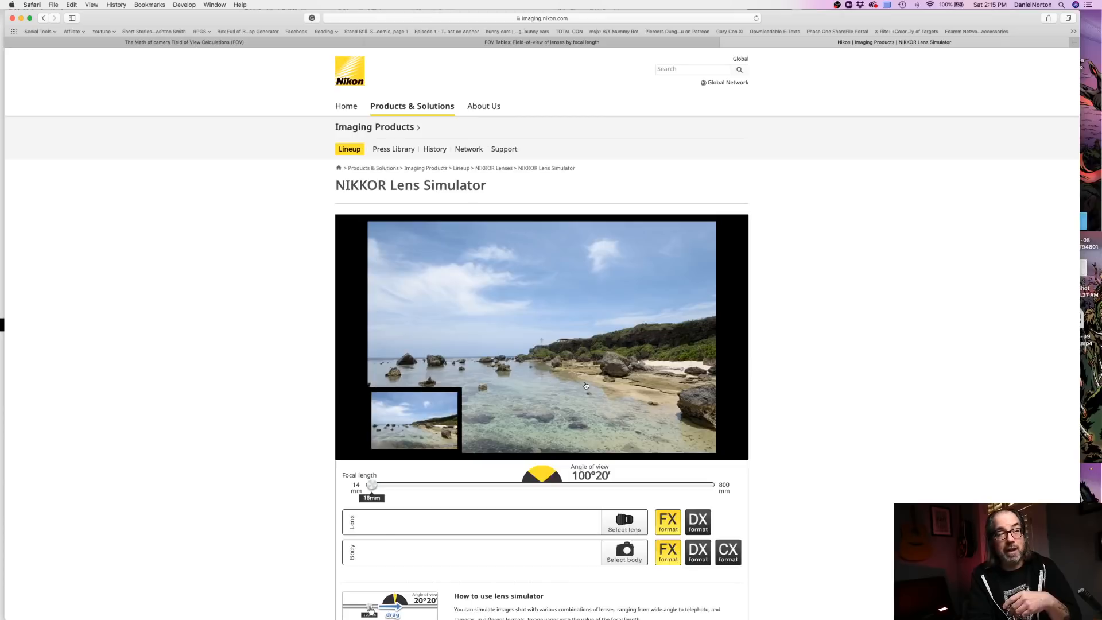
{"action": "mouse_move", "coordinate": [586, 386]}
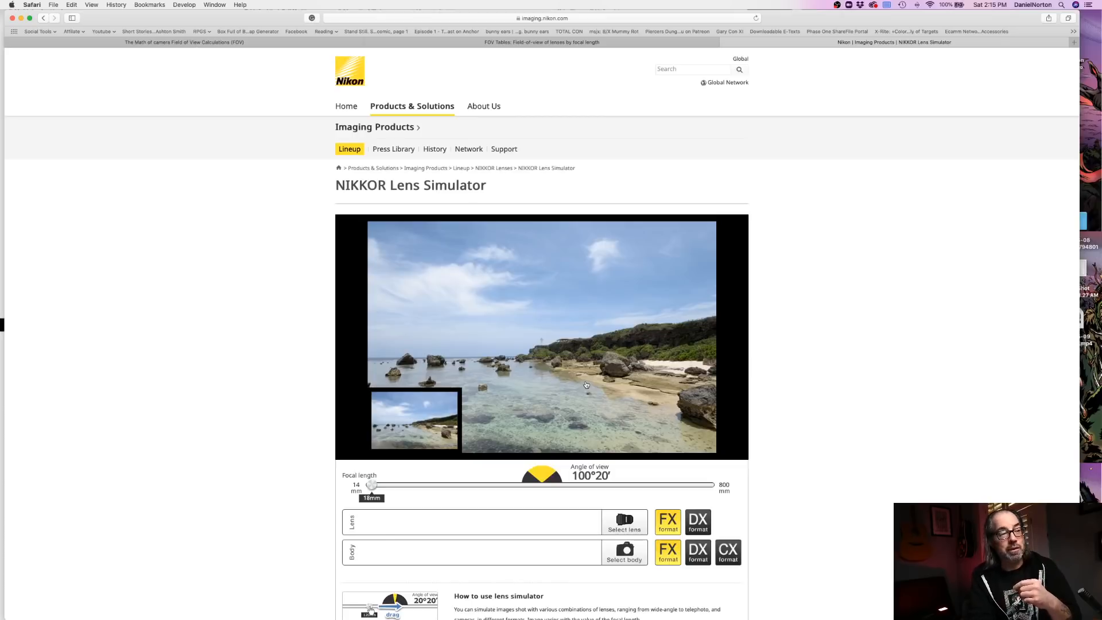
{"action": "mouse_move", "coordinate": [598, 387]}
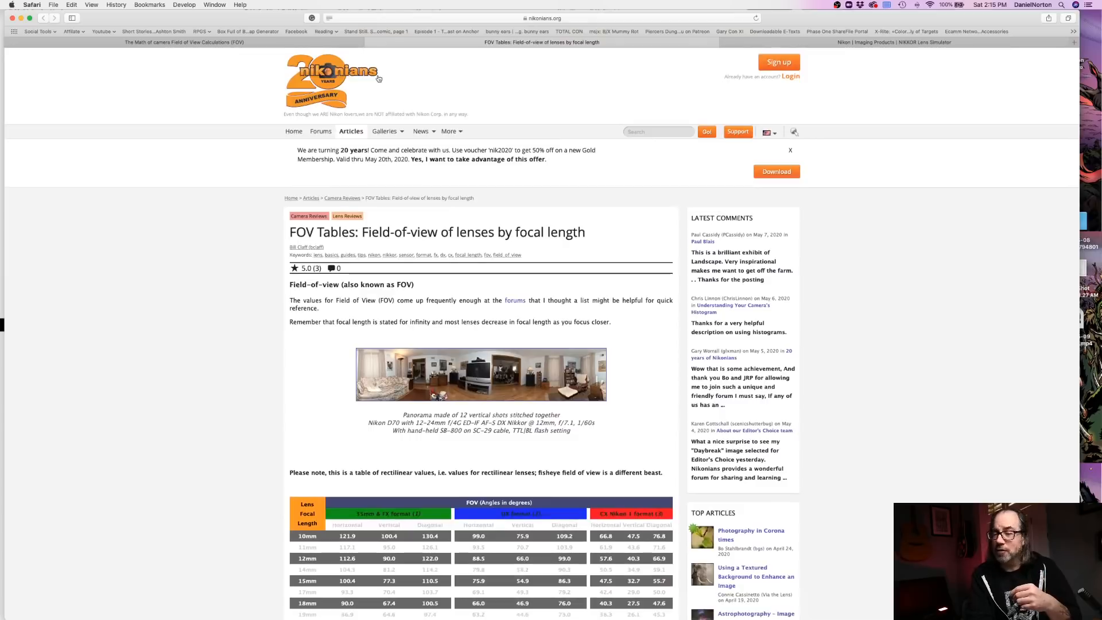
- Scroll the Nikonians FOV Tables article down to the full 10mm–800mm table
{"action": "scroll", "scroll_direction": "down", "scroll_amount": 3}
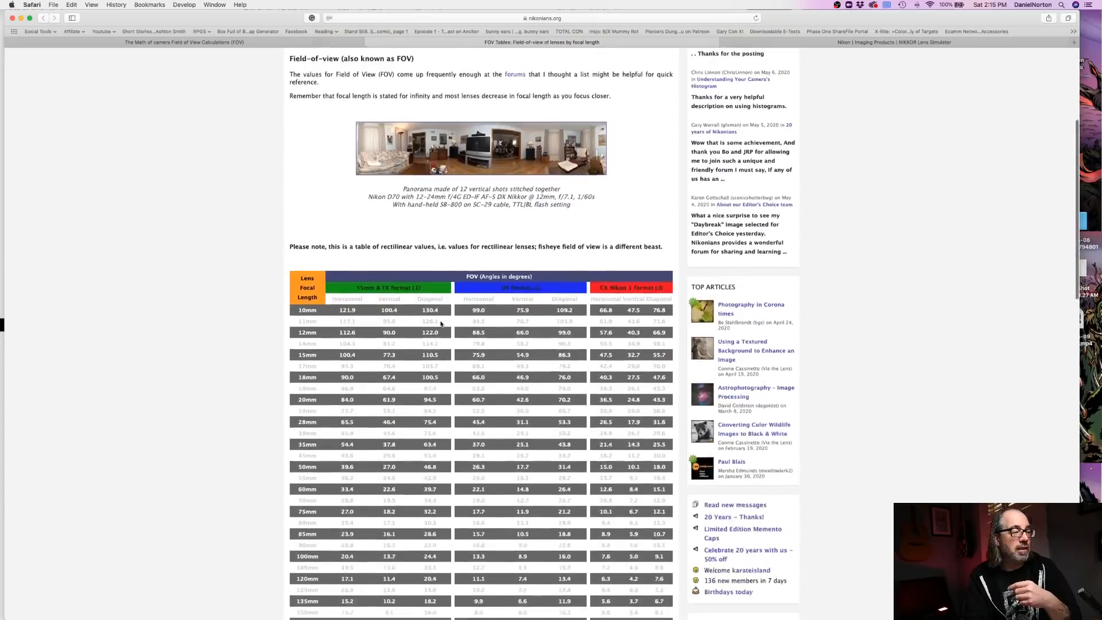
{"action": "scroll", "scroll_direction": "down", "scroll_amount": 3}
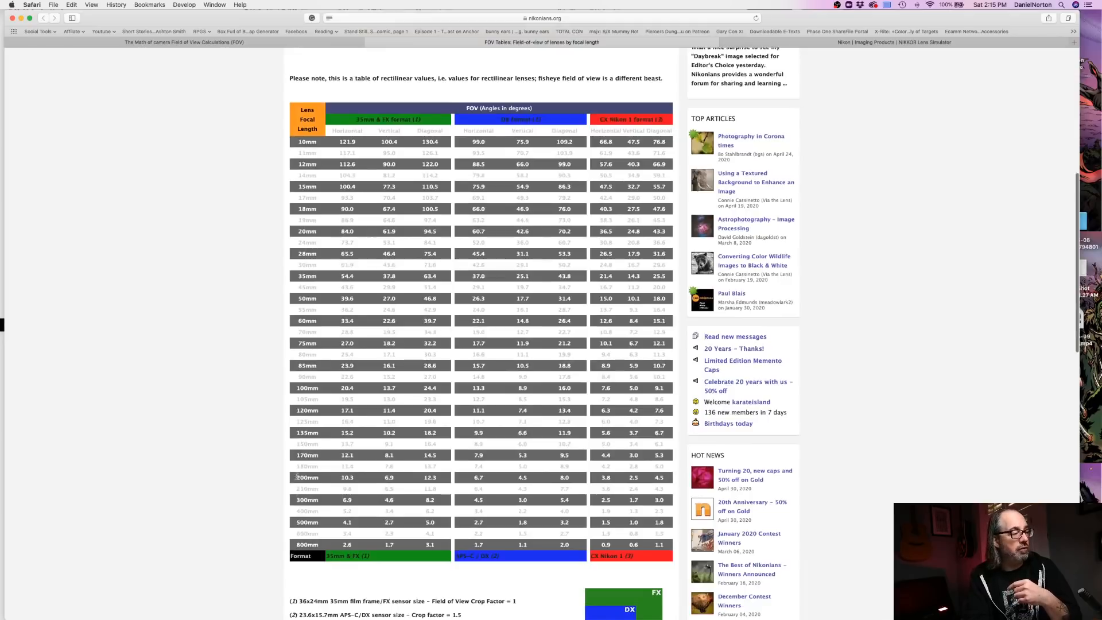
{"action": "mouse_move", "coordinate": [355, 353]}
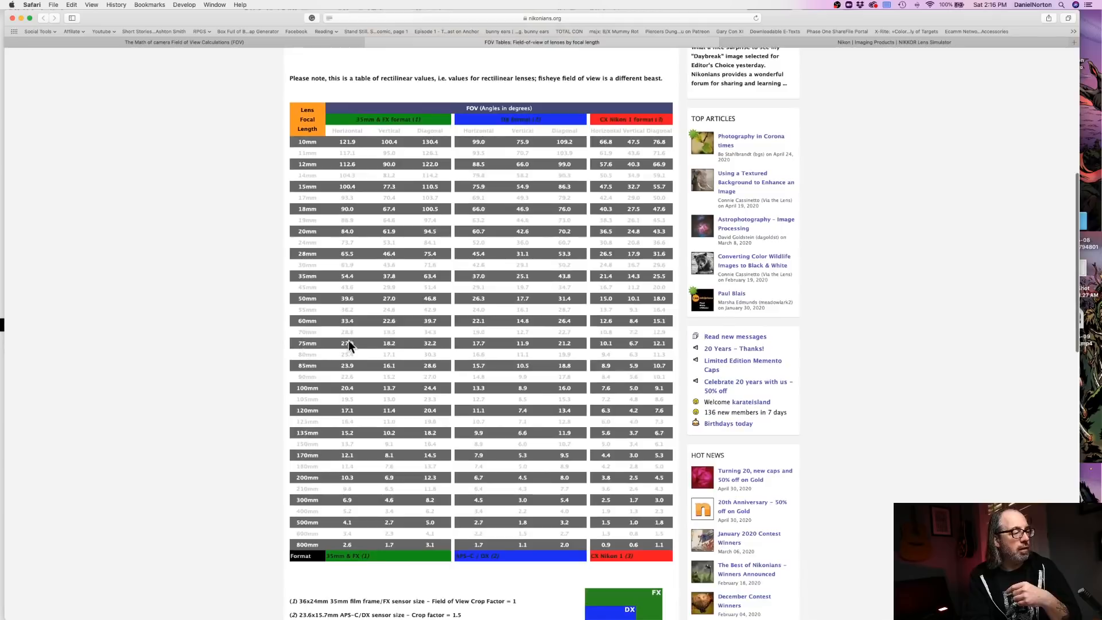
{"action": "mouse_move", "coordinate": [342, 241]}
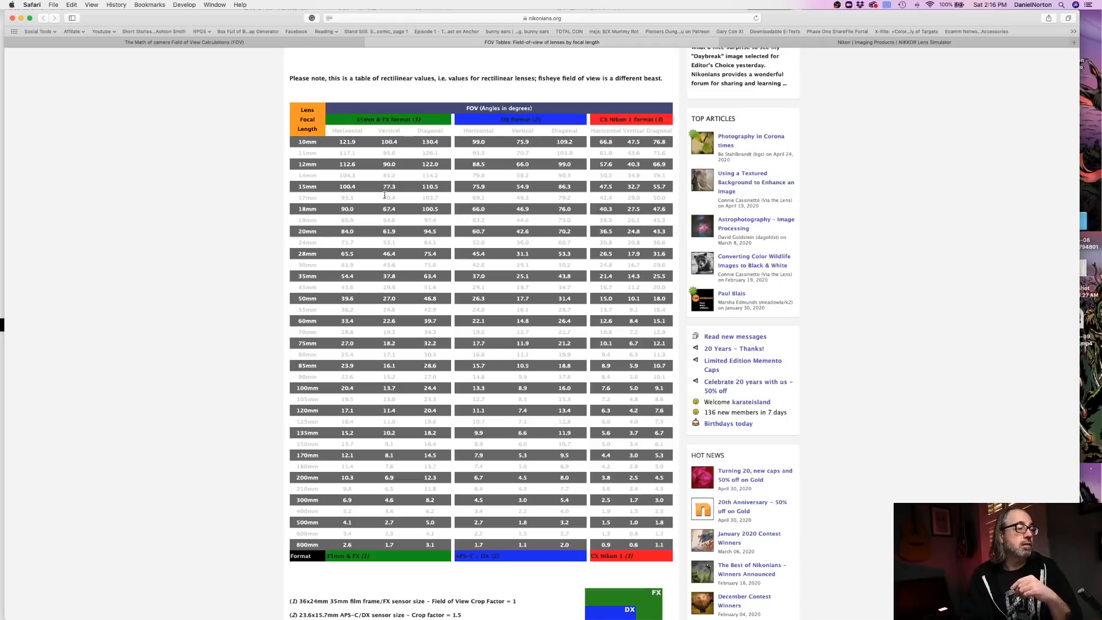
{"action": "mouse_move", "coordinate": [372, 116]}
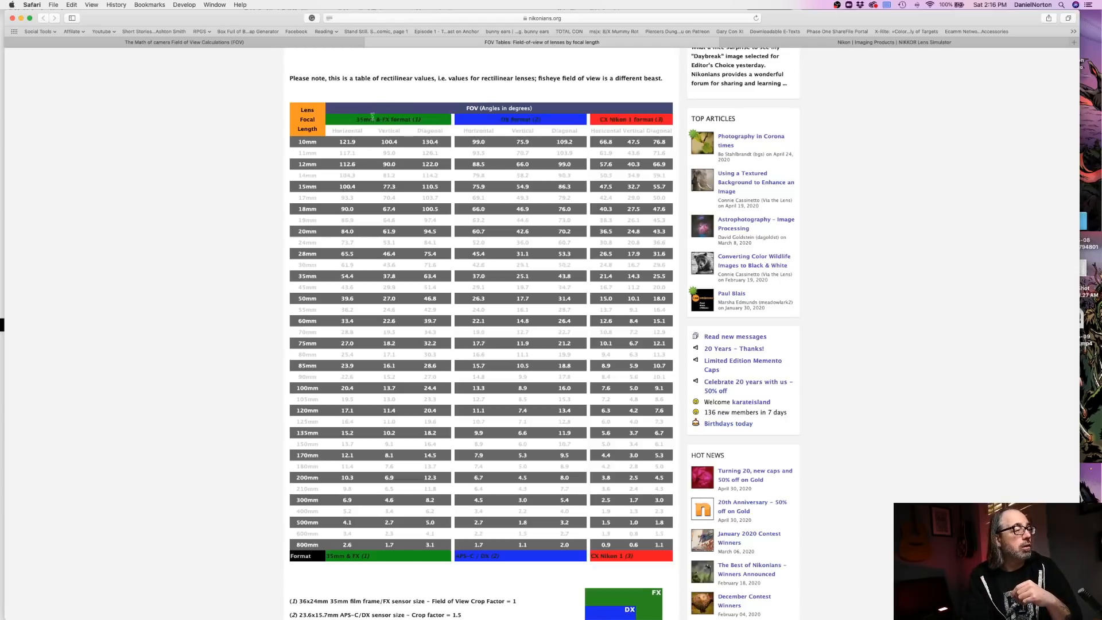
{"action": "mouse_move", "coordinate": [363, 156]}
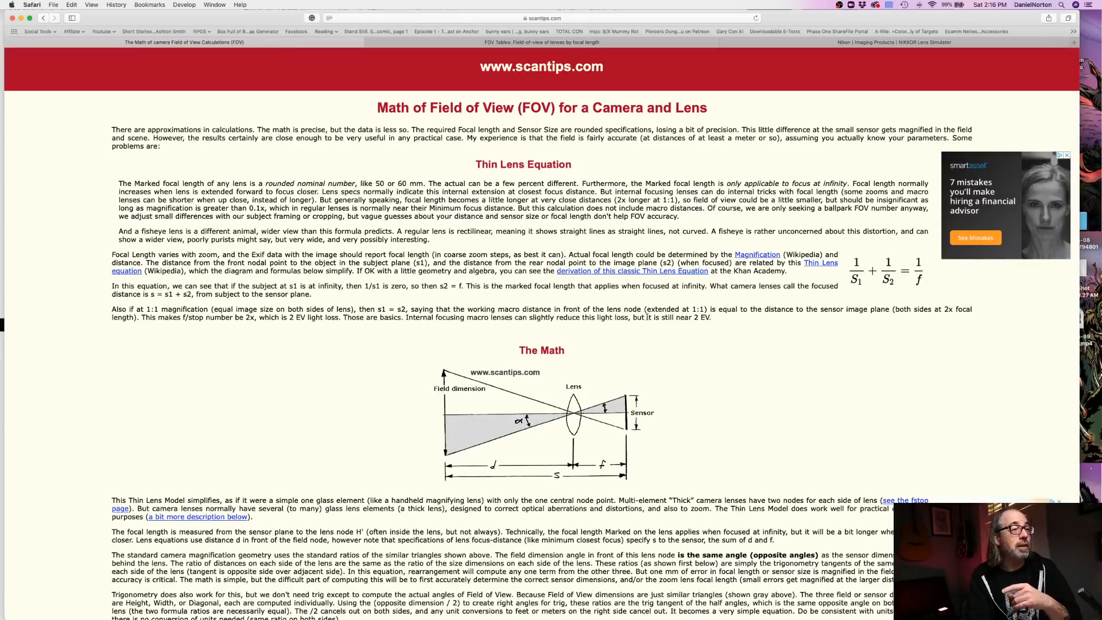
{"action": "mouse_move", "coordinate": [632, 377]}
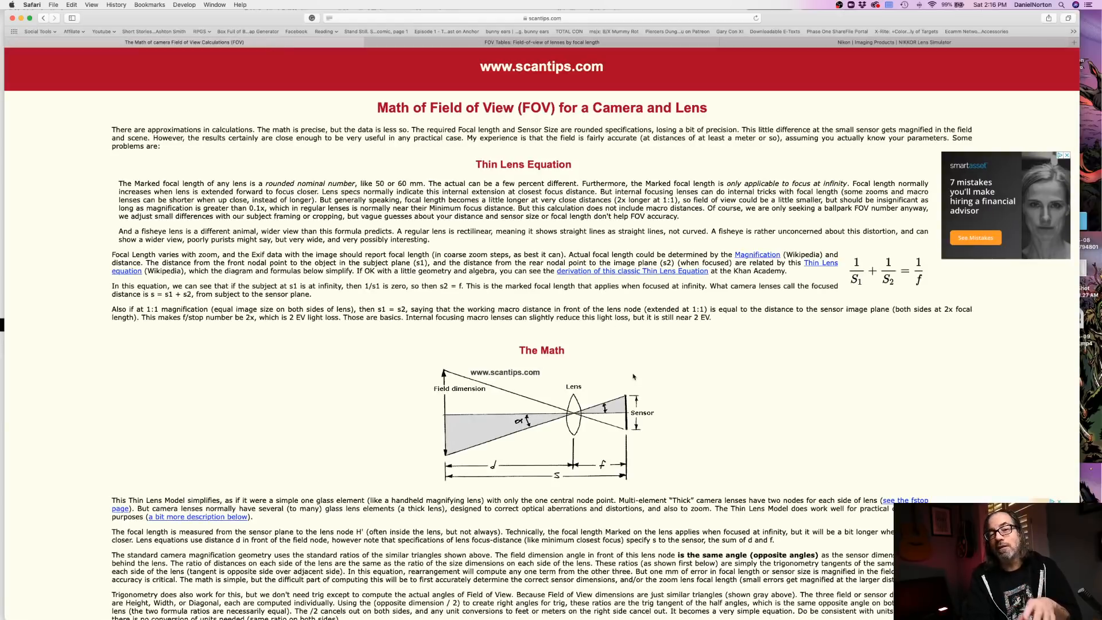
- Scroll the scantips page to the lens optics equations and field-width examples
{"action": "scroll", "scroll_direction": "down", "scroll_amount": 3}
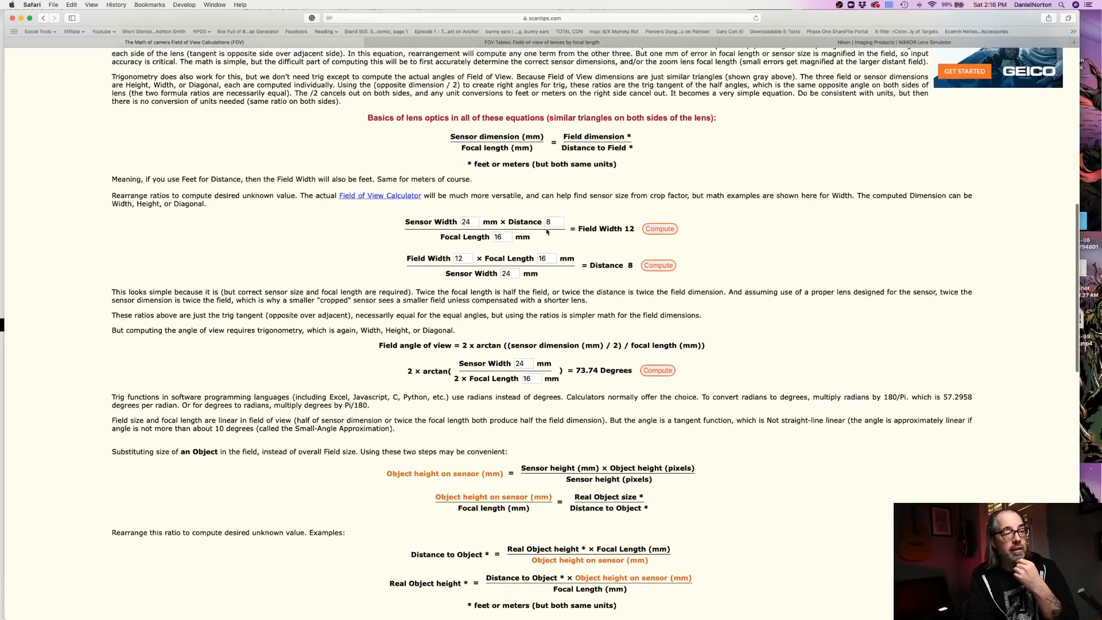
{"action": "scroll", "scroll_direction": "down", "scroll_amount": 3}
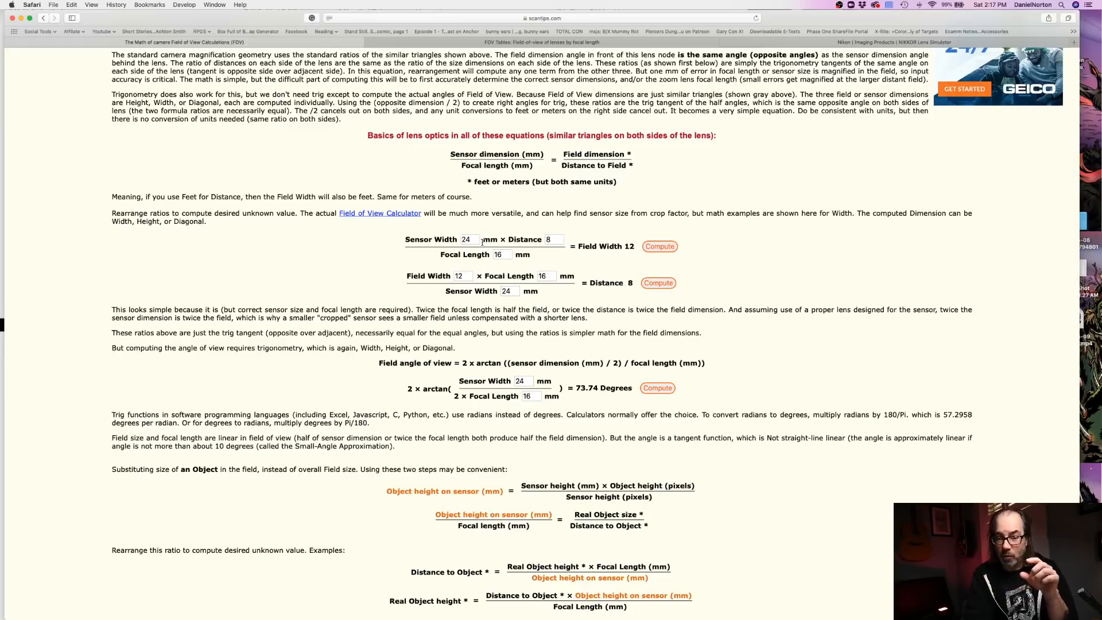
- Enter a 35mm focal length and distance 10, then recompute the field width
{"action": "left_click", "coordinate": [466, 240]}
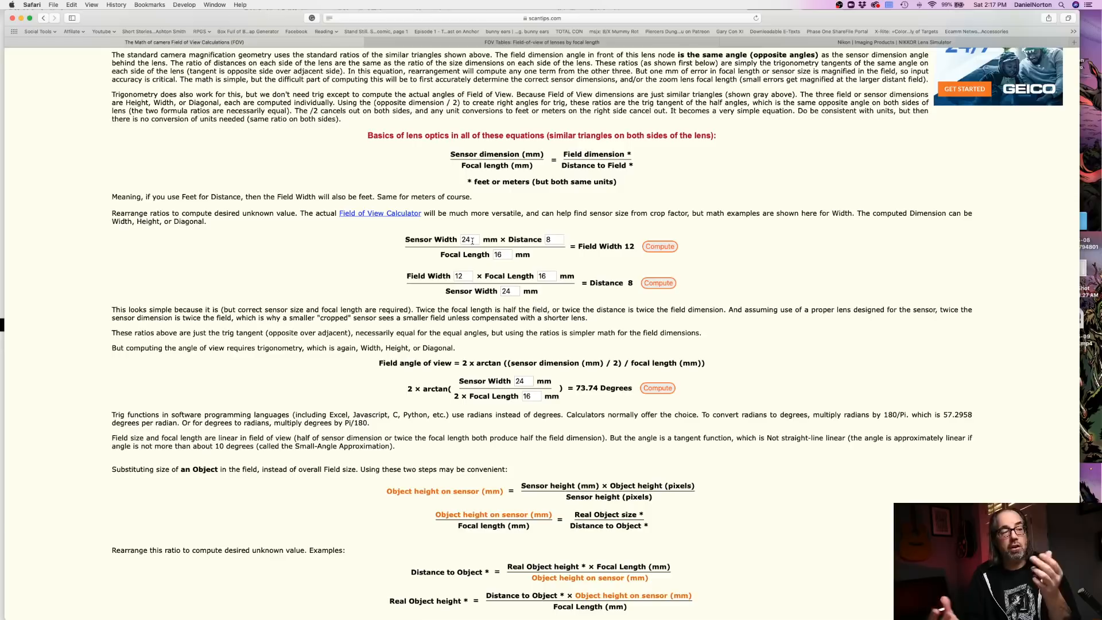
{"action": "mouse_move", "coordinate": [599, 248]}
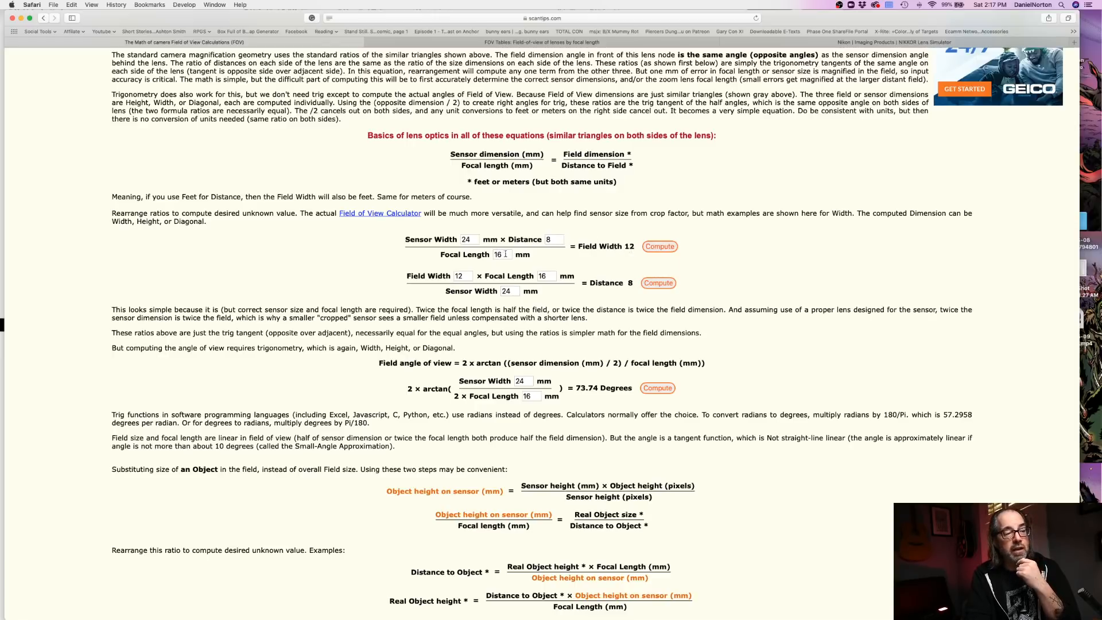
{"action": "double_click", "coordinate": [500, 254]}
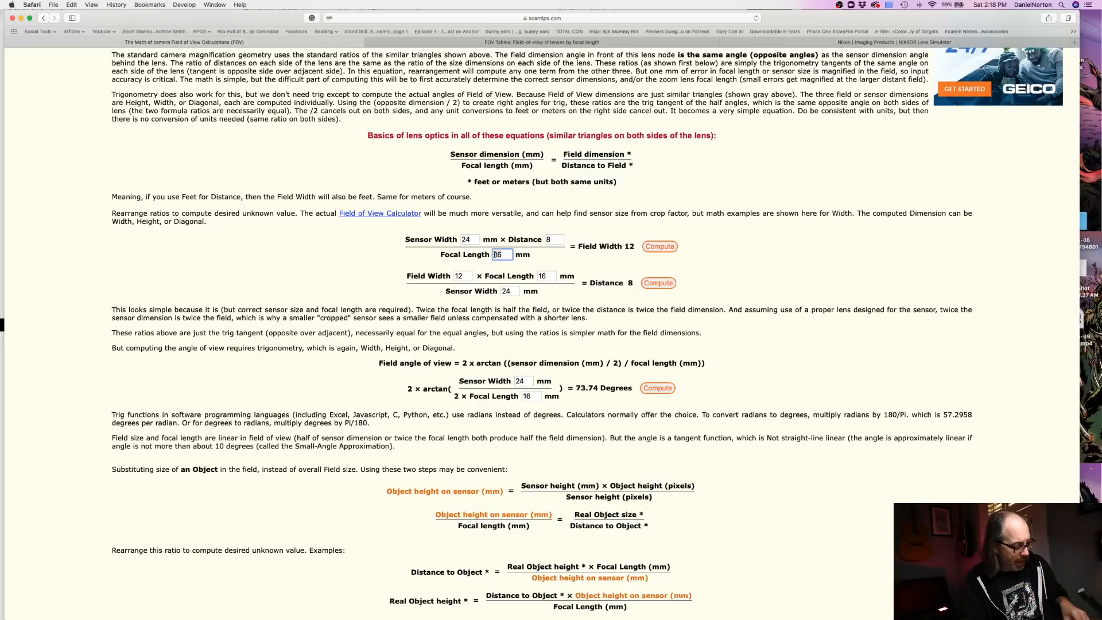
{"action": "type", "text": "35"}
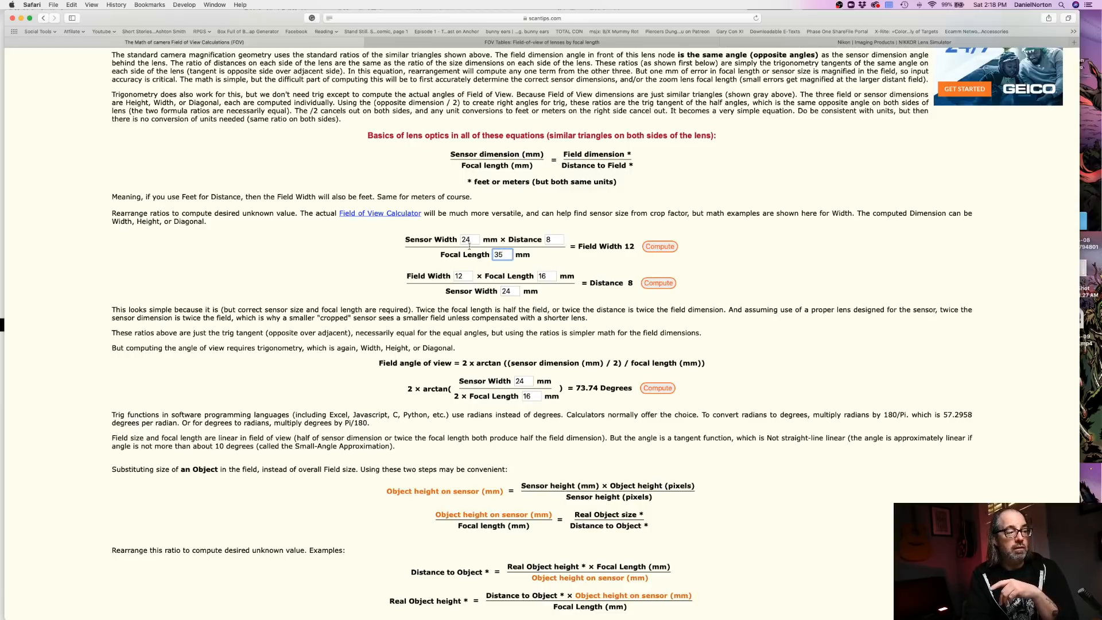
{"action": "left_click", "coordinate": [552, 239]}
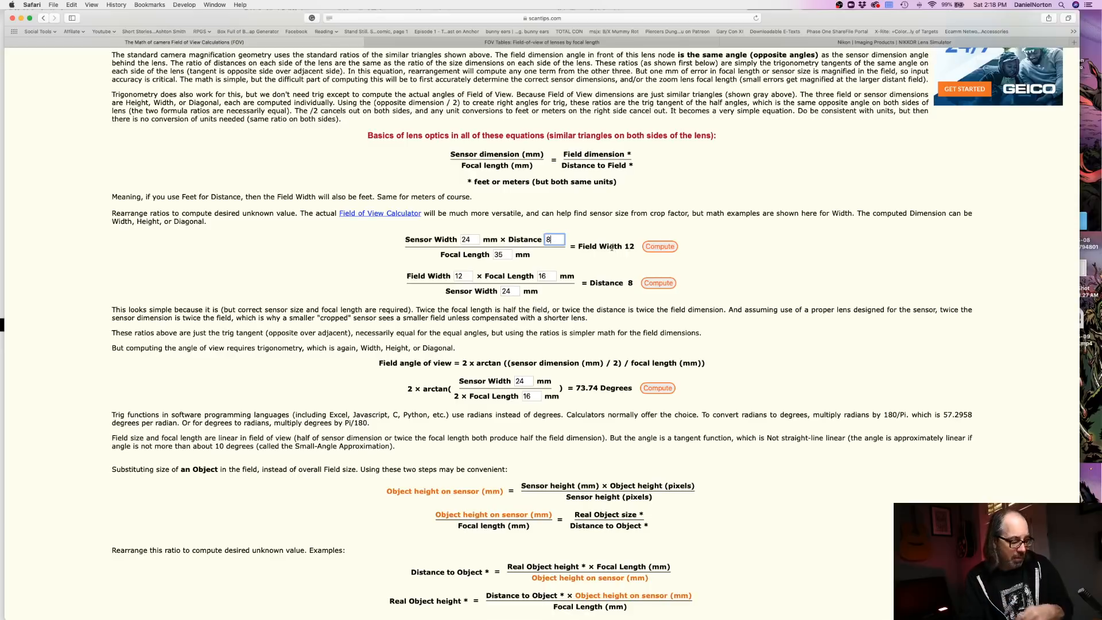
{"action": "type", "text": "10"}
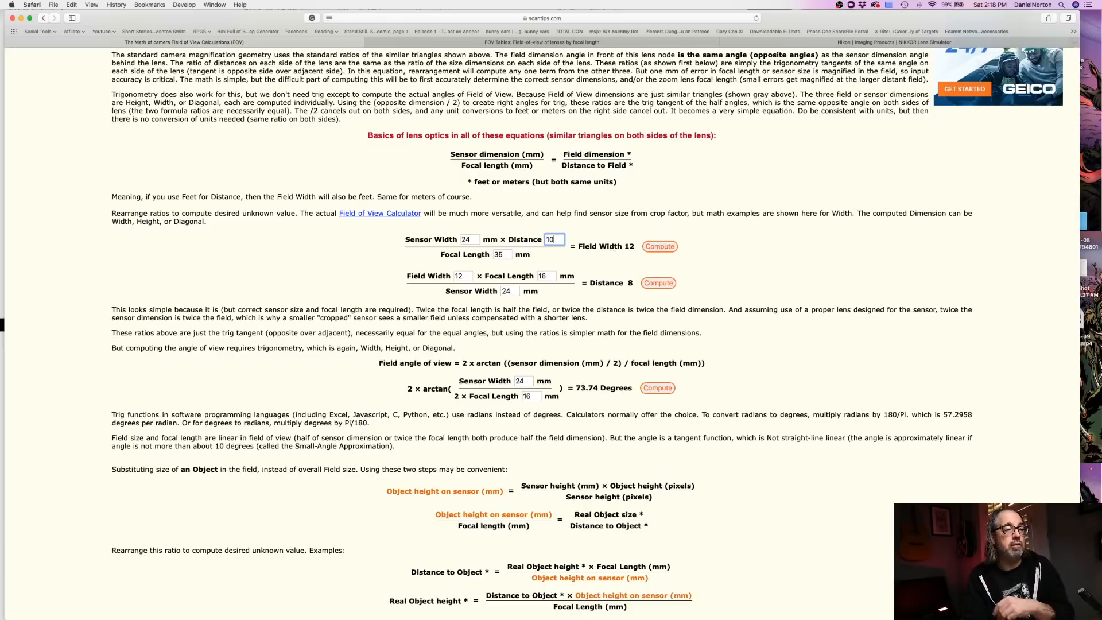
{"action": "left_click", "coordinate": [660, 246]}
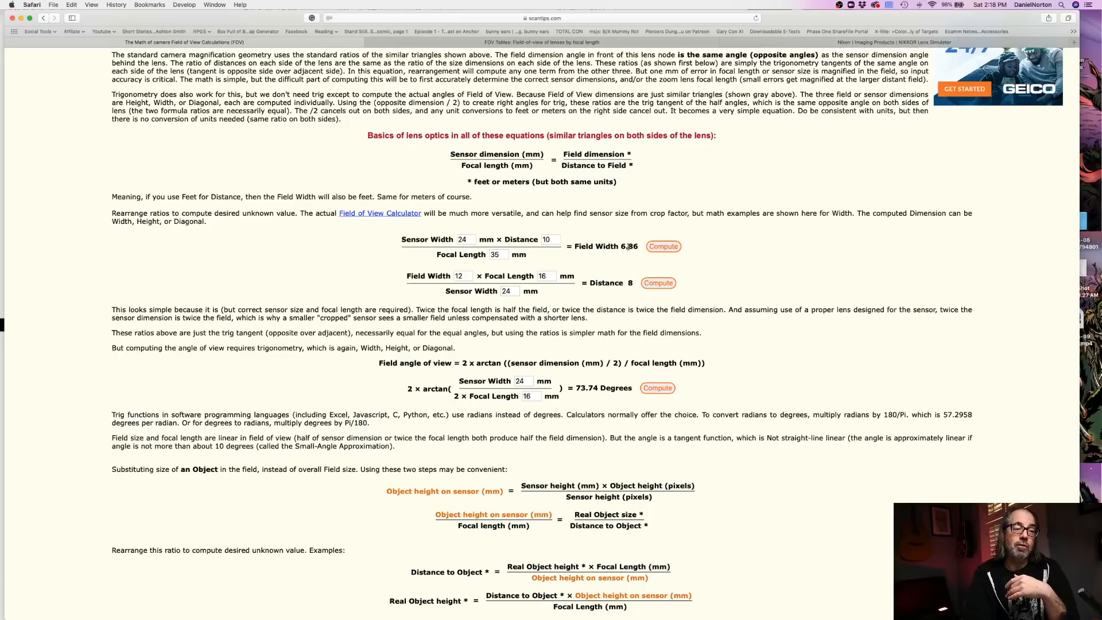
- Recompute the field width with distance 9, then after entering 24, reaching 6.86
{"action": "left_click", "coordinate": [548, 239]}
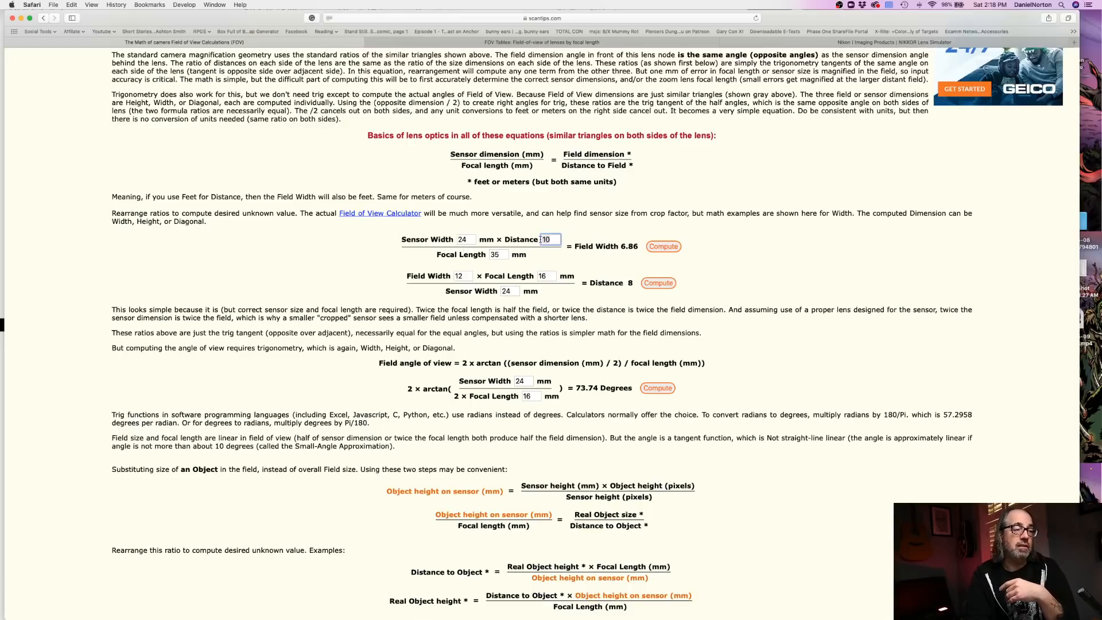
{"action": "type", "text": "9"}
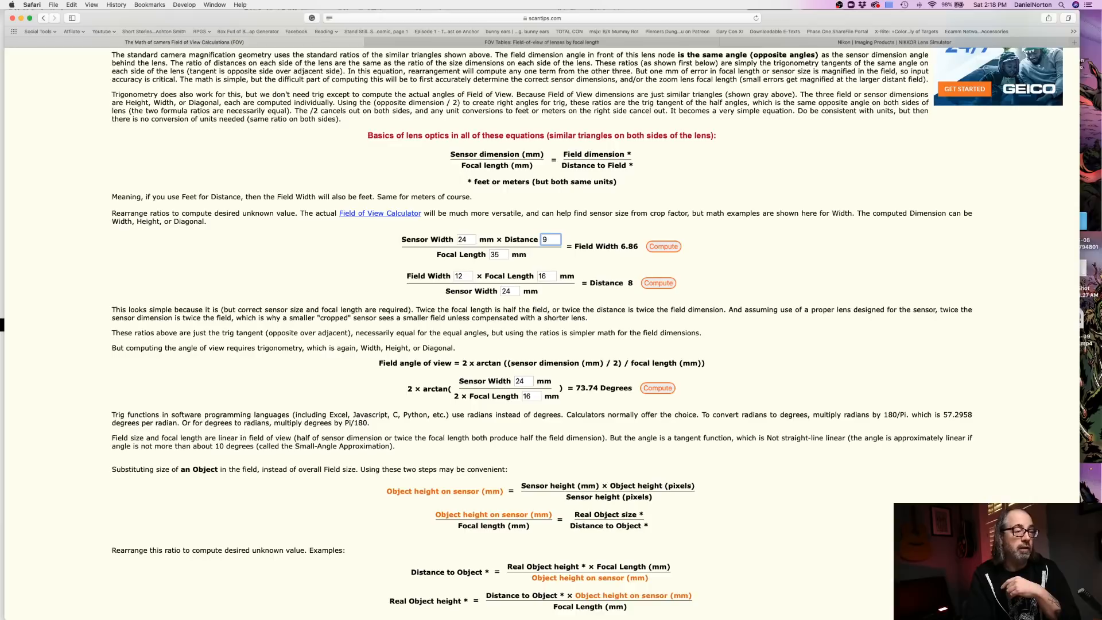
{"action": "left_click", "coordinate": [663, 247]}
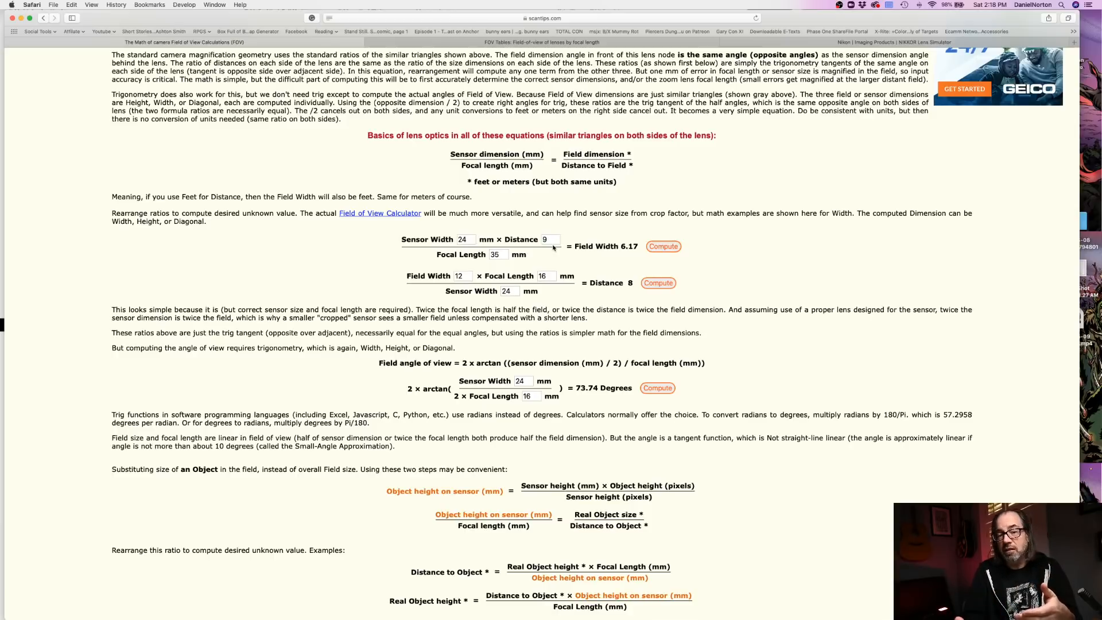
{"action": "left_click", "coordinate": [551, 239]}
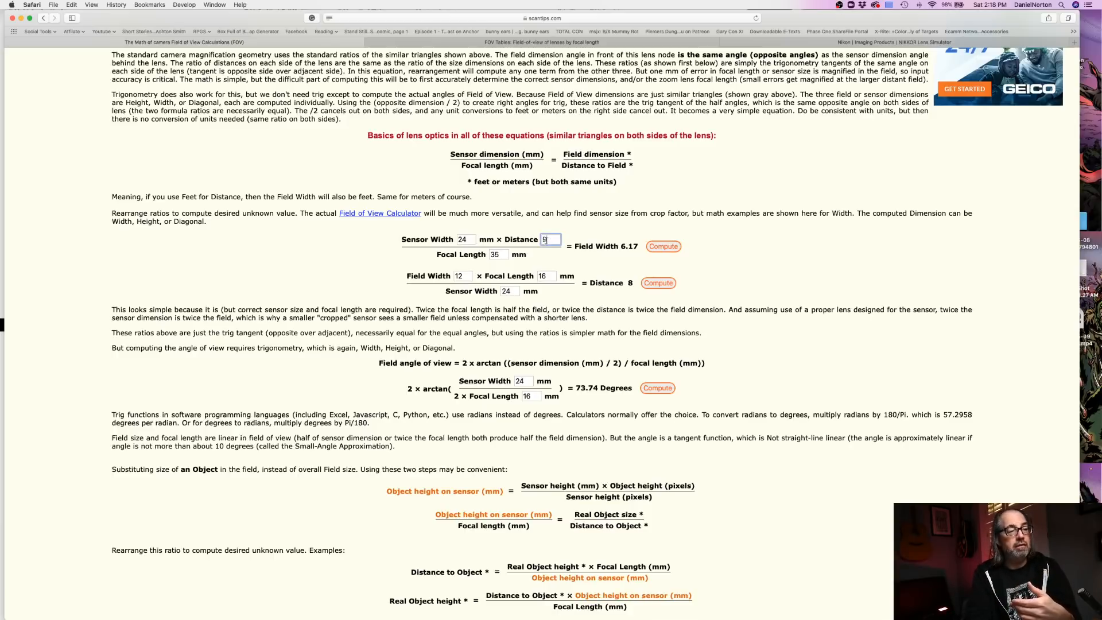
{"action": "key", "text": "Backspace"}
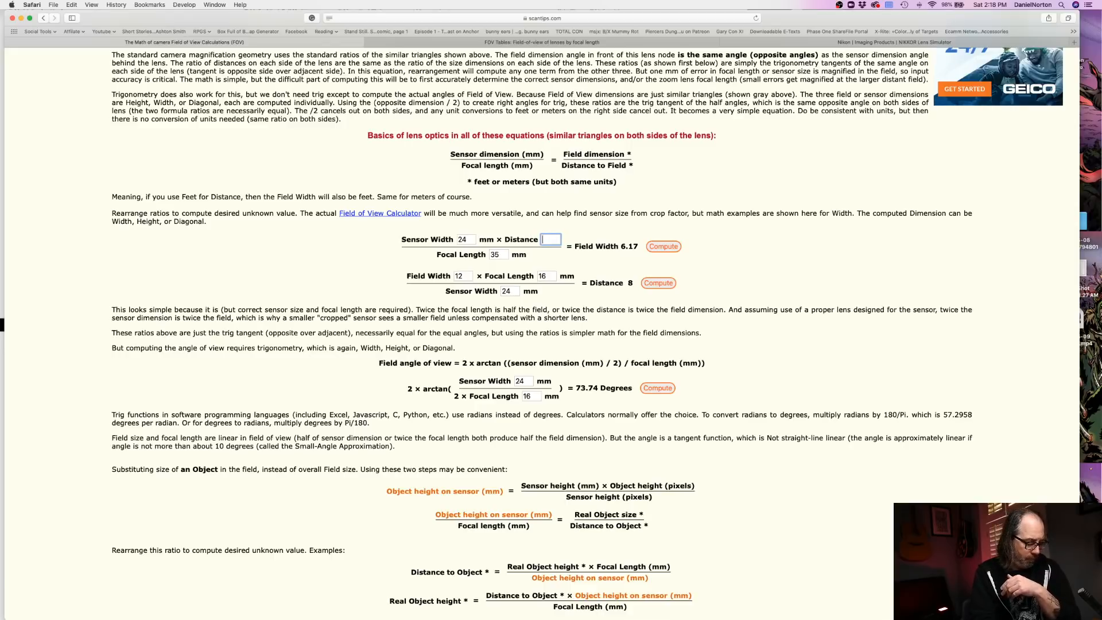
{"action": "left_click", "coordinate": [662, 246]}
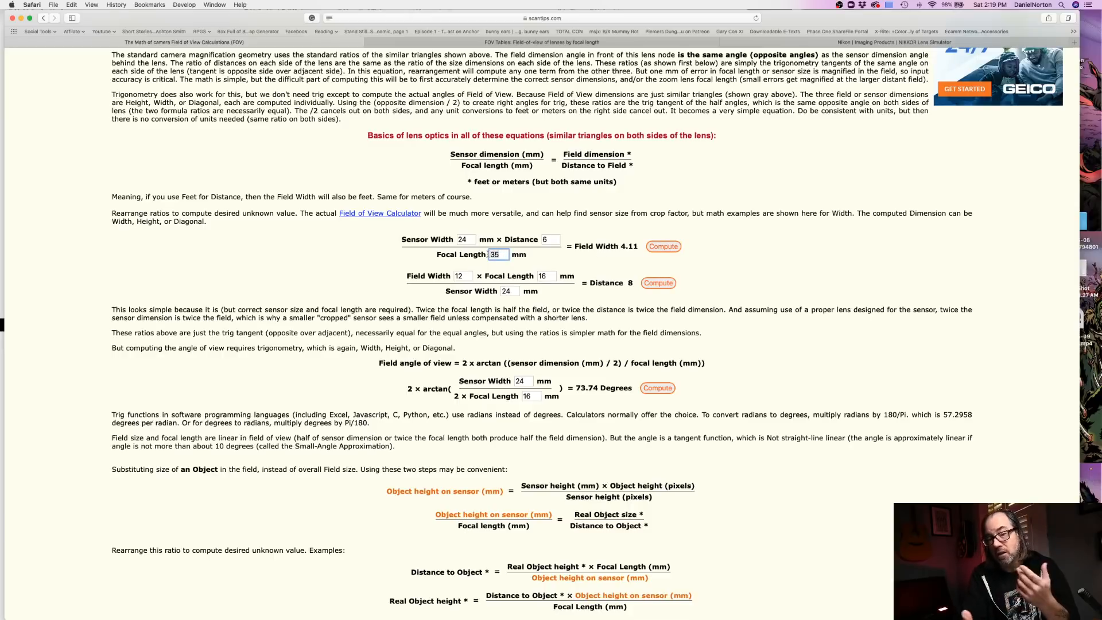
{"action": "type", "text": "24"}
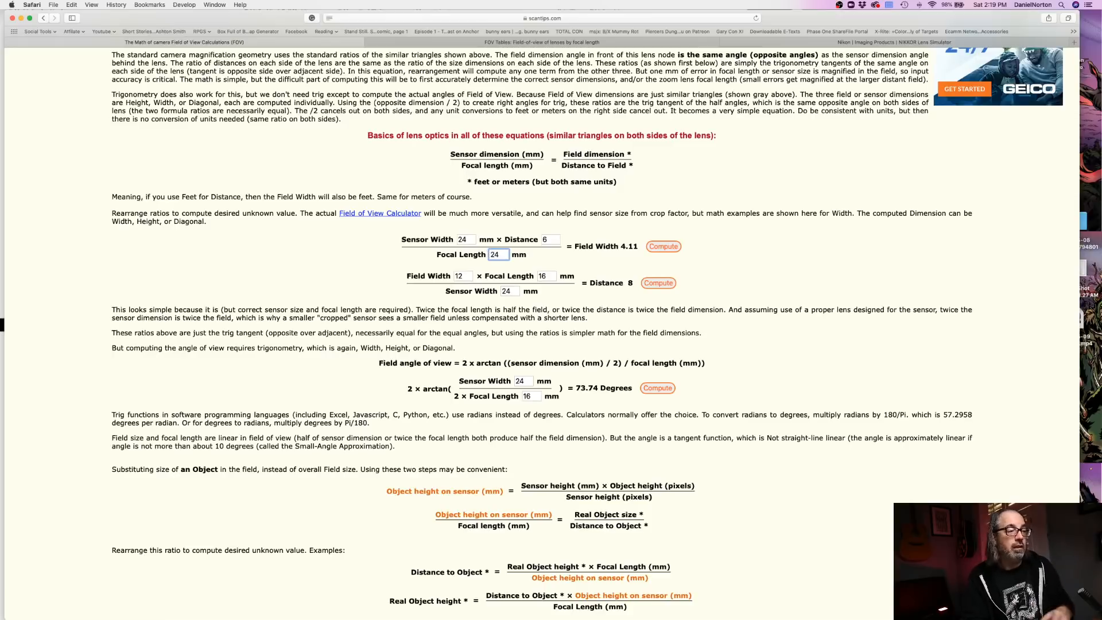
{"action": "left_click", "coordinate": [662, 246]}
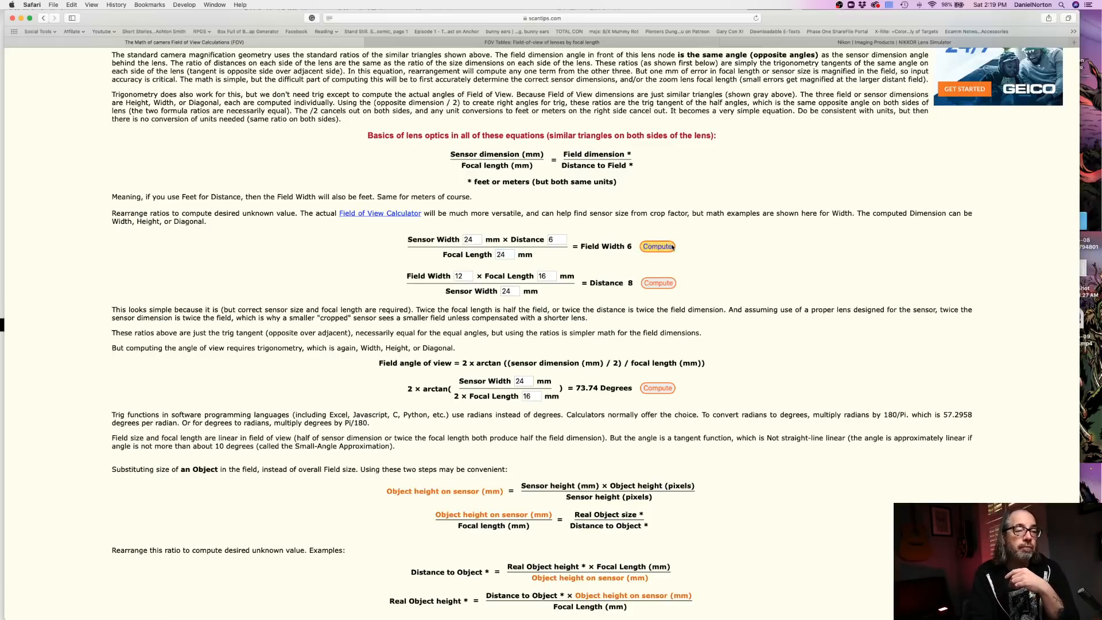
{"action": "mouse_move", "coordinate": [526, 262]}
{"action": "type", "text": "21"}
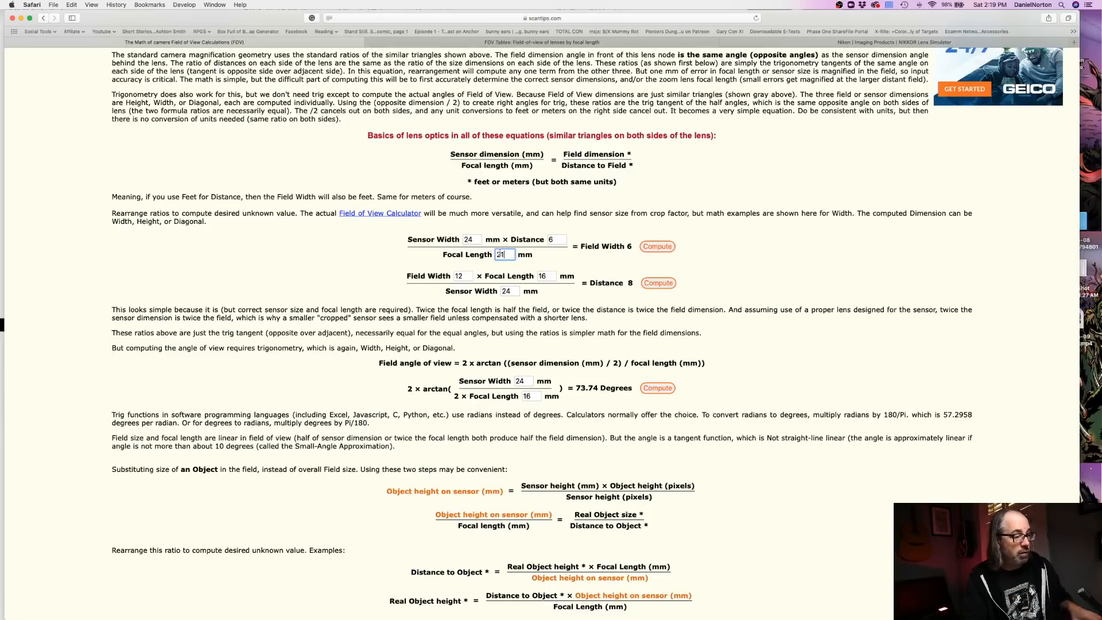
{"action": "left_click", "coordinate": [656, 246]}
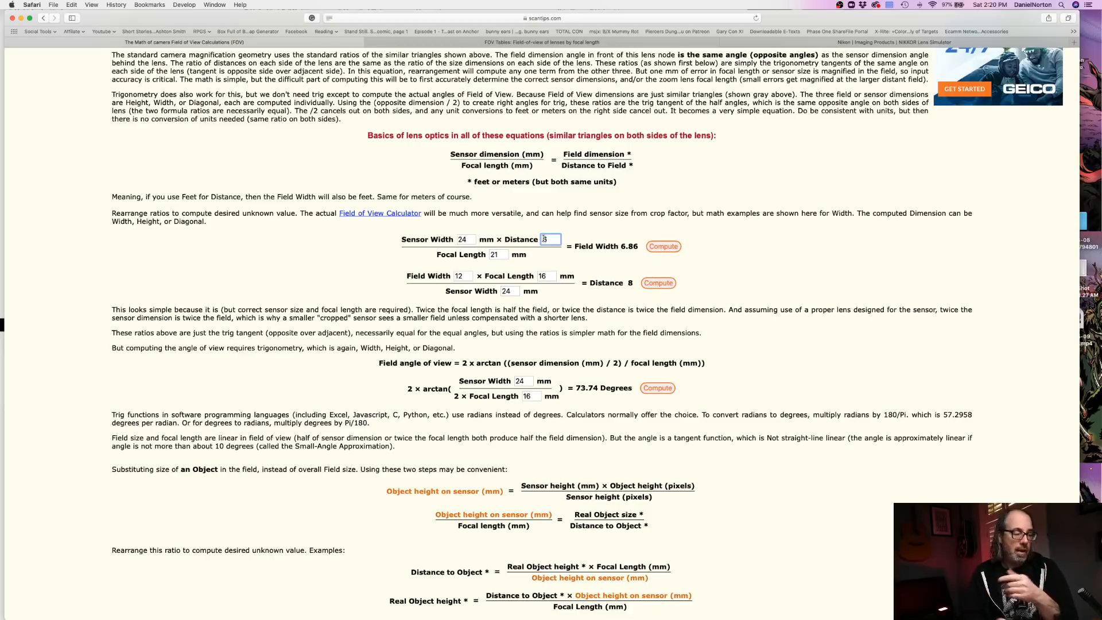
- Set the distance to 120 and recompute the field width
{"action": "type", "text": "10"}
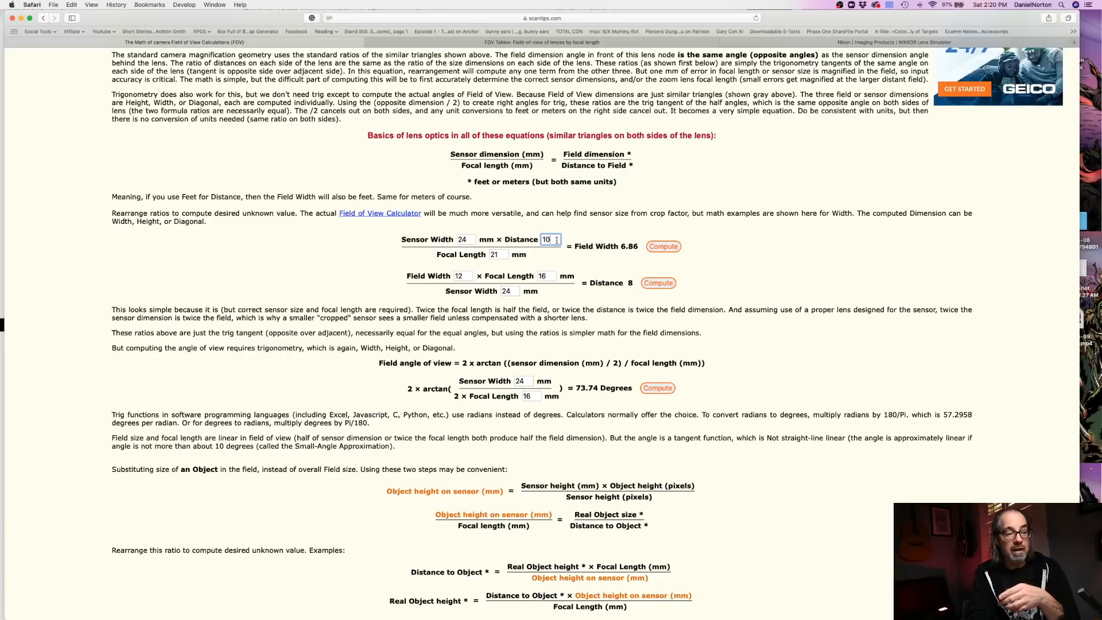
{"action": "key", "text": "Backspace"}
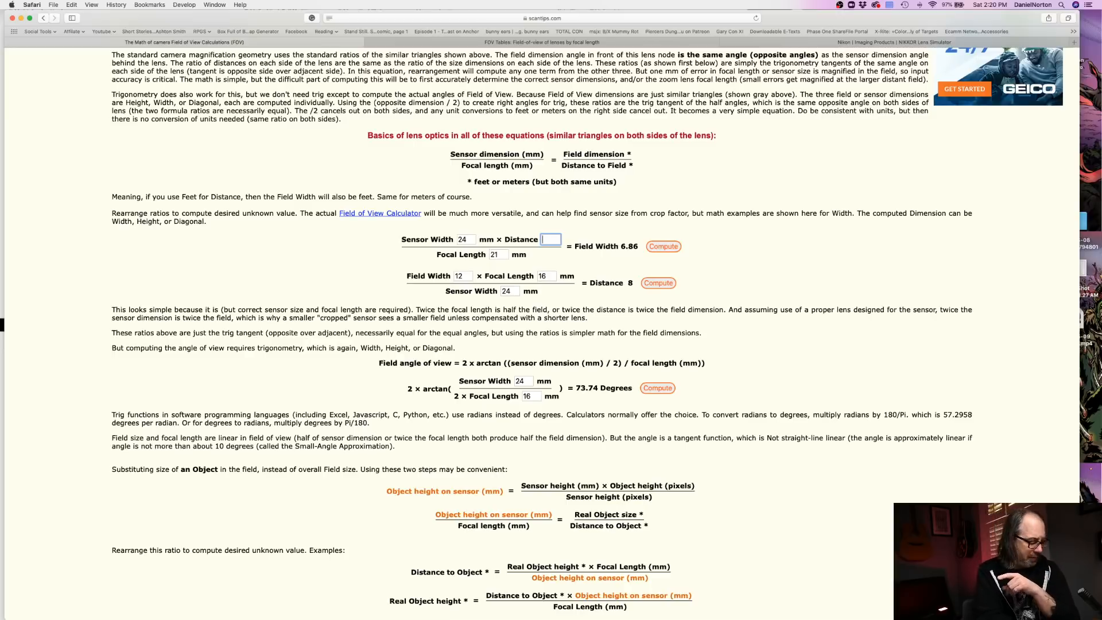
{"action": "type", "text": "120"}
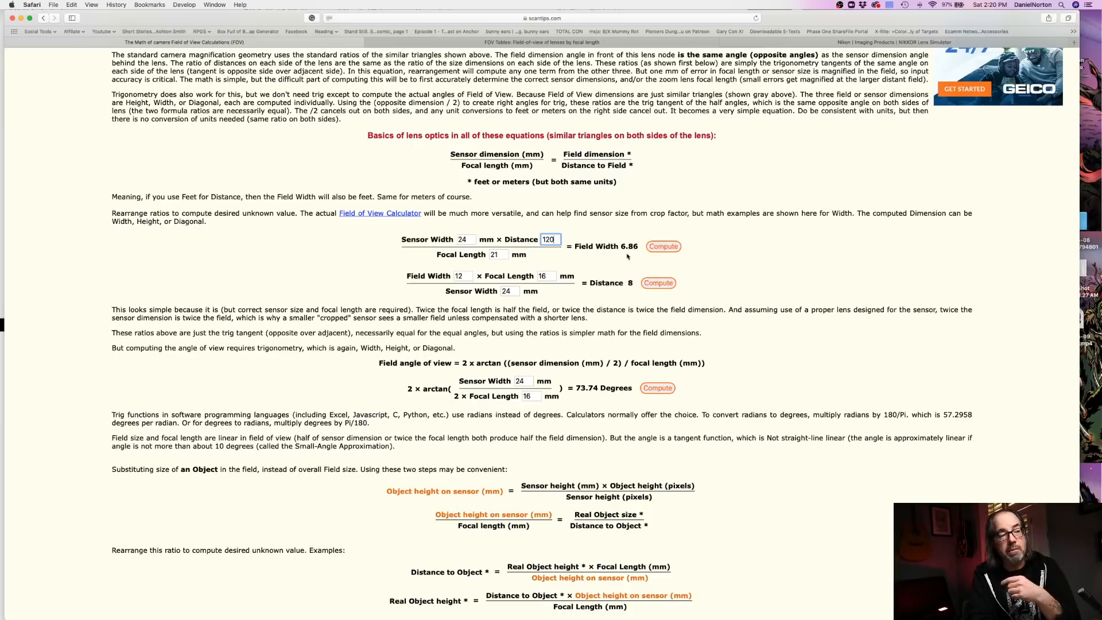
{"action": "left_click", "coordinate": [663, 246]}
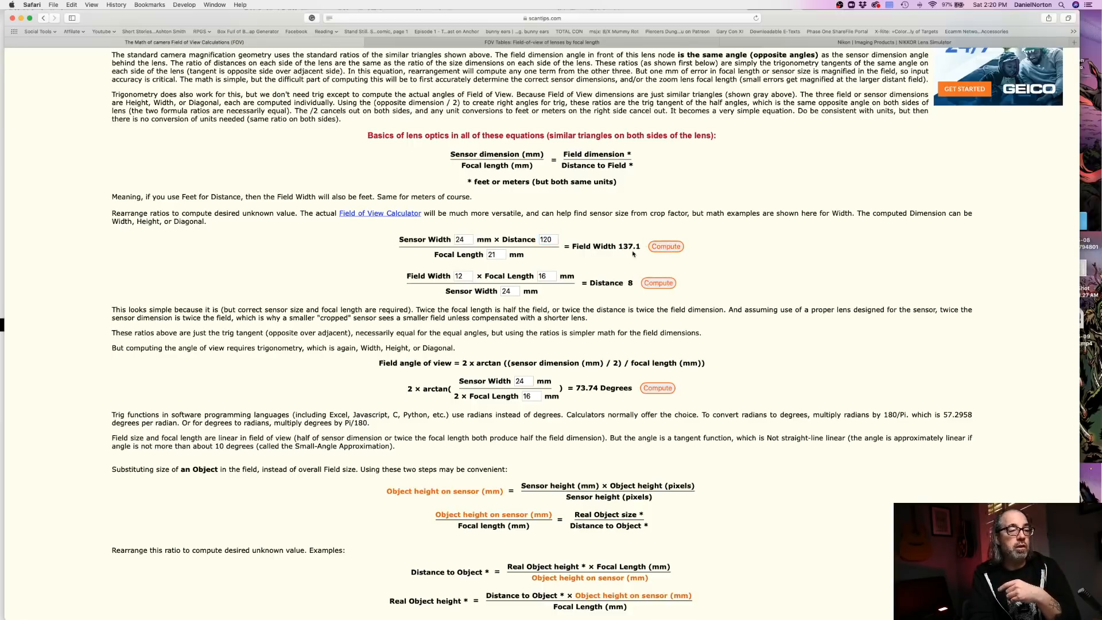
- Recompute the field width for a 100 mm, then 150 mm focal length
{"action": "left_click", "coordinate": [495, 254]}
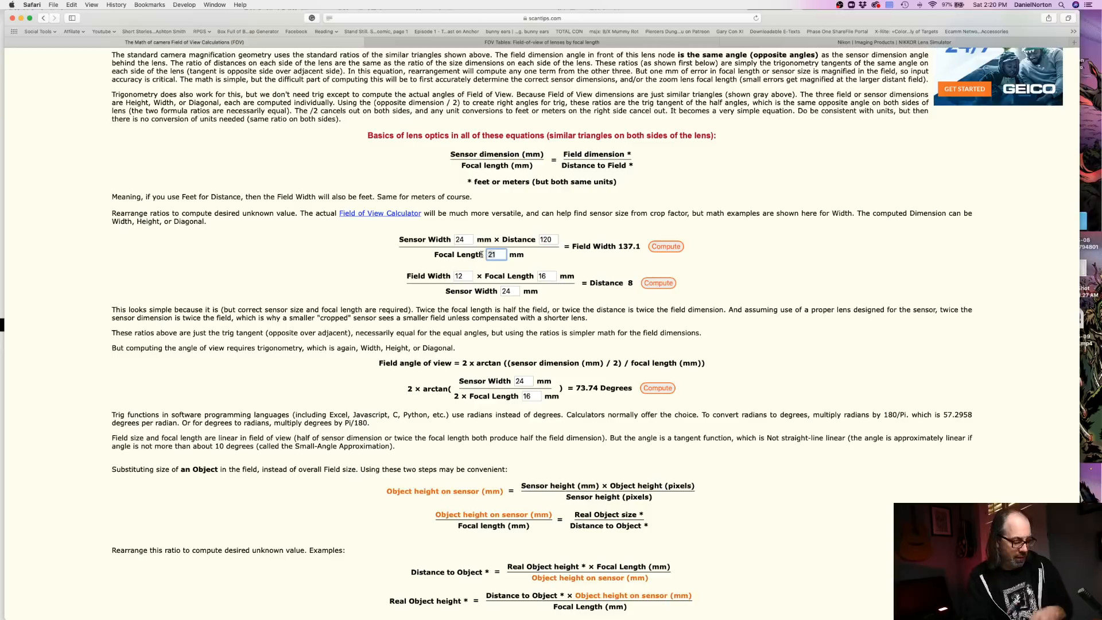
{"action": "type", "text": "100"}
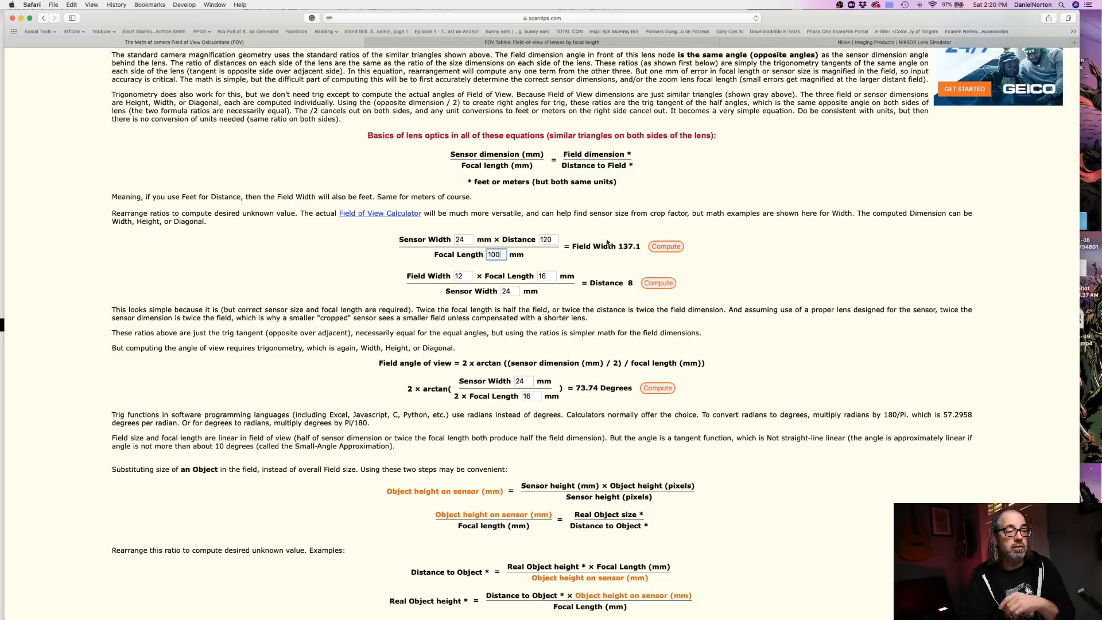
{"action": "left_click", "coordinate": [664, 247]}
{"action": "type", "text": "135"}
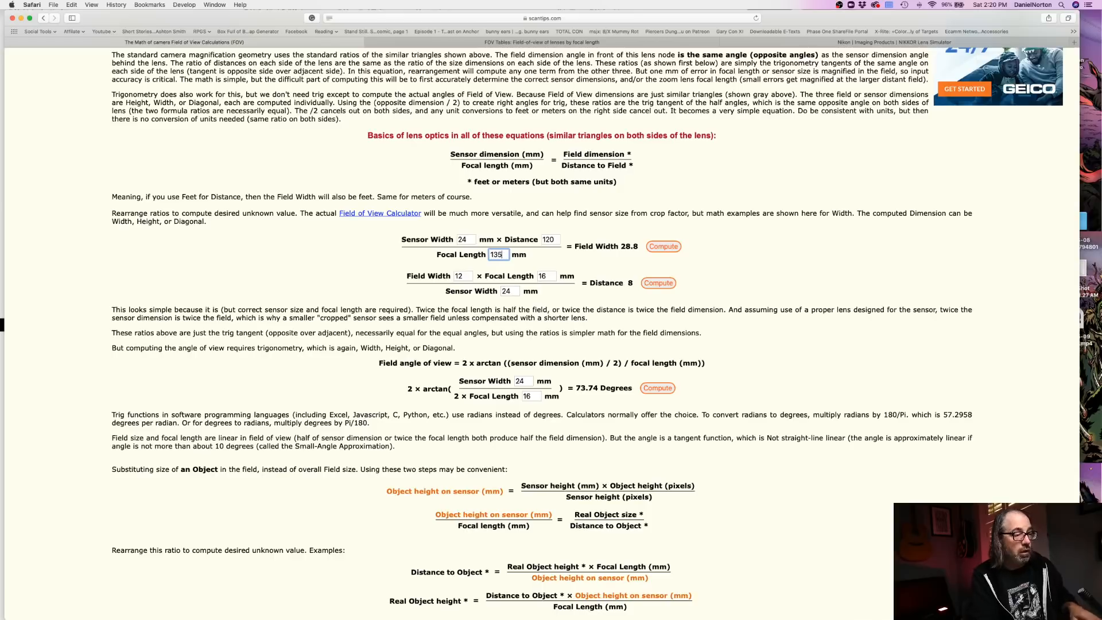
{"action": "left_click", "coordinate": [663, 246]}
{"action": "type", "text": "2"}
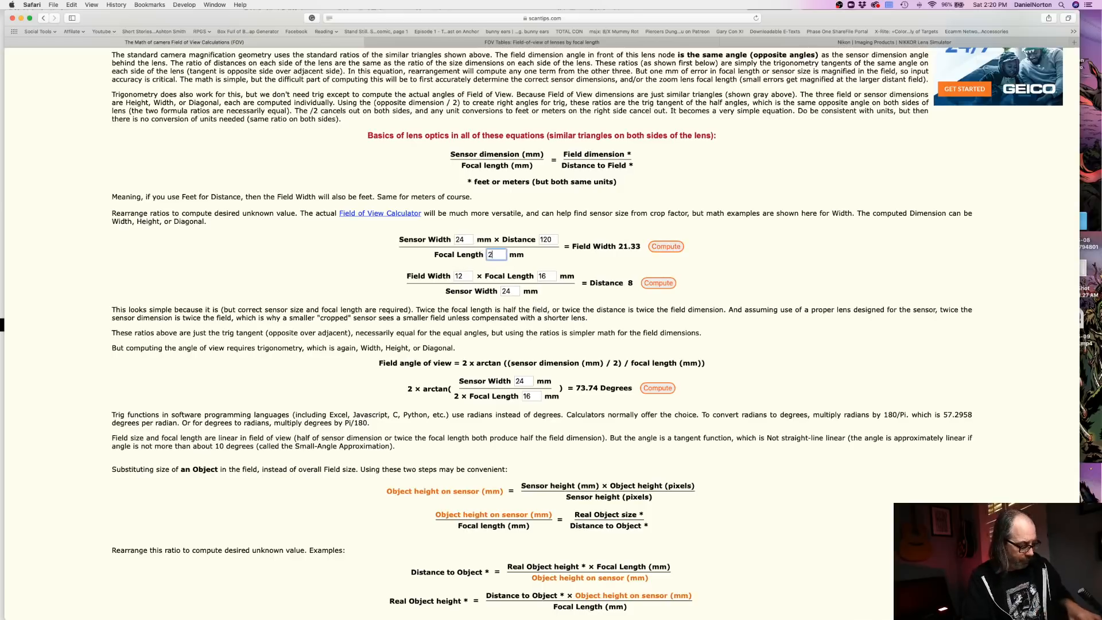
{"action": "left_click", "coordinate": [664, 247]}
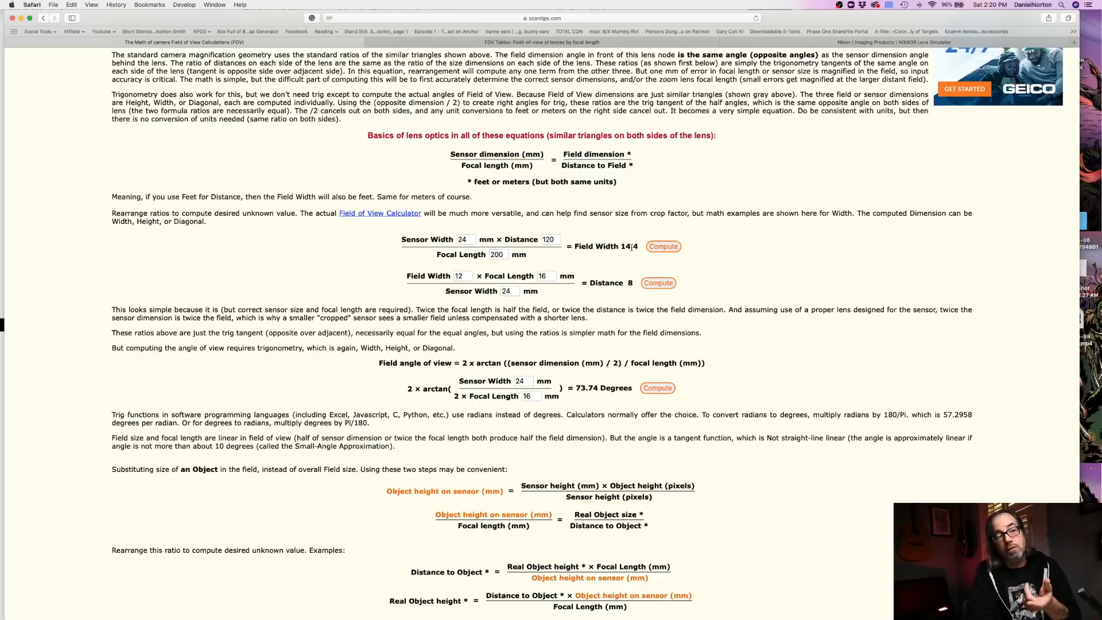
{"action": "left_click", "coordinate": [497, 254]}
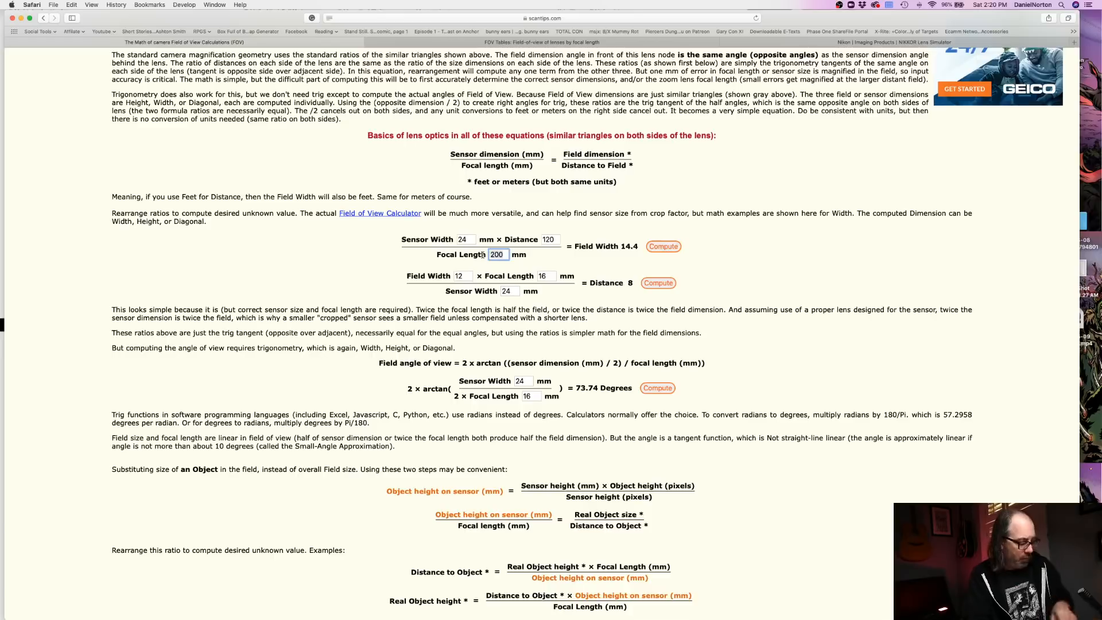
{"action": "type", "text": "150"}
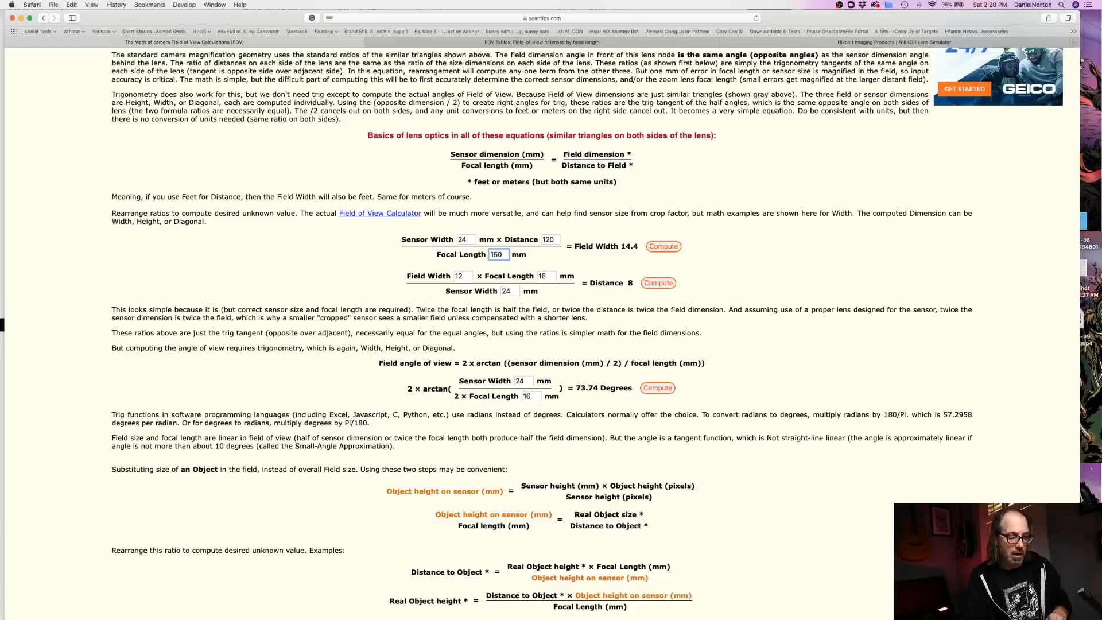
{"action": "left_click", "coordinate": [663, 246]}
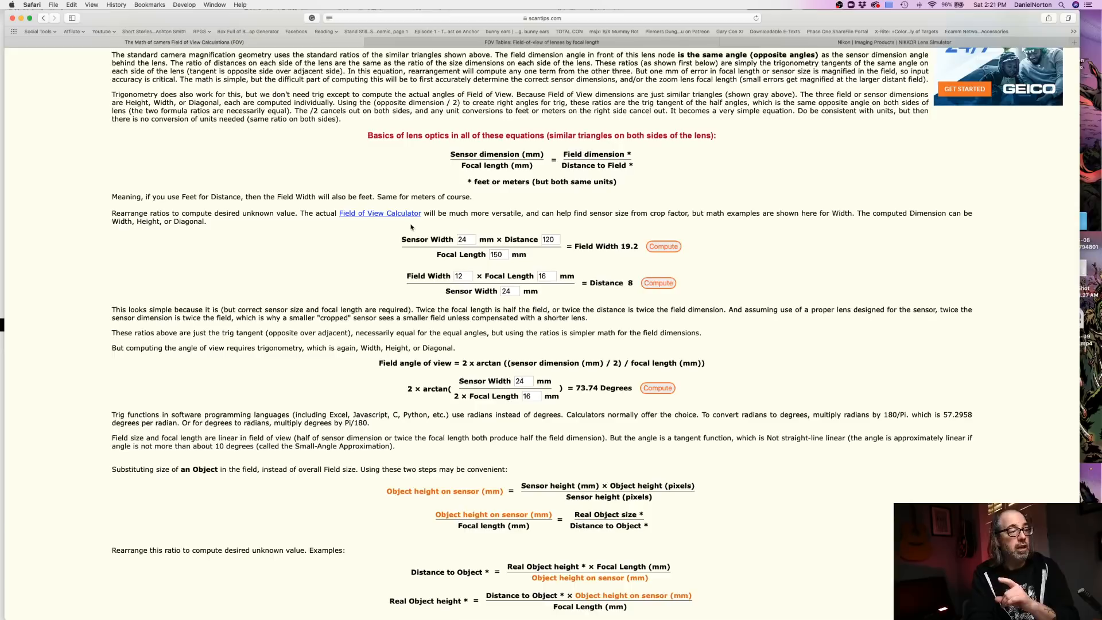
{"action": "left_click", "coordinate": [464, 239]}
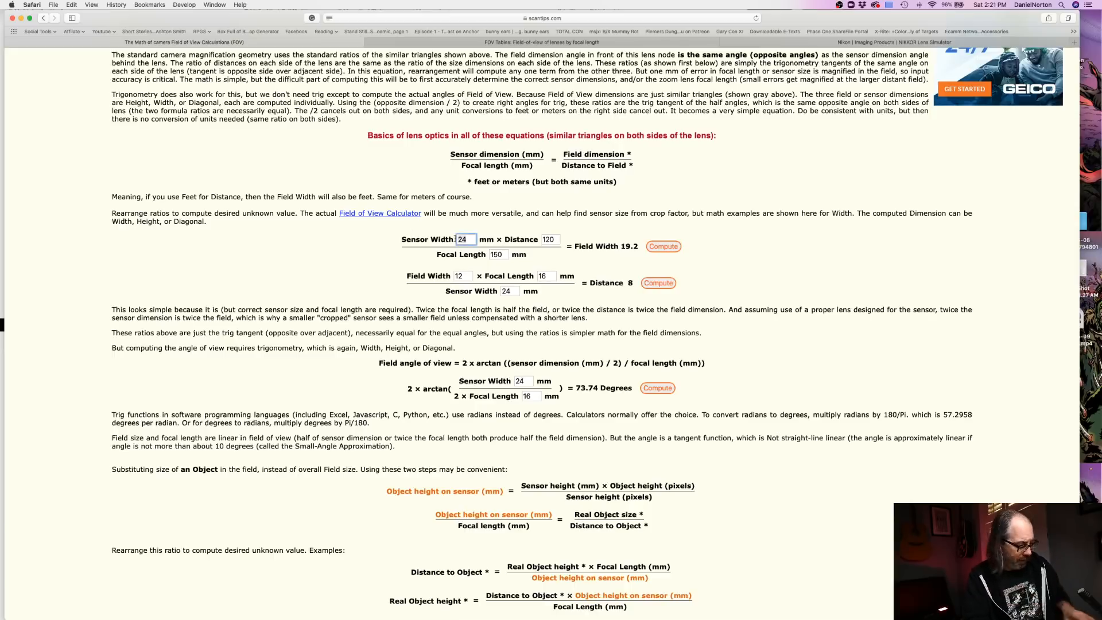
{"action": "type", "text": "35"}
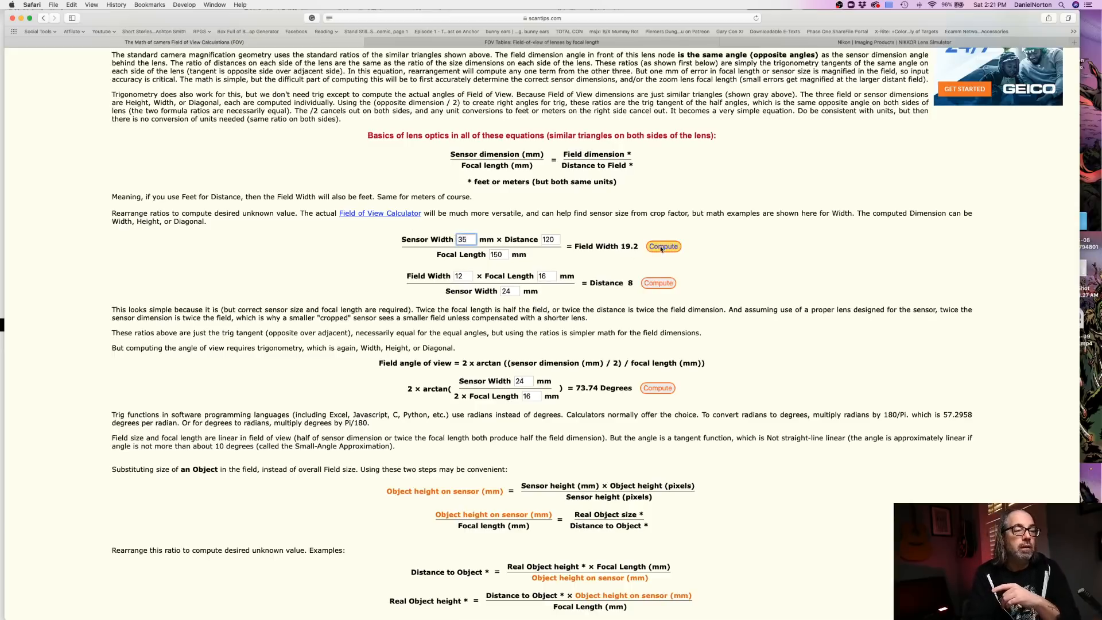
{"action": "left_click", "coordinate": [659, 246]}
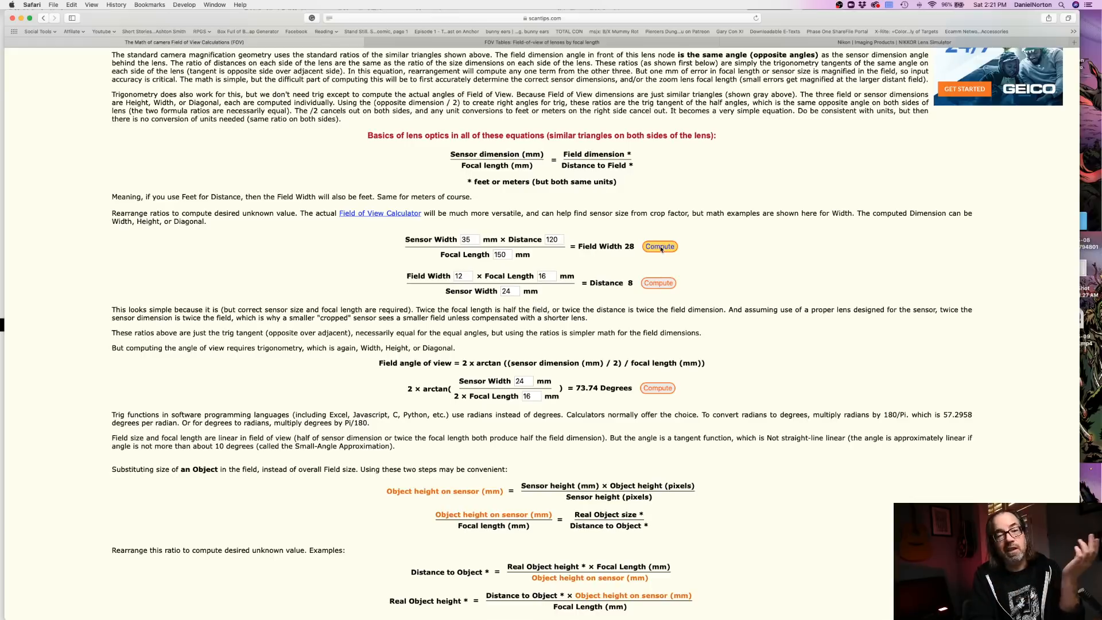
{"action": "left_click", "coordinate": [659, 247]}
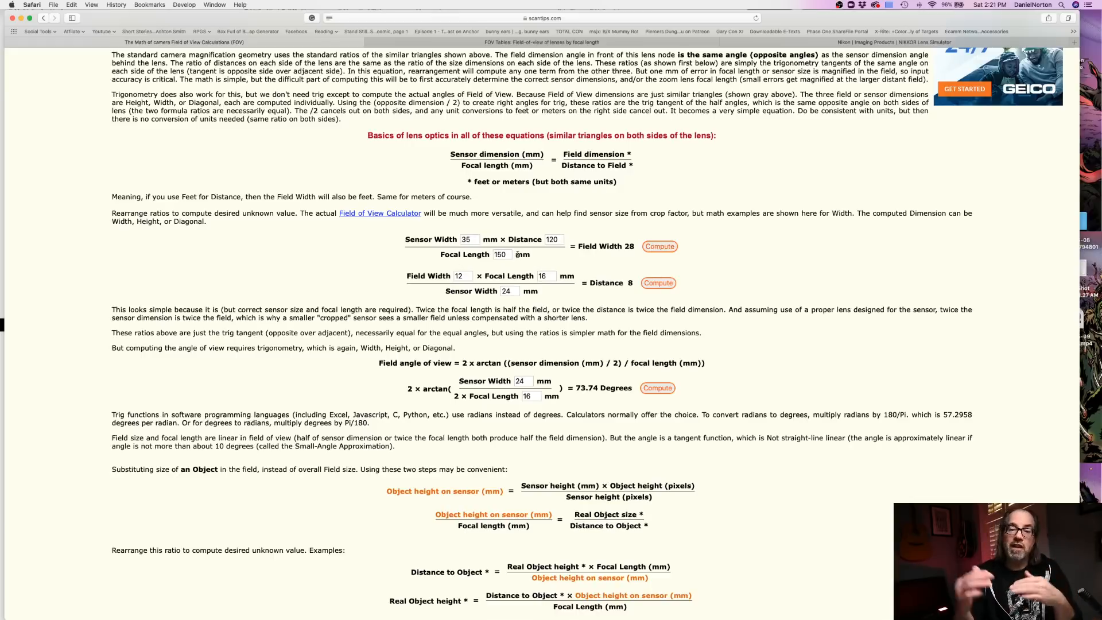
{"action": "left_click", "coordinate": [467, 239]}
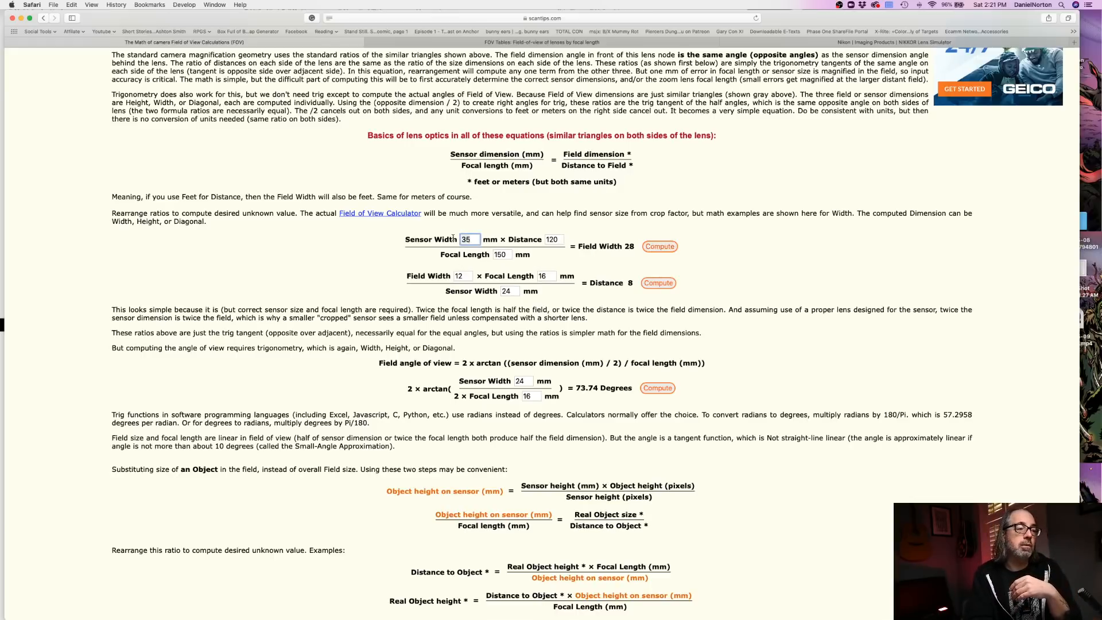
{"action": "type", "text": "24"}
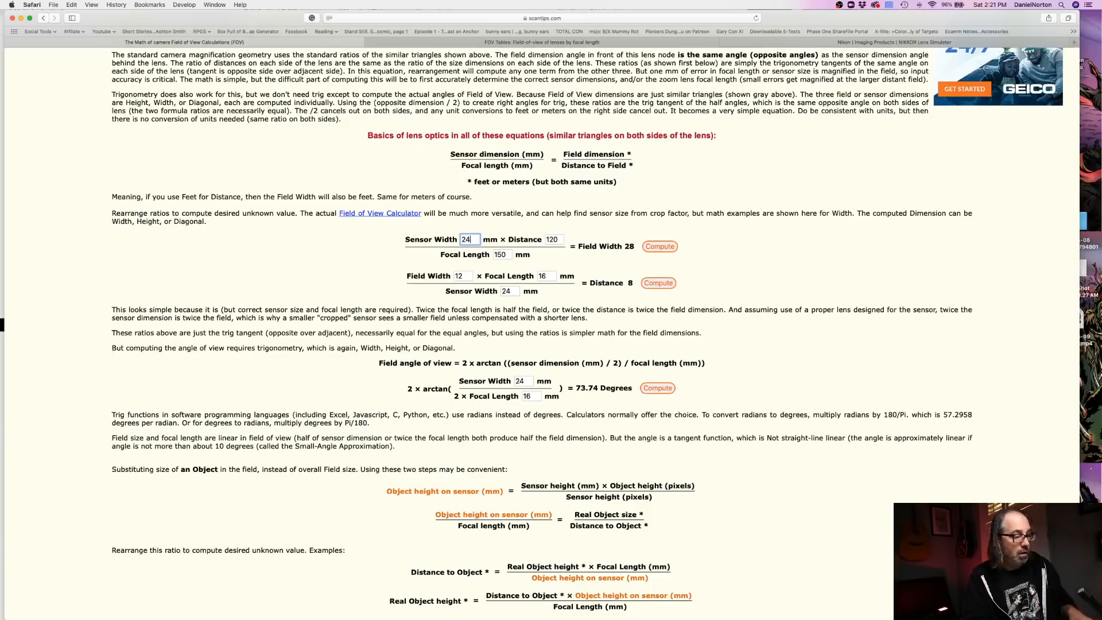
{"action": "left_click", "coordinate": [660, 246]}
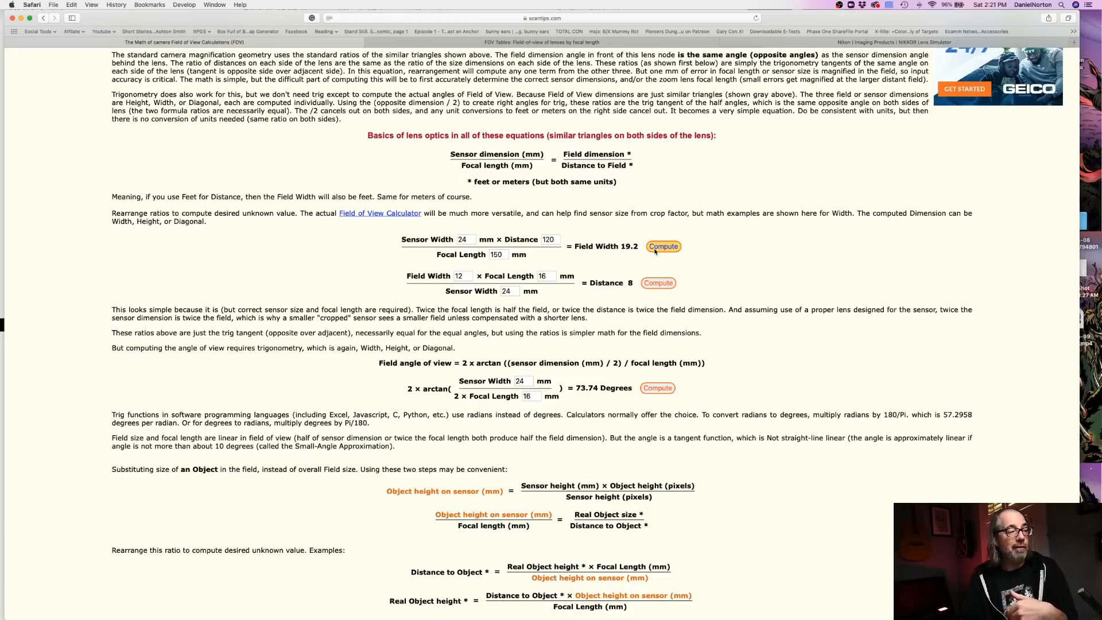
{"action": "mouse_move", "coordinate": [524, 291]}
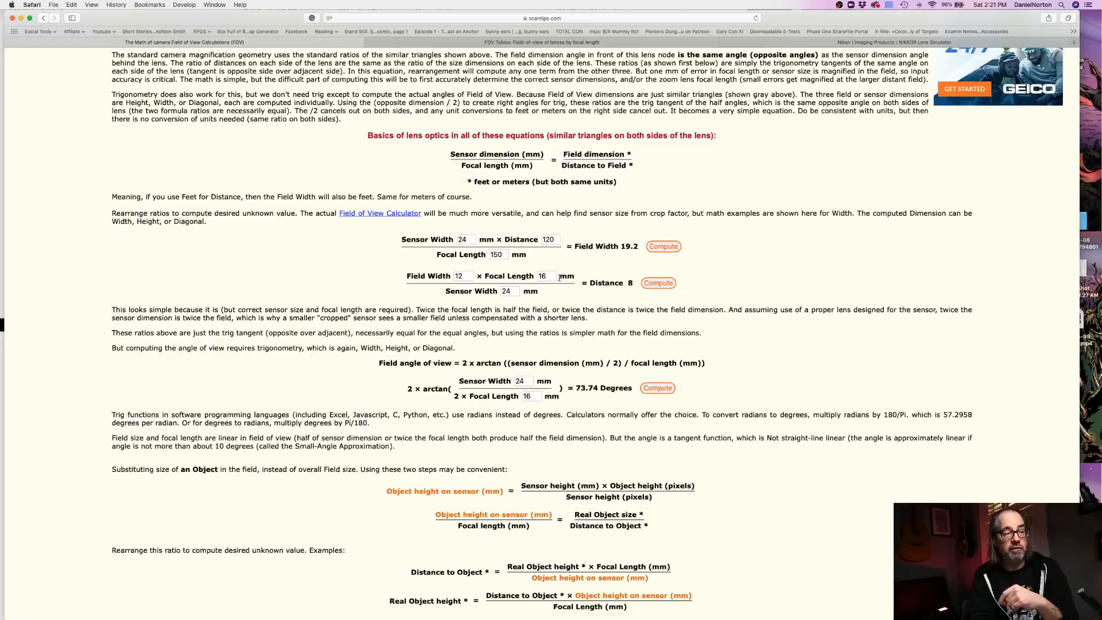
- Compute the distance for a field width of 16 at a 50 mm focal length
{"action": "left_click", "coordinate": [460, 275]}
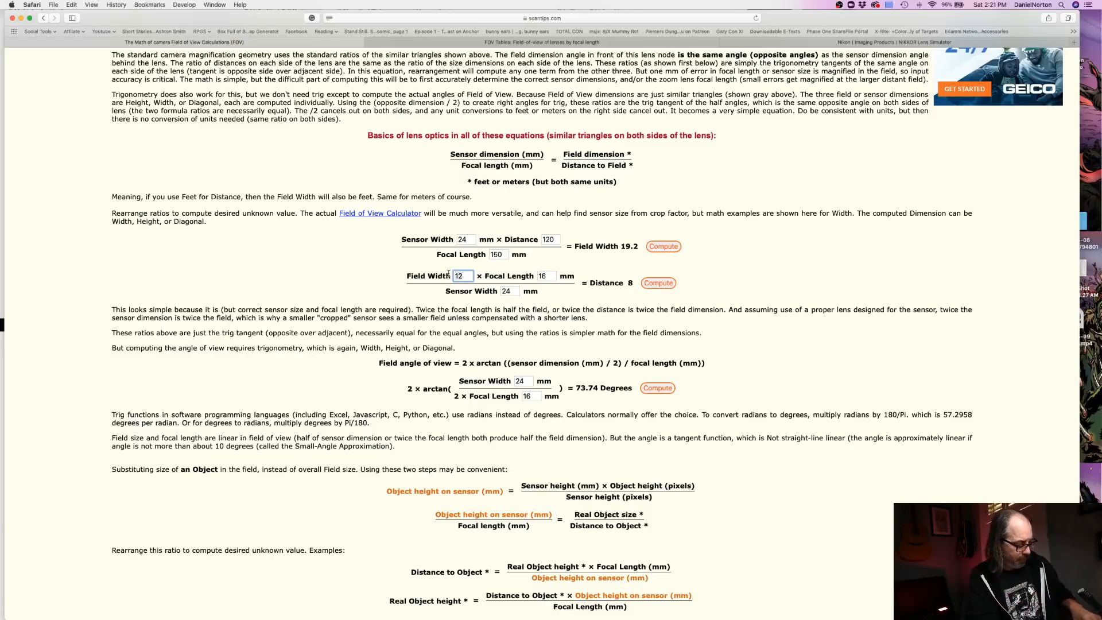
{"action": "type", "text": "16"}
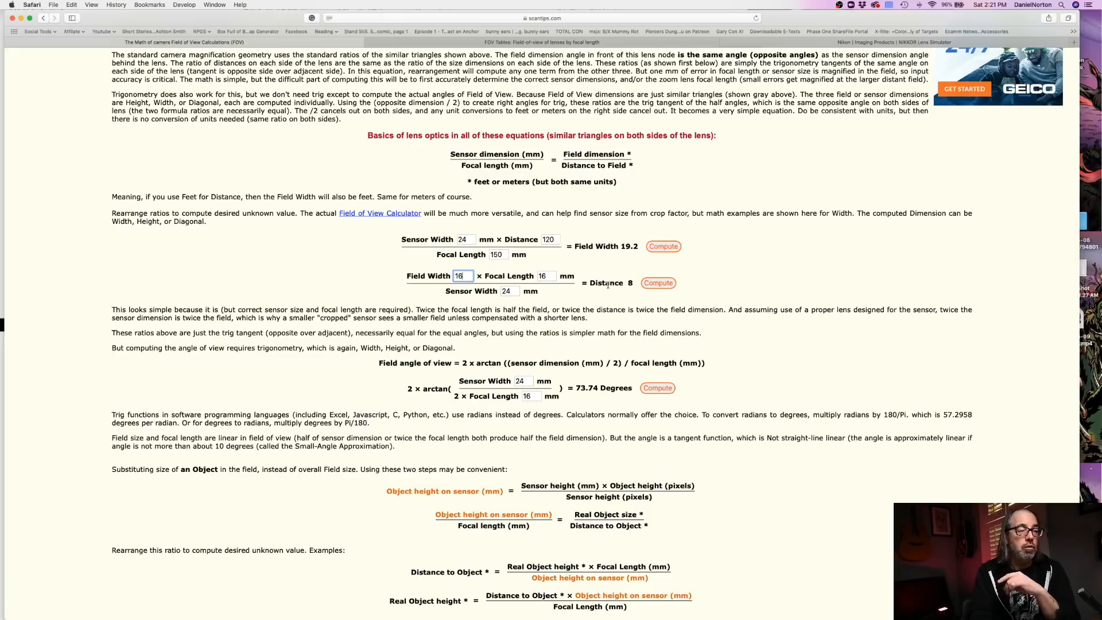
{"action": "left_click", "coordinate": [545, 276]}
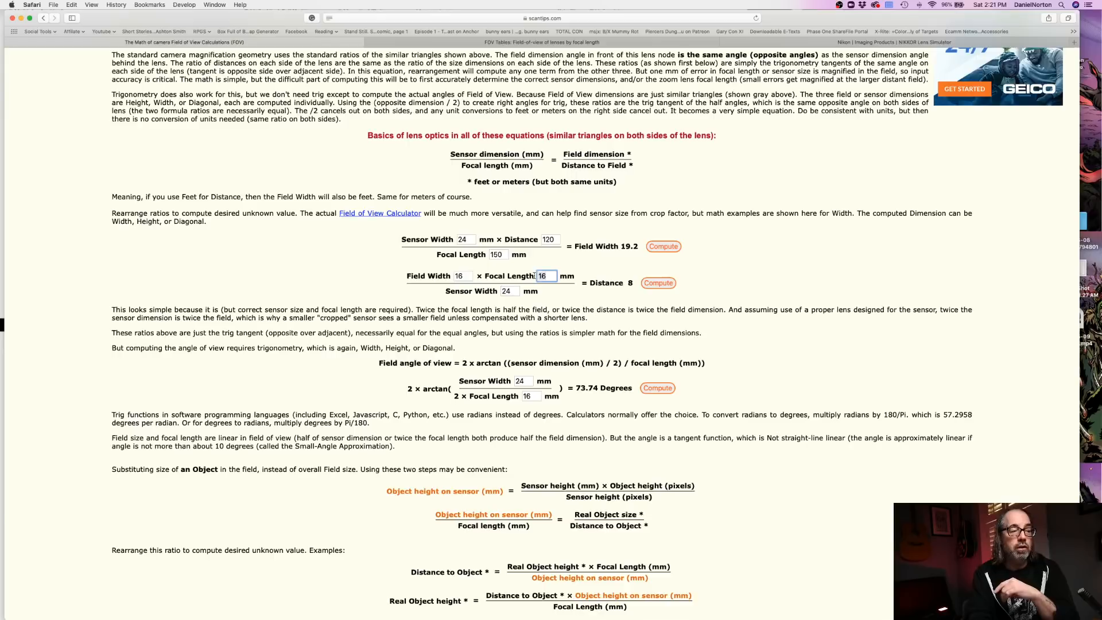
{"action": "type", "text": "50"}
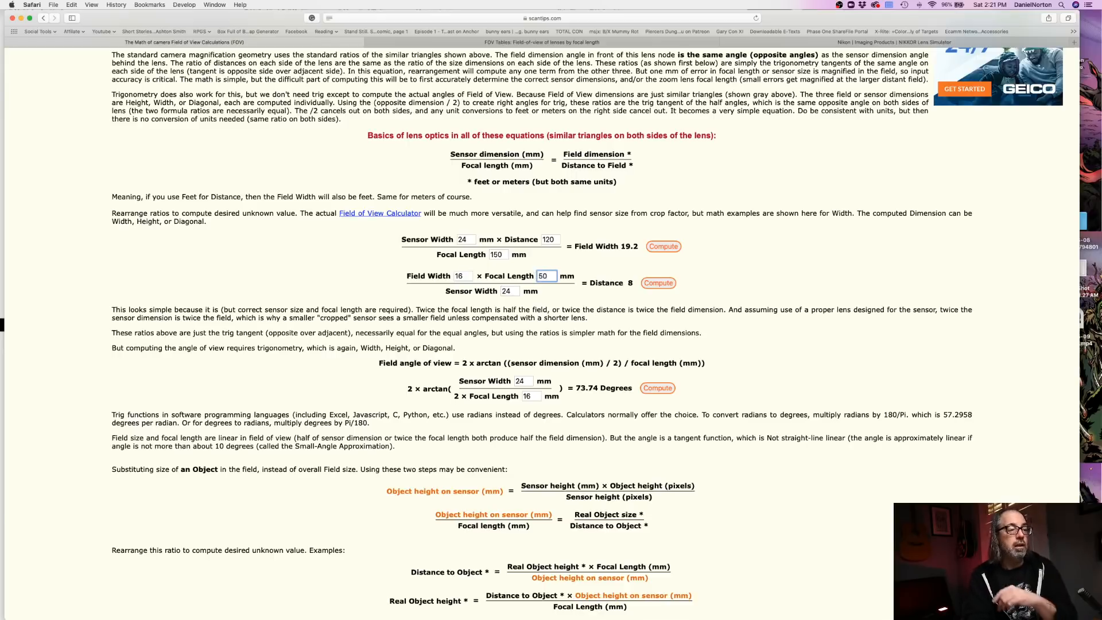
{"action": "left_click", "coordinate": [658, 282]}
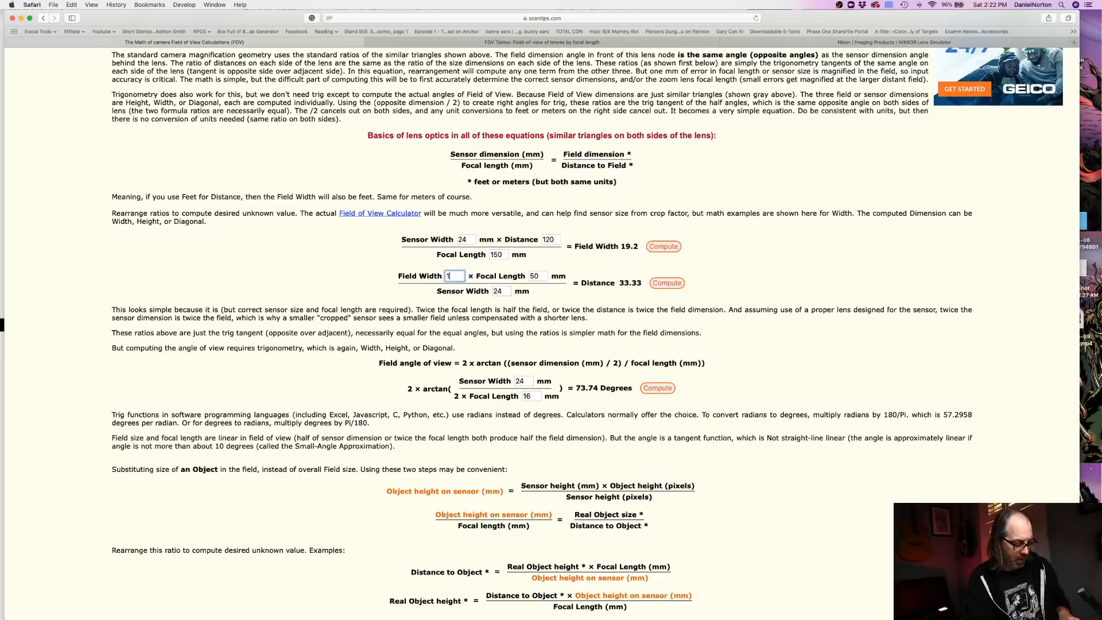
{"action": "left_click", "coordinate": [666, 282]}
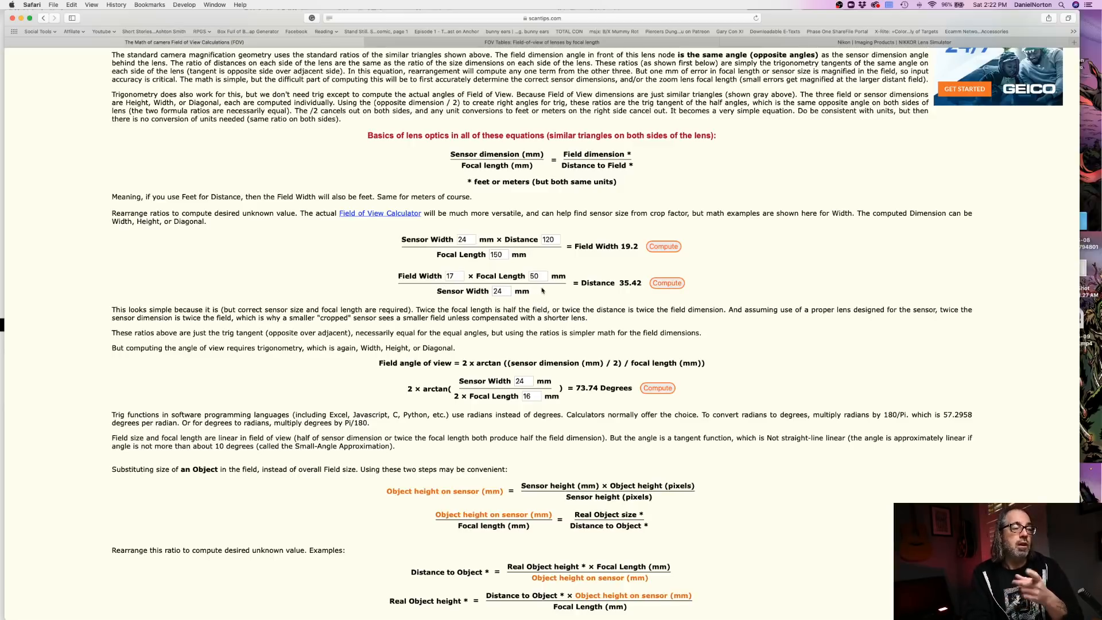
{"action": "left_click", "coordinate": [450, 276]}
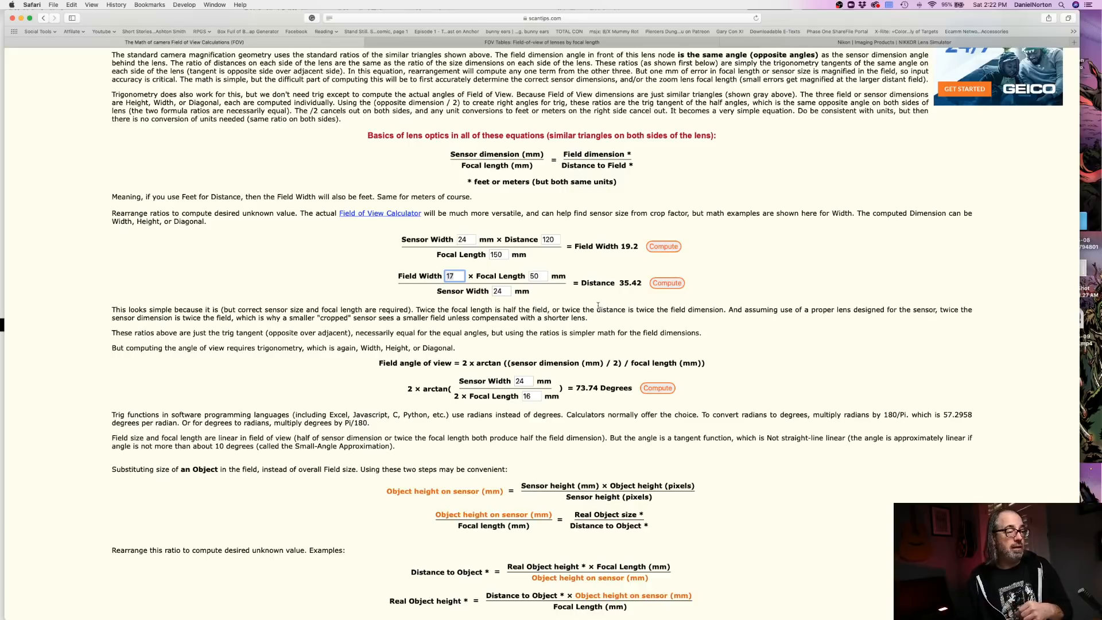
- Compute the distance for field width 3, then again at a 200 mm focal length
{"action": "type", "text": "3"}
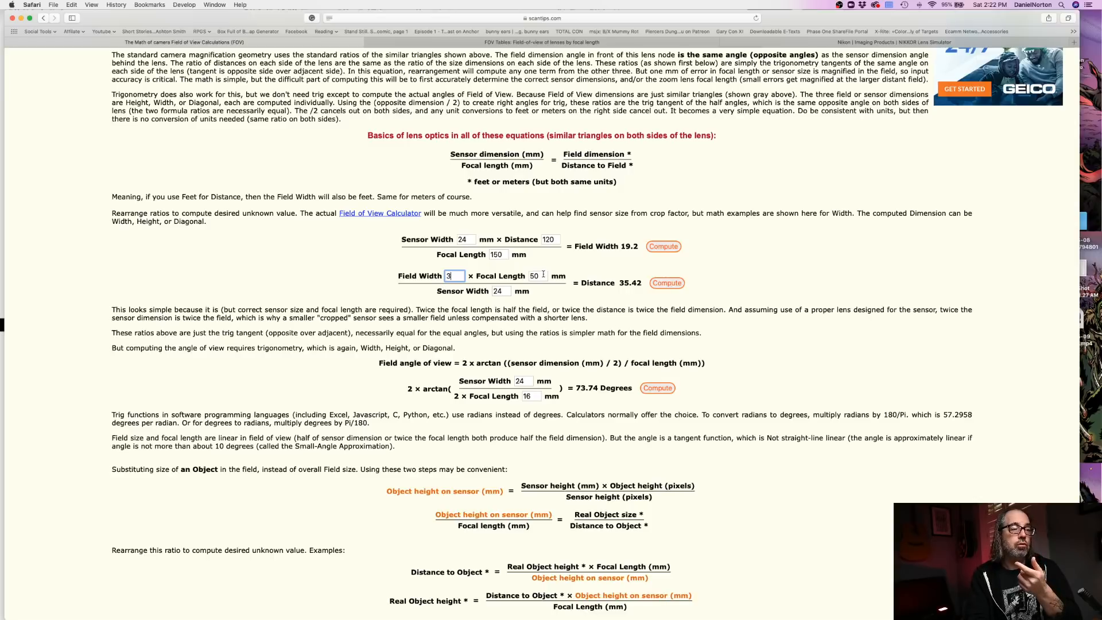
{"action": "left_click", "coordinate": [537, 276]}
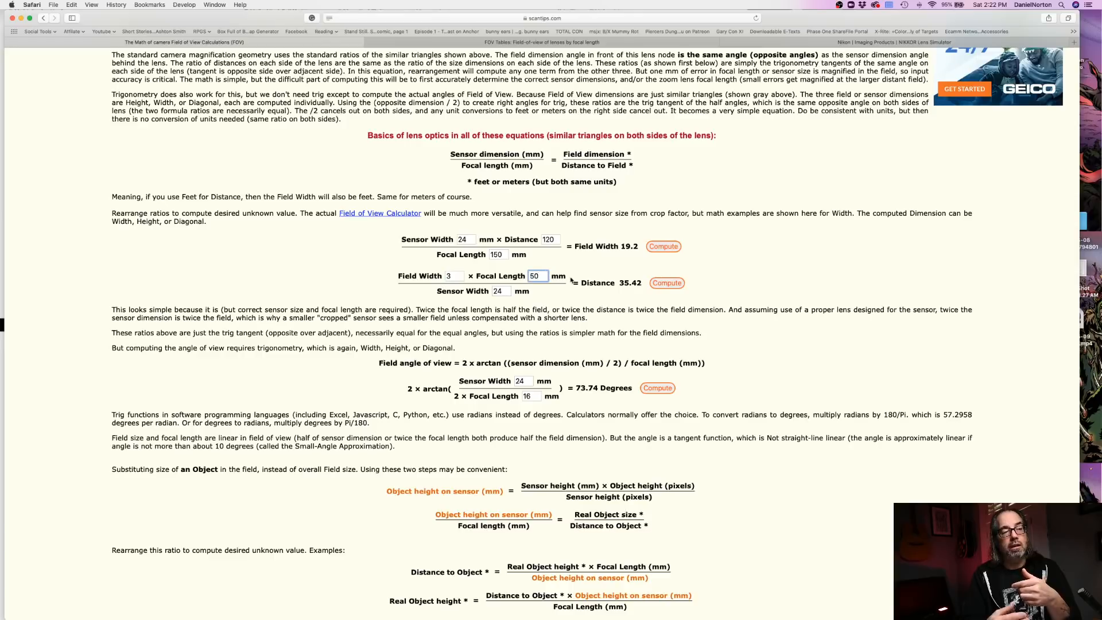
{"action": "left_click", "coordinate": [664, 282]}
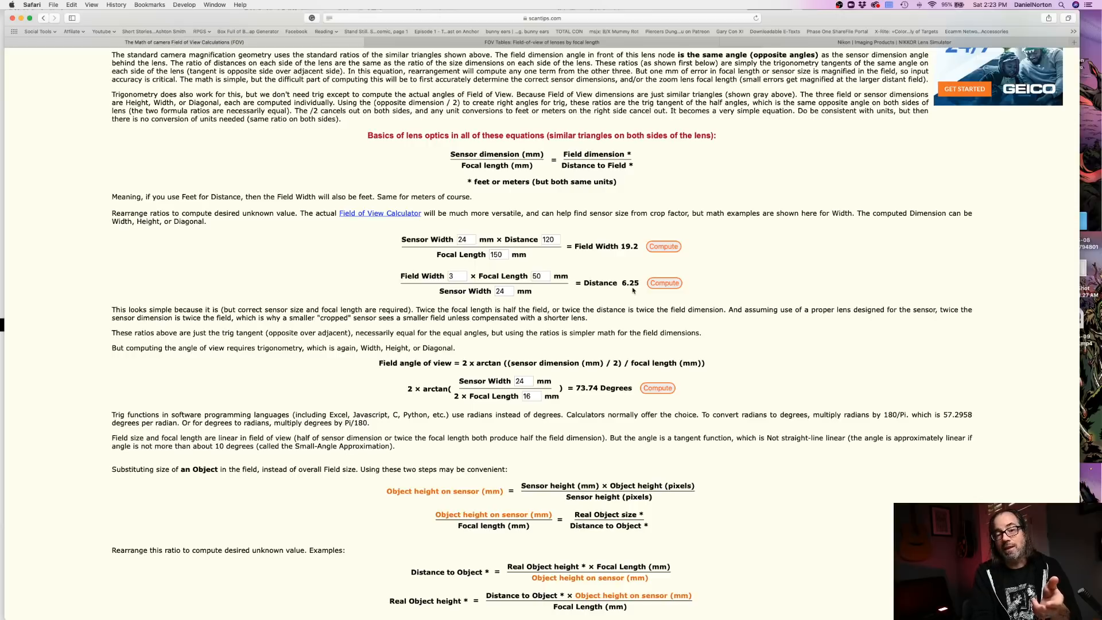
{"action": "left_click", "coordinate": [539, 275]}
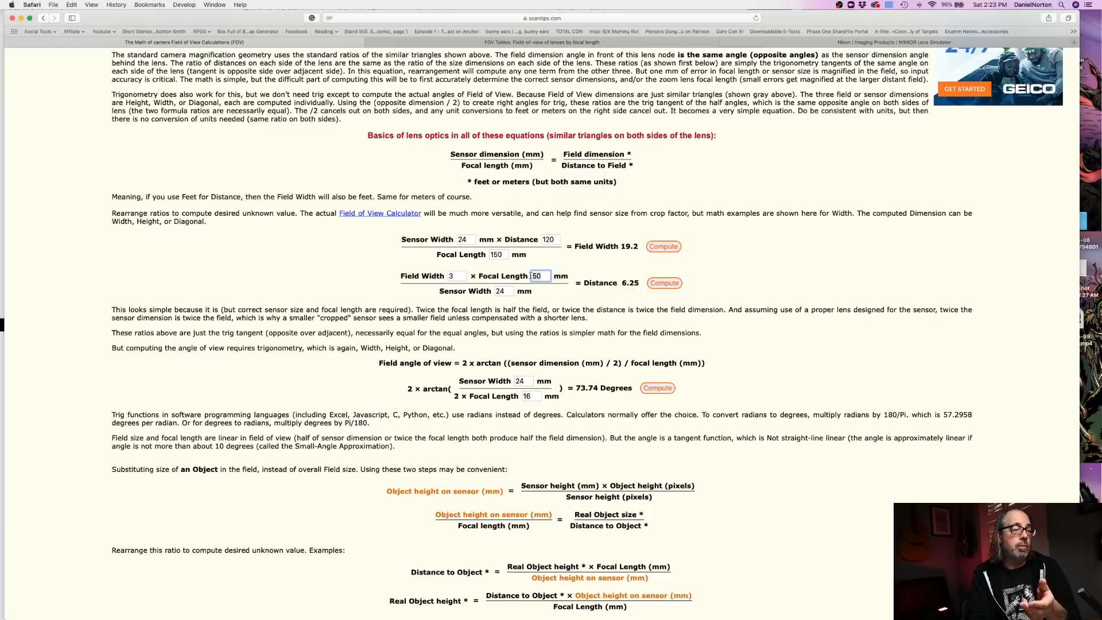
{"action": "type", "text": "200"}
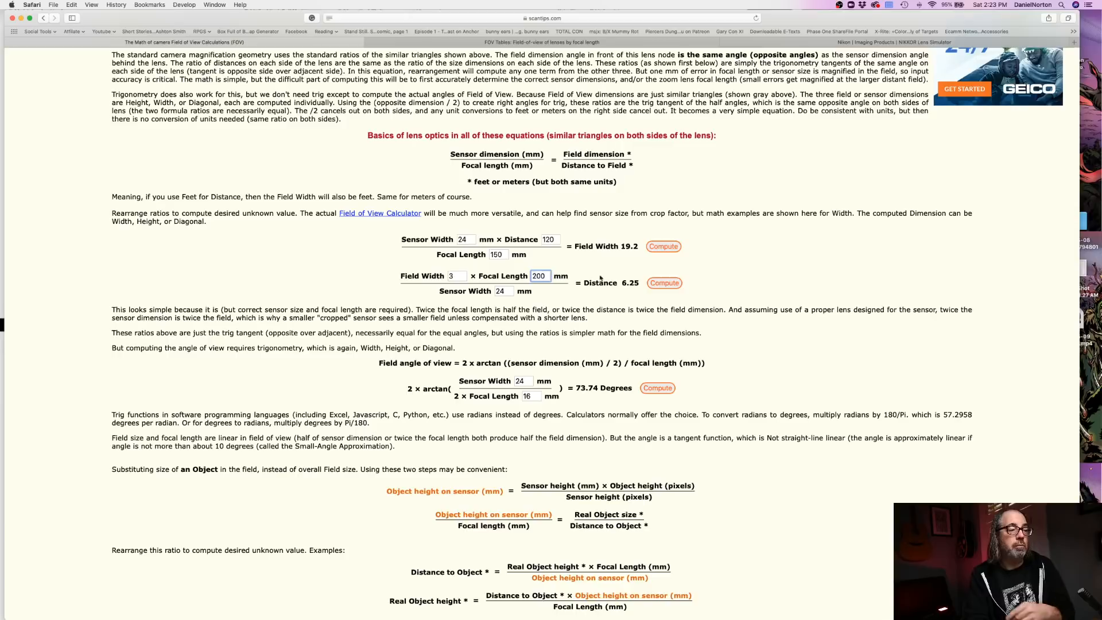
{"action": "left_click", "coordinate": [660, 282]}
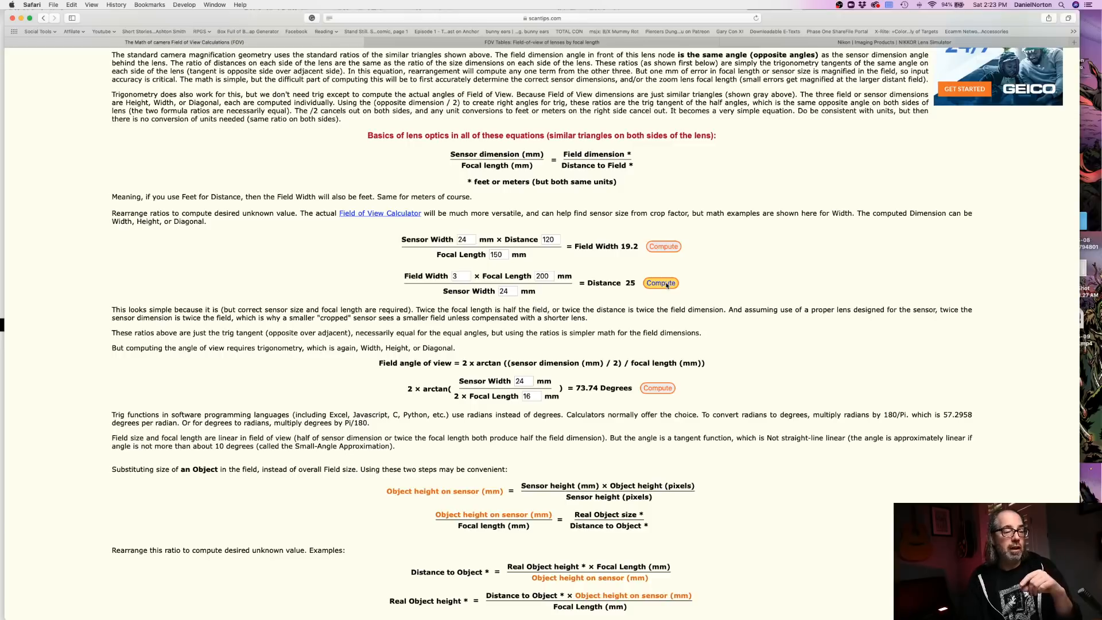
- Scroll to the angle-of-view calculator and enter a 75 mm focal length
{"action": "scroll", "scroll_direction": "down", "scroll_amount": 3}
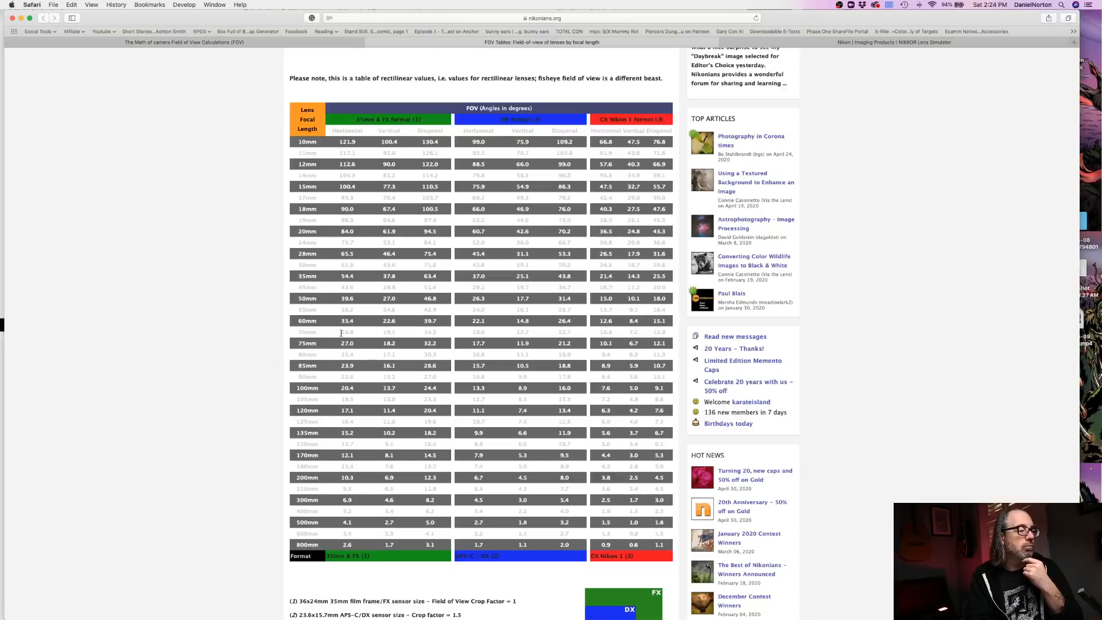
{"action": "mouse_move", "coordinate": [415, 345]}
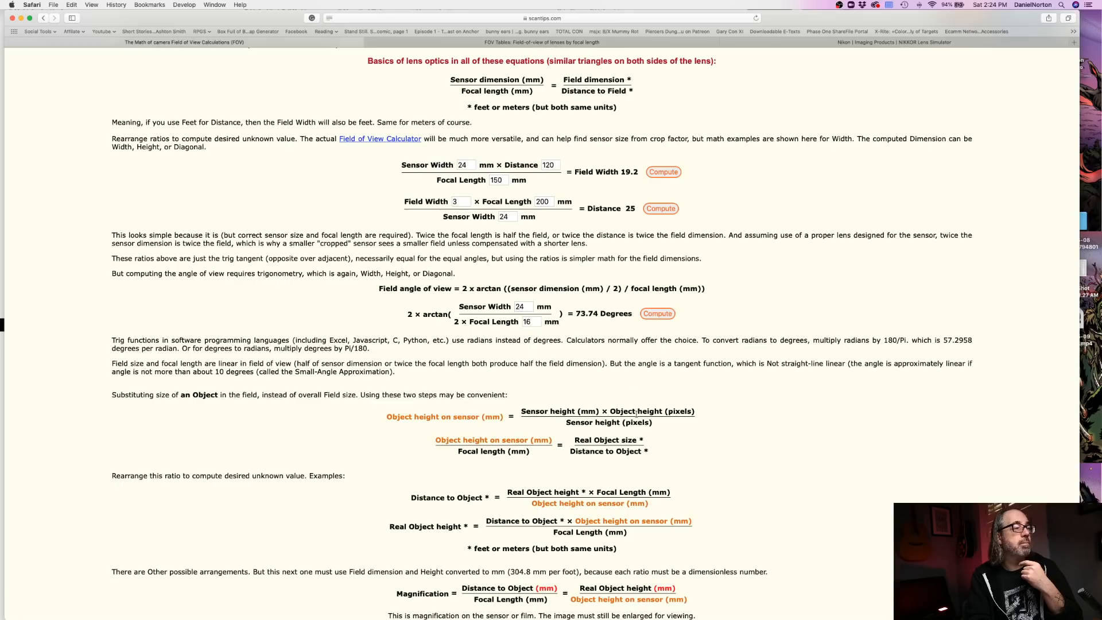
{"action": "left_click", "coordinate": [522, 307]}
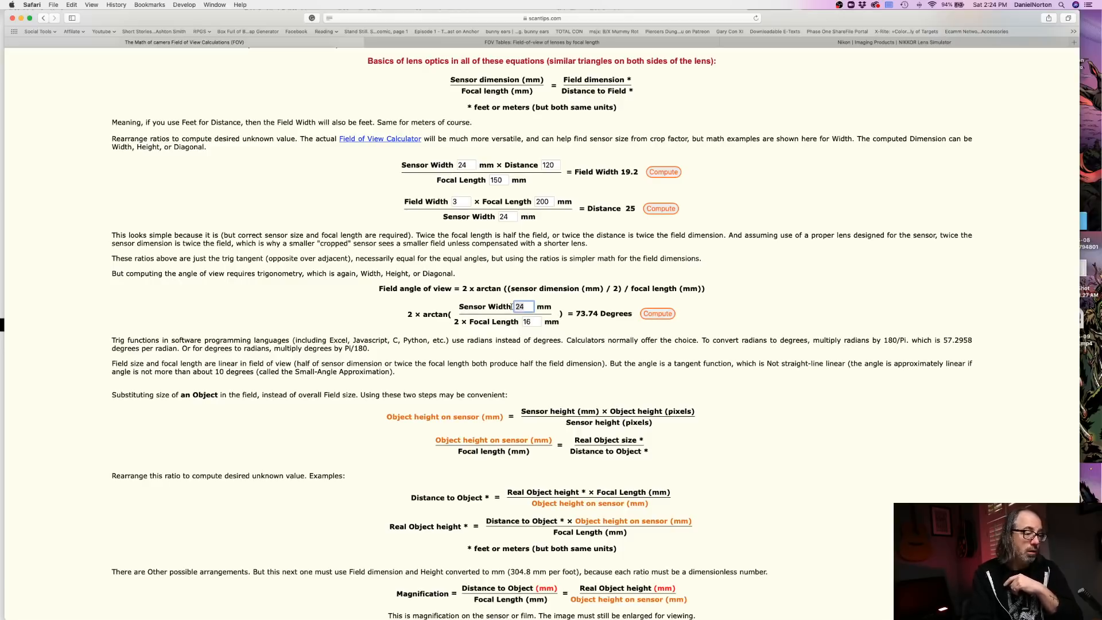
{"action": "type", "text": "7"}
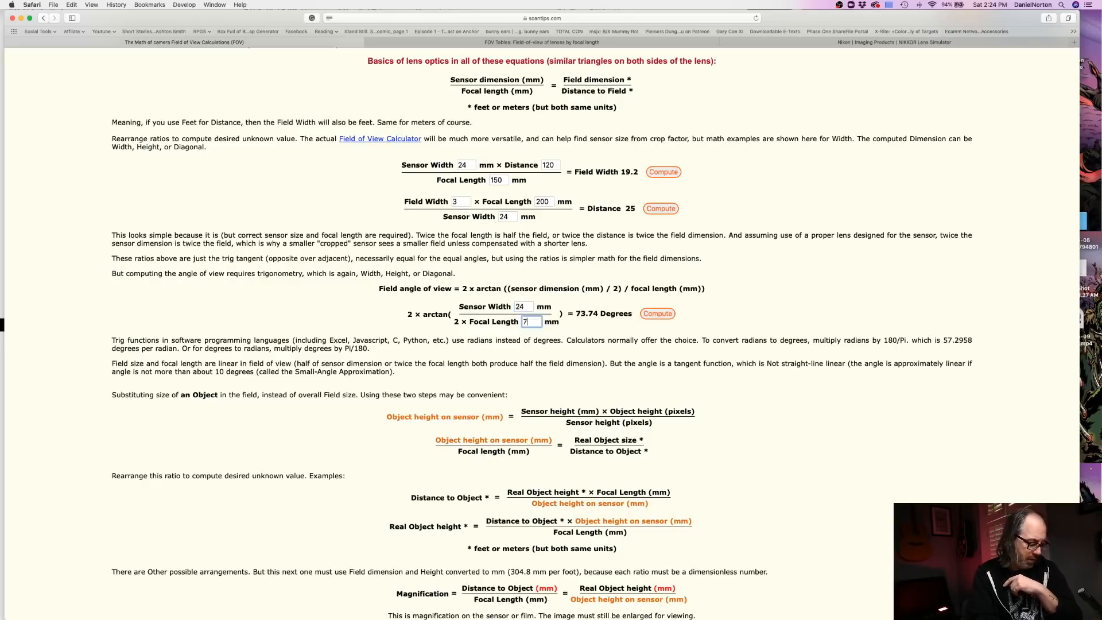
{"action": "type", "text": "5"}
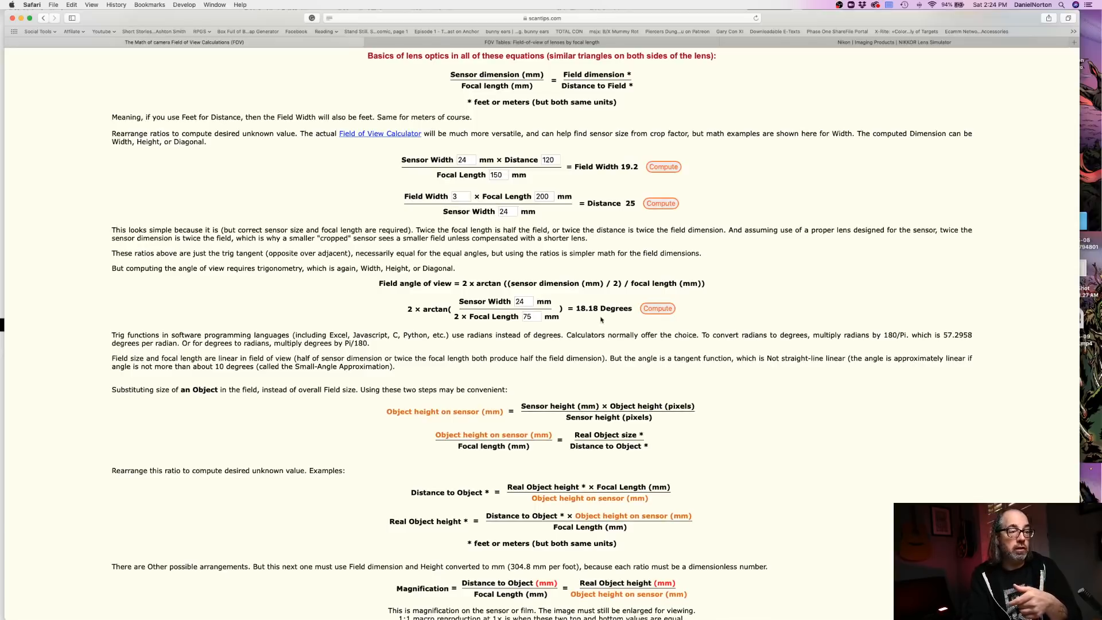
{"action": "mouse_move", "coordinate": [562, 322]}
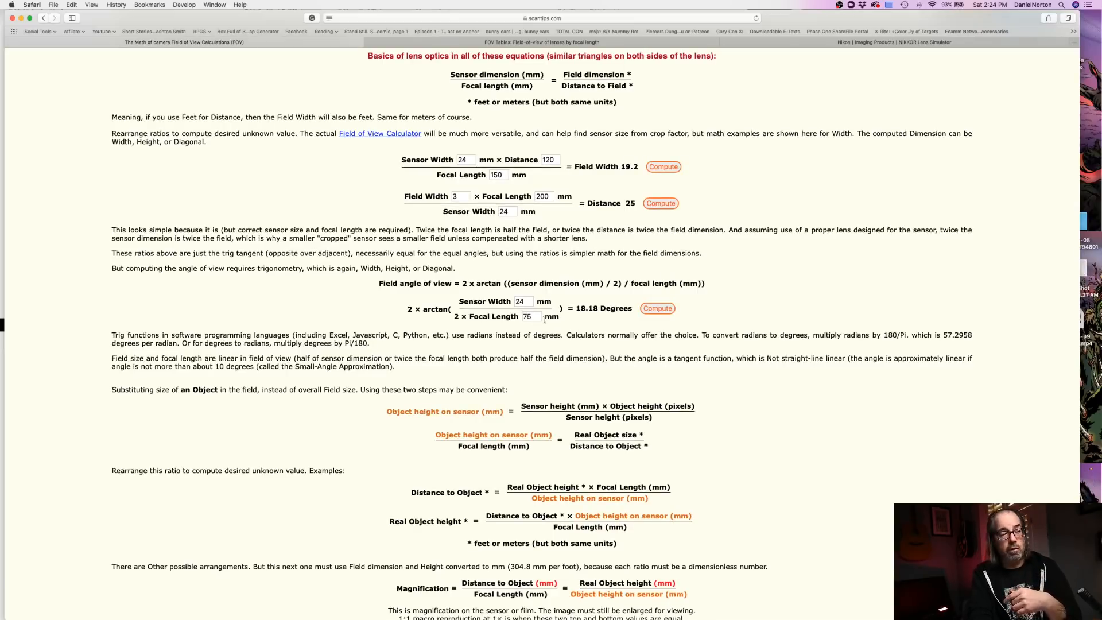
- Change the angle calculator's focal length to 15 mm and compute the angle
{"action": "left_click", "coordinate": [528, 316]}
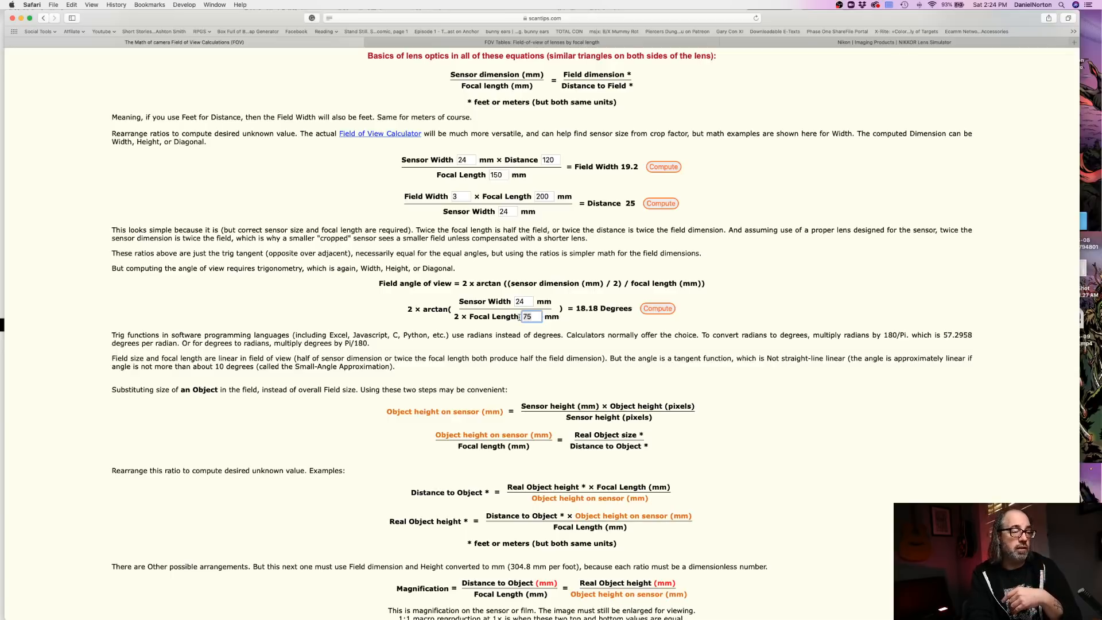
{"action": "type", "text": "20"}
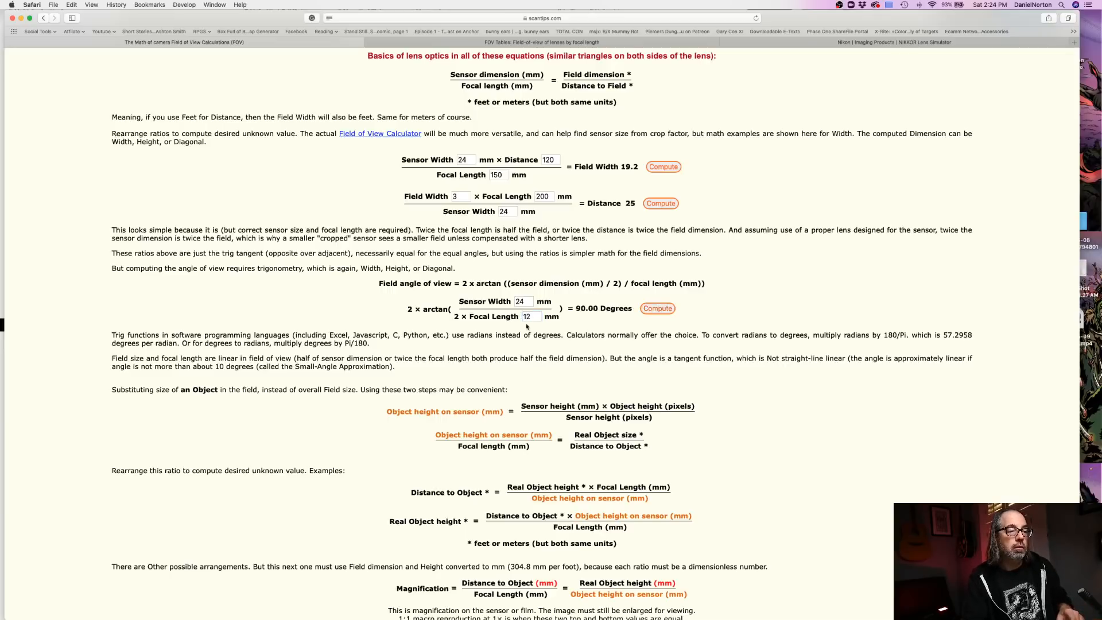
{"action": "left_click", "coordinate": [528, 316]}
{"action": "type", "text": "1"}
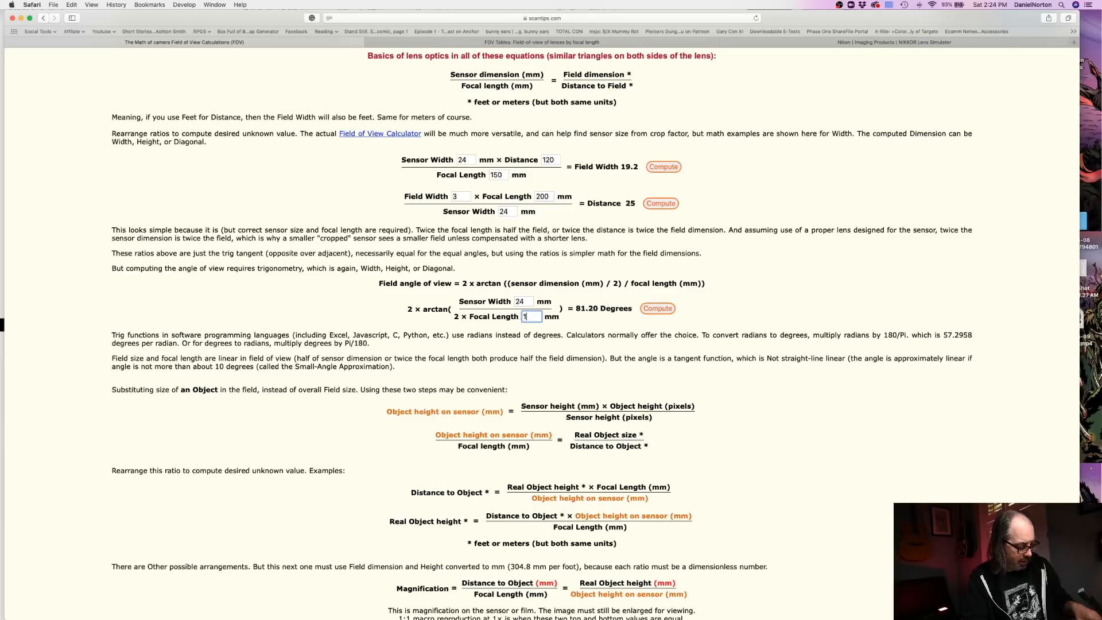
{"action": "type", "text": "3"}
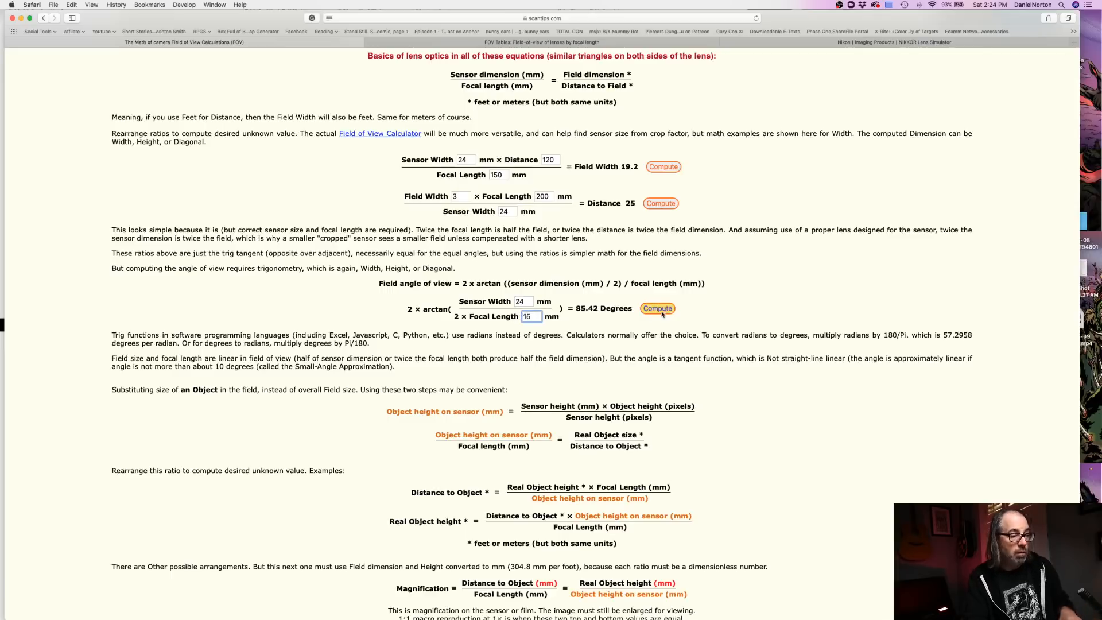
{"action": "left_click", "coordinate": [656, 307]}
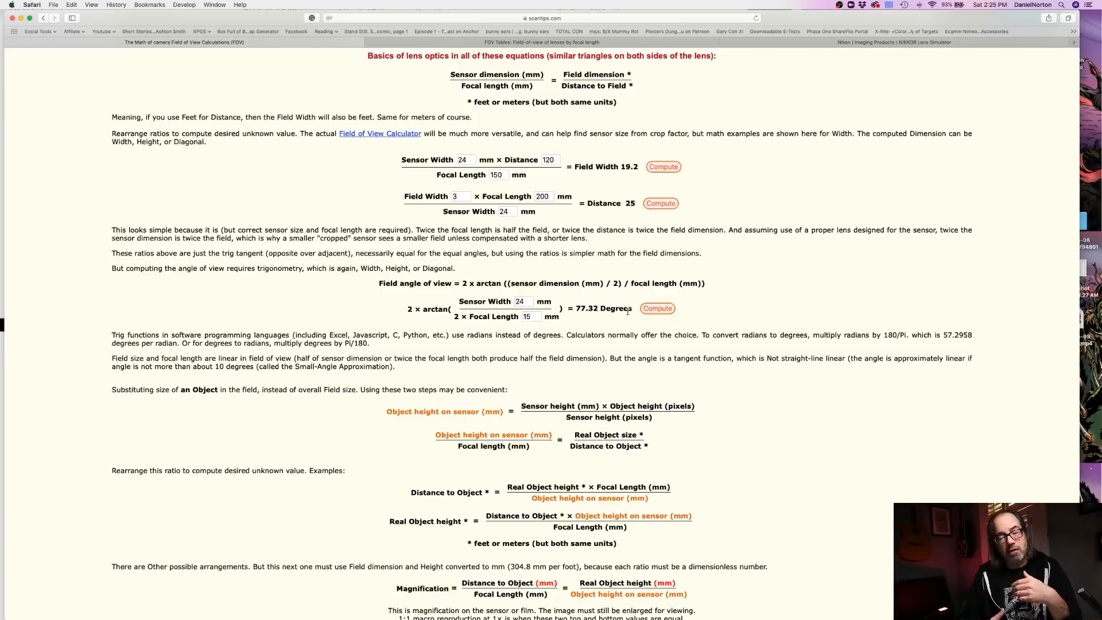
{"action": "scroll", "scroll_direction": "down", "scroll_amount": 3}
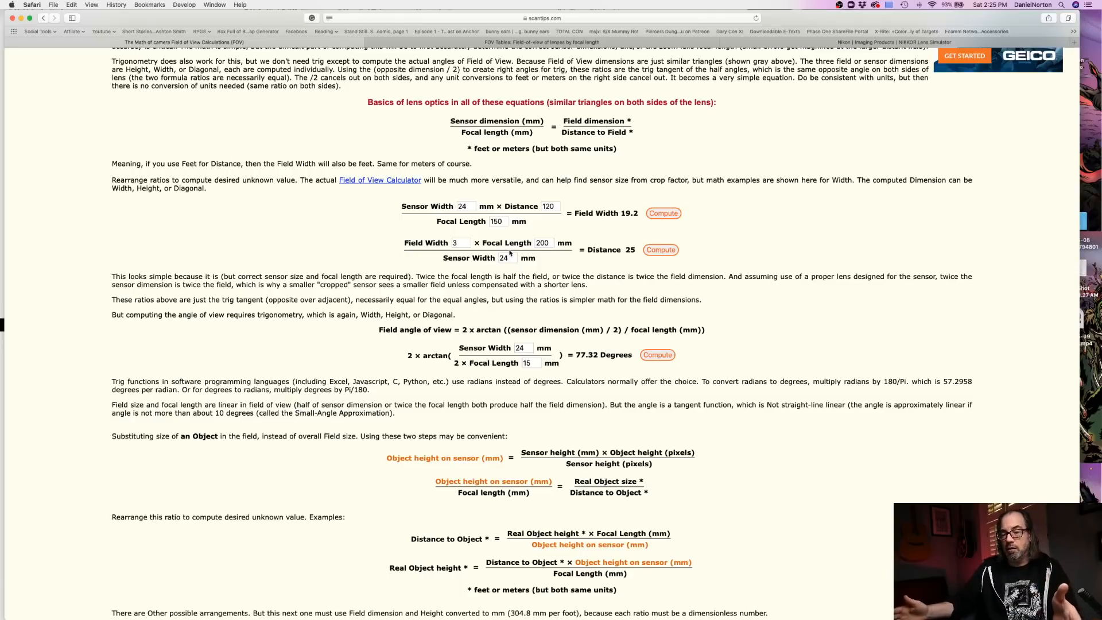
{"action": "mouse_move", "coordinate": [532, 236]}
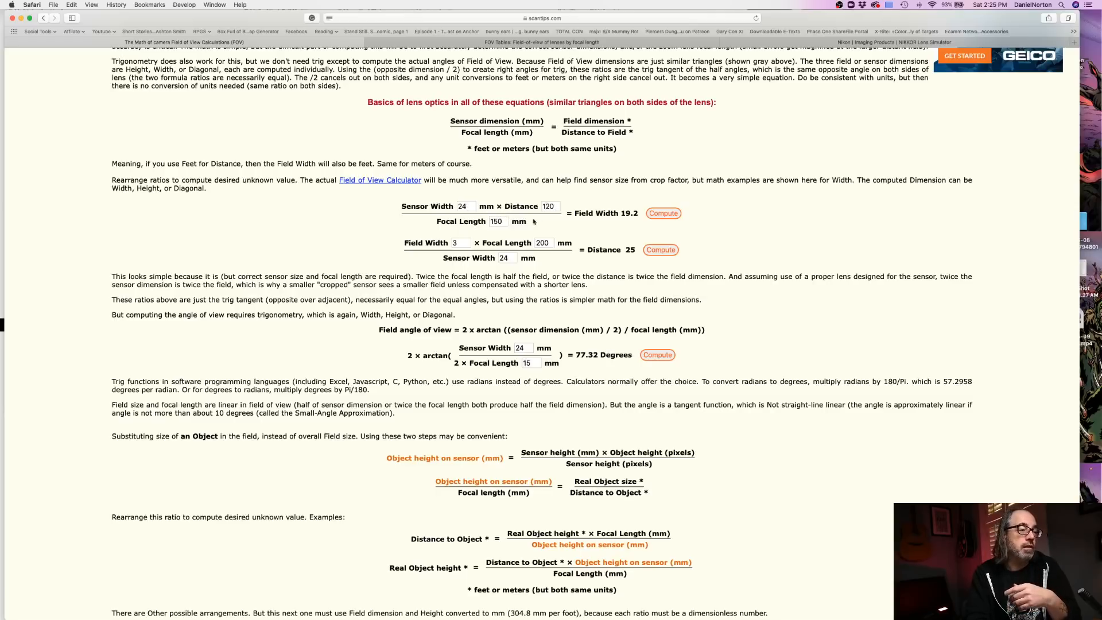
- Recalculate the Scantips field width with a 50 mm focal length and distance 7
{"action": "left_click", "coordinate": [497, 220]}
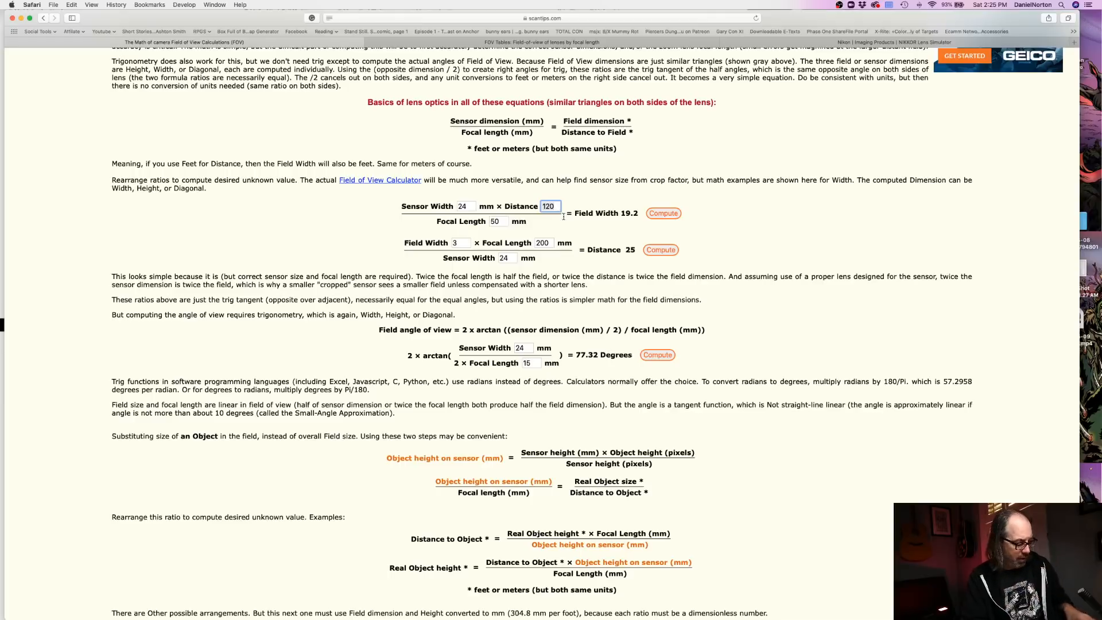
{"action": "type", "text": "5"}
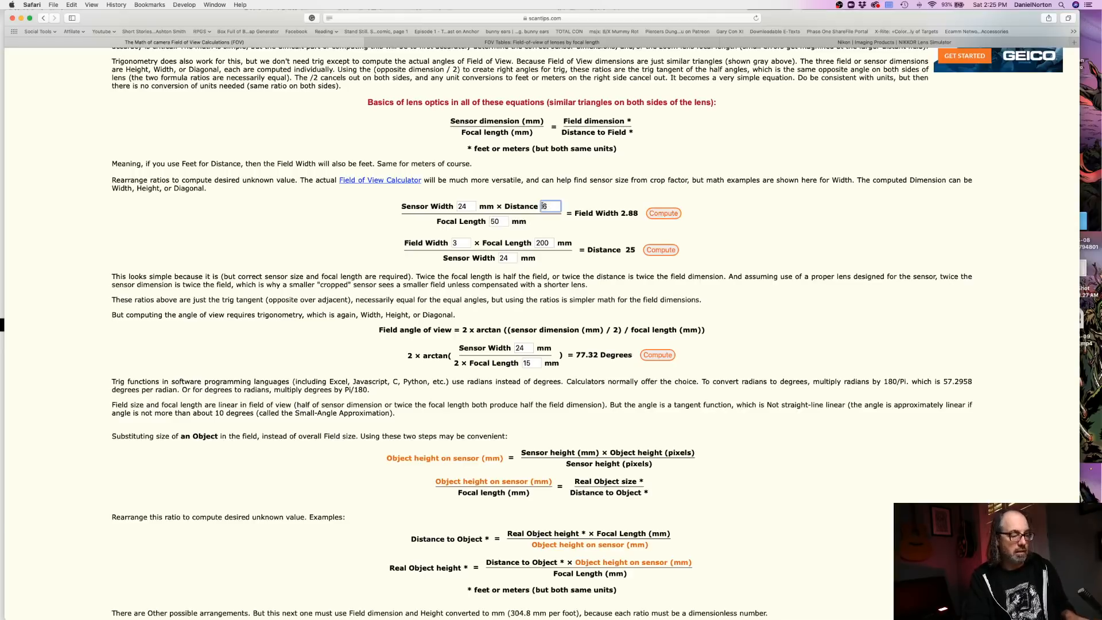
{"action": "type", "text": "7"}
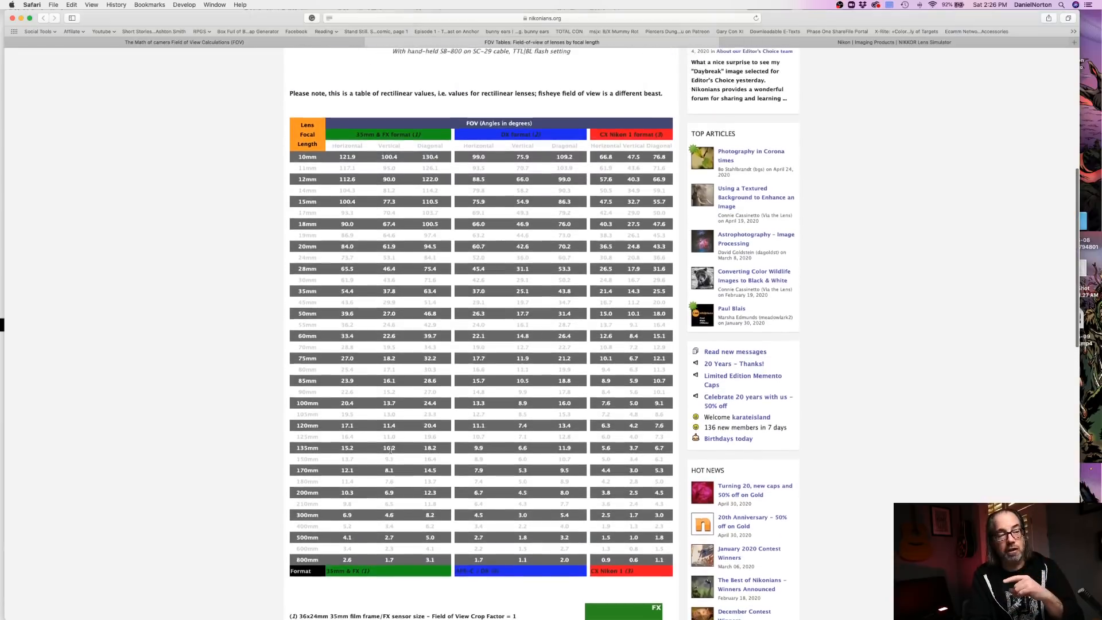
- In the NIKKOR Lens Simulator, compare views at 14mm, 91mm, 28mm and 49mm
{"action": "scroll", "scroll_direction": "down", "scroll_amount": 3}
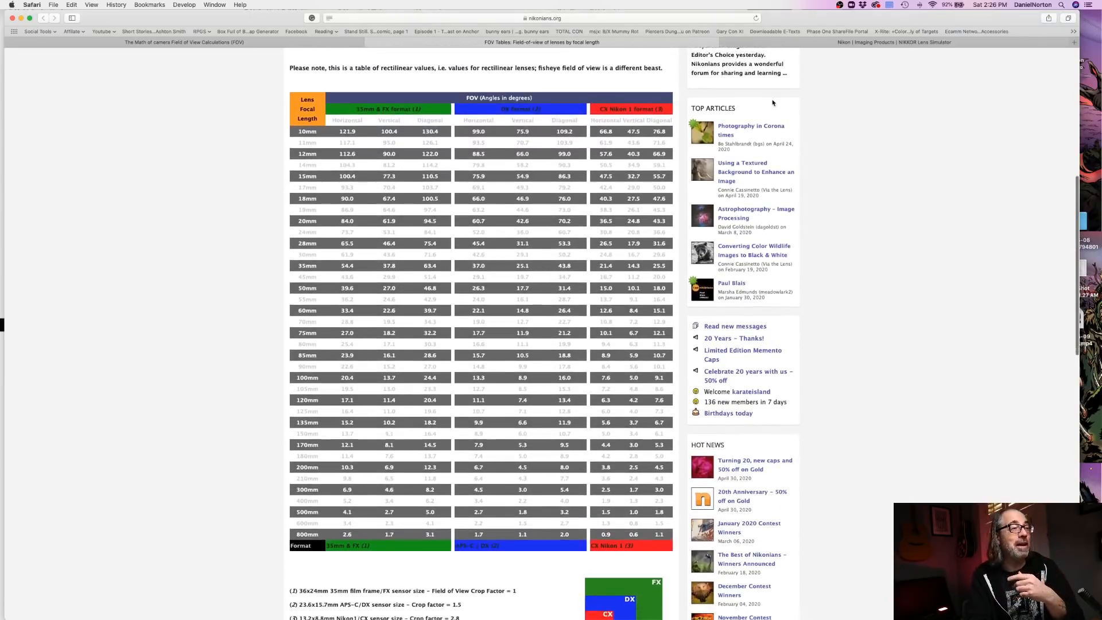
{"action": "left_click", "coordinate": [893, 42]}
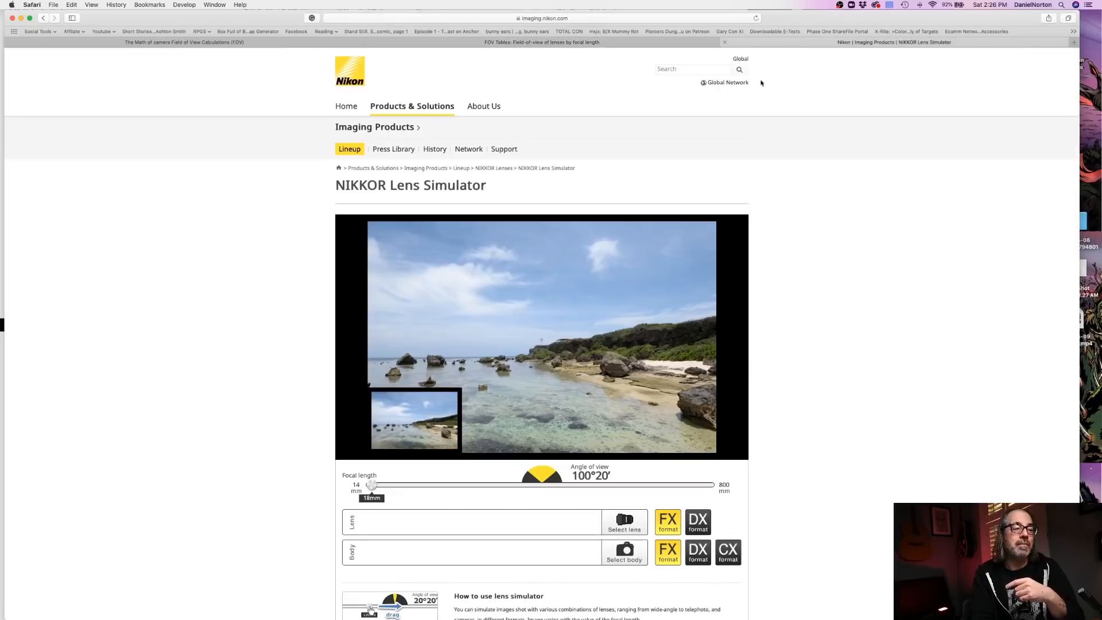
{"action": "left_click_drag", "start_coordinate": [372, 484], "coordinate": [371, 484]}
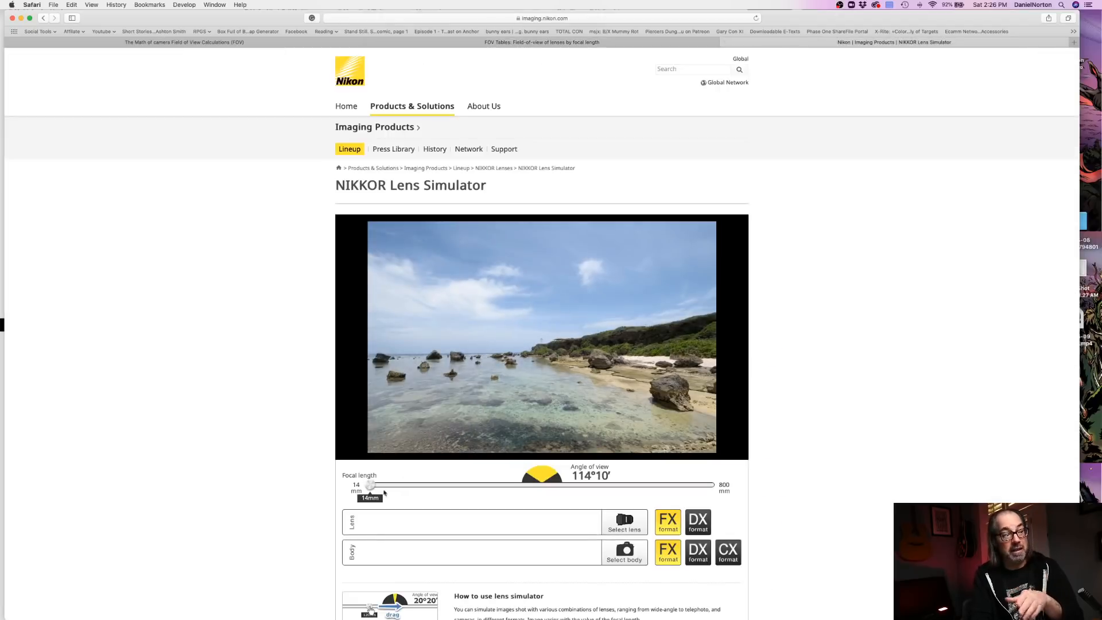
{"action": "left_click_drag", "start_coordinate": [370, 485], "coordinate": [403, 485]}
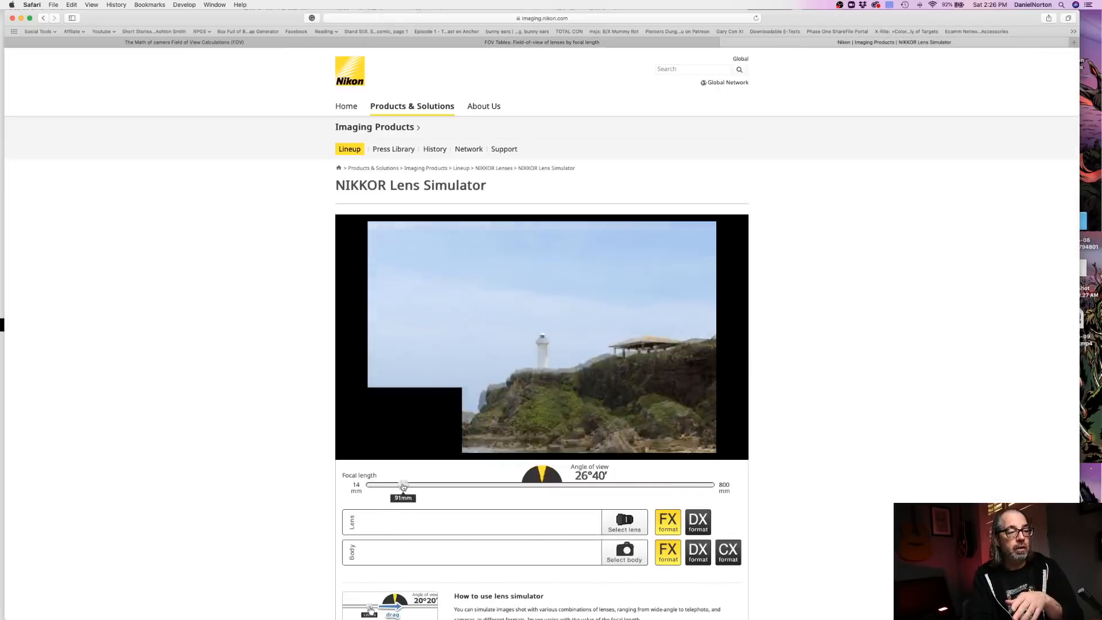
{"action": "left_click_drag", "start_coordinate": [403, 484], "coordinate": [370, 485]}
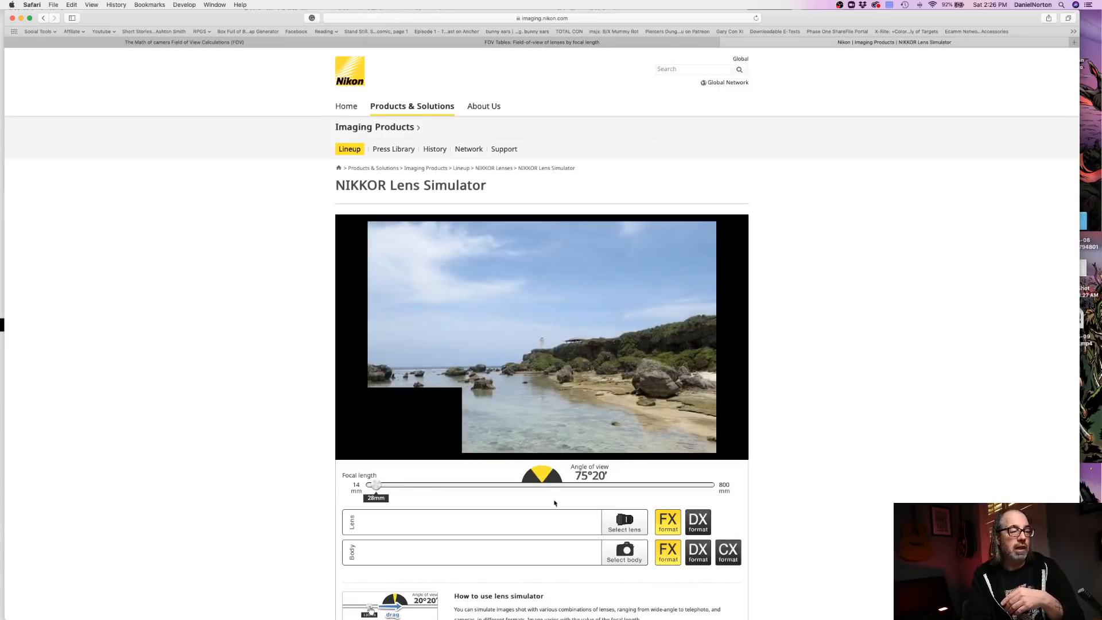
{"action": "left_click_drag", "start_coordinate": [374, 485], "coordinate": [384, 485]}
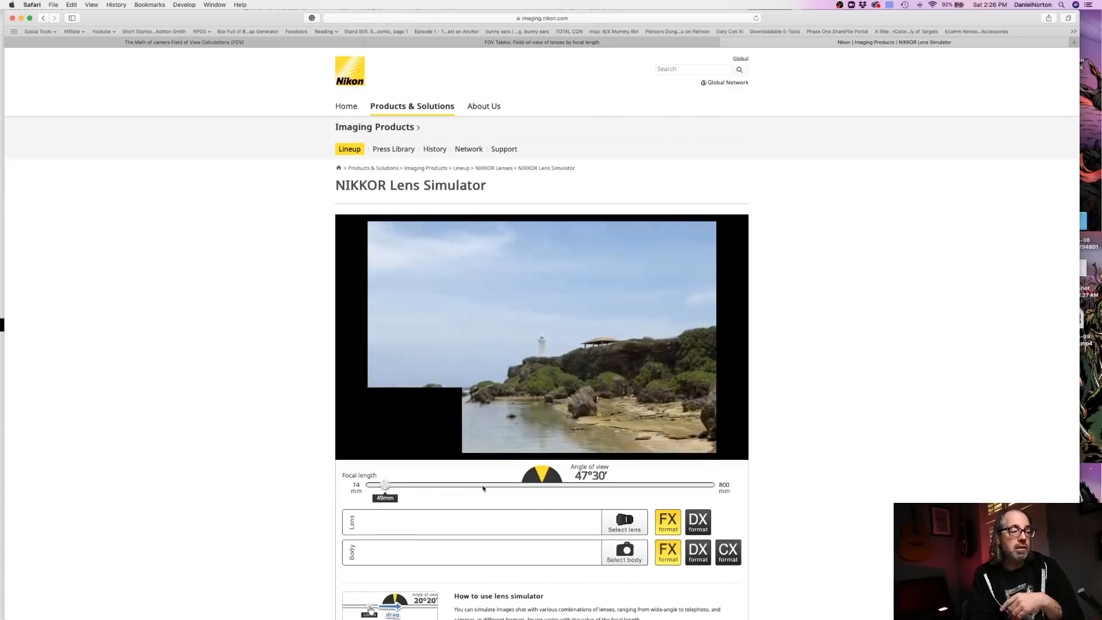
- Zoom to 120mm and back to 22mm, then set the camera body to DX format
{"action": "left_click_drag", "start_coordinate": [385, 485], "coordinate": [416, 485]}
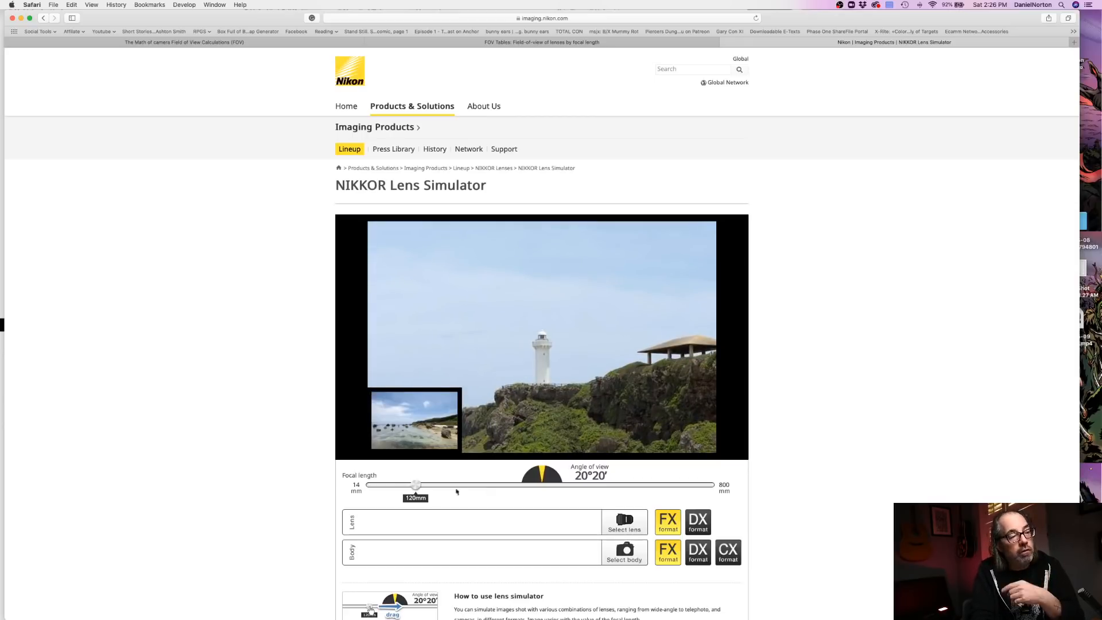
{"action": "left_click_drag", "start_coordinate": [416, 485], "coordinate": [370, 485]}
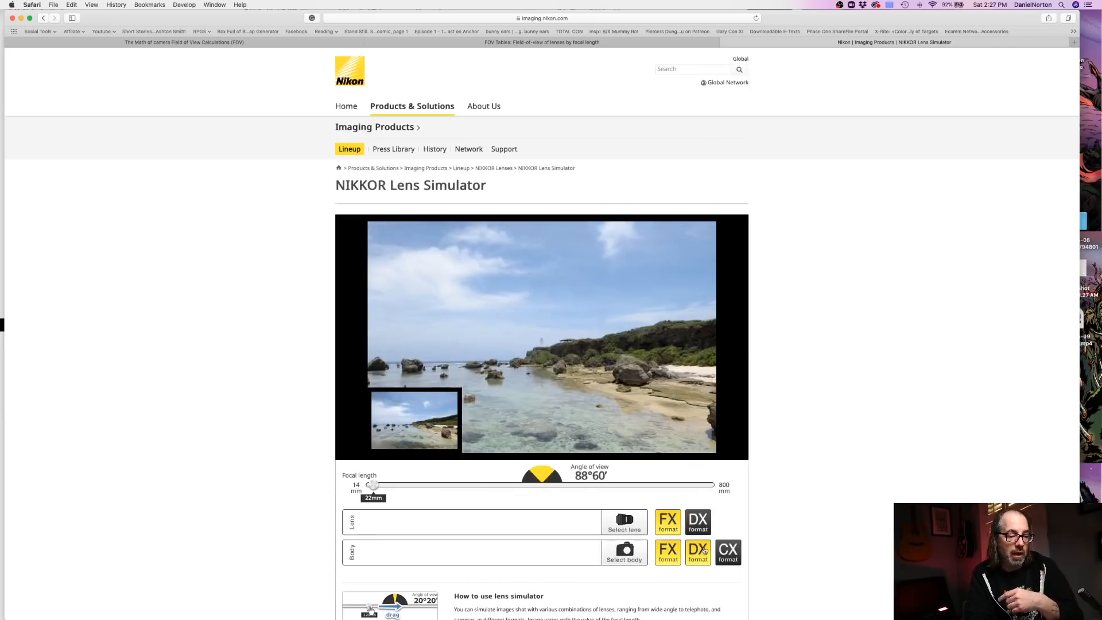
{"action": "left_click", "coordinate": [698, 521]}
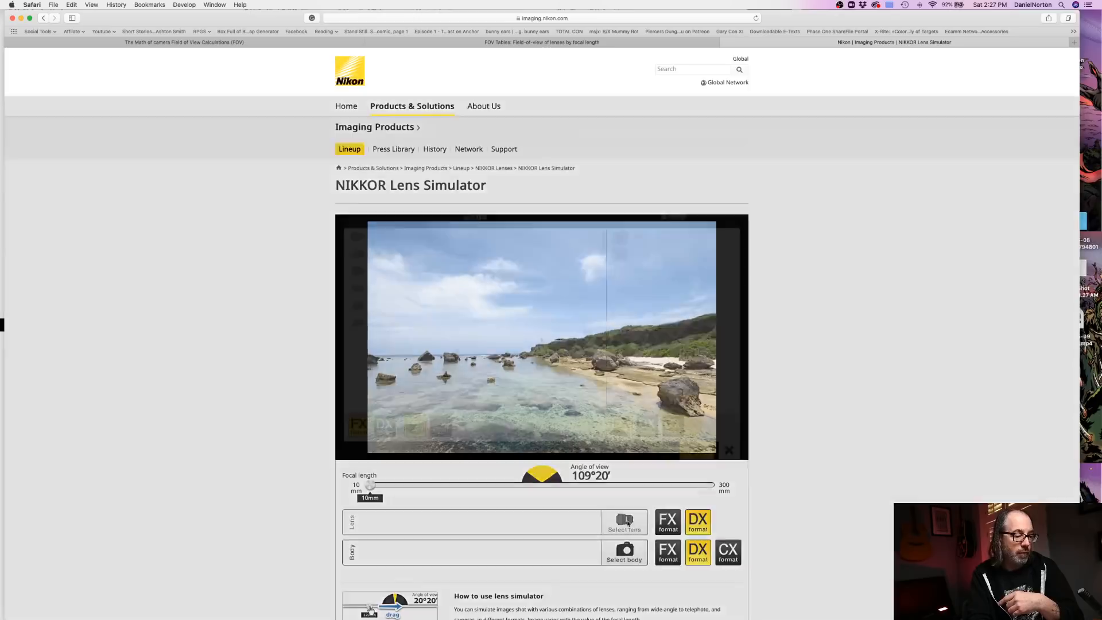
- Try 89mm and 11mm on DX, then set lens and body back to FX format
{"action": "left_click", "coordinate": [624, 522]}
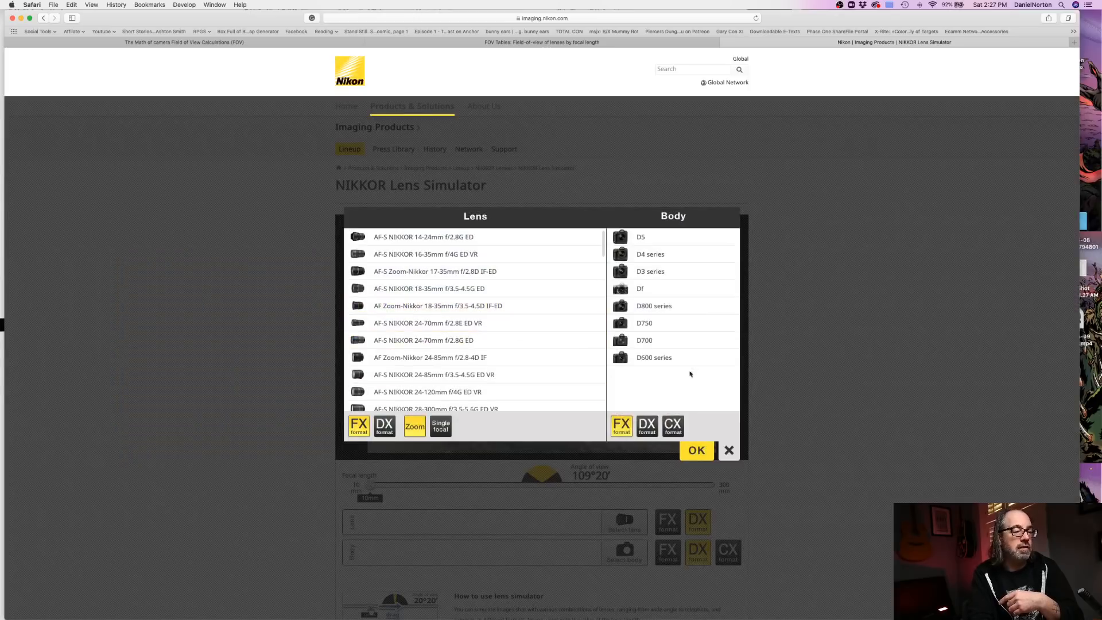
{"action": "left_click", "coordinate": [696, 451]}
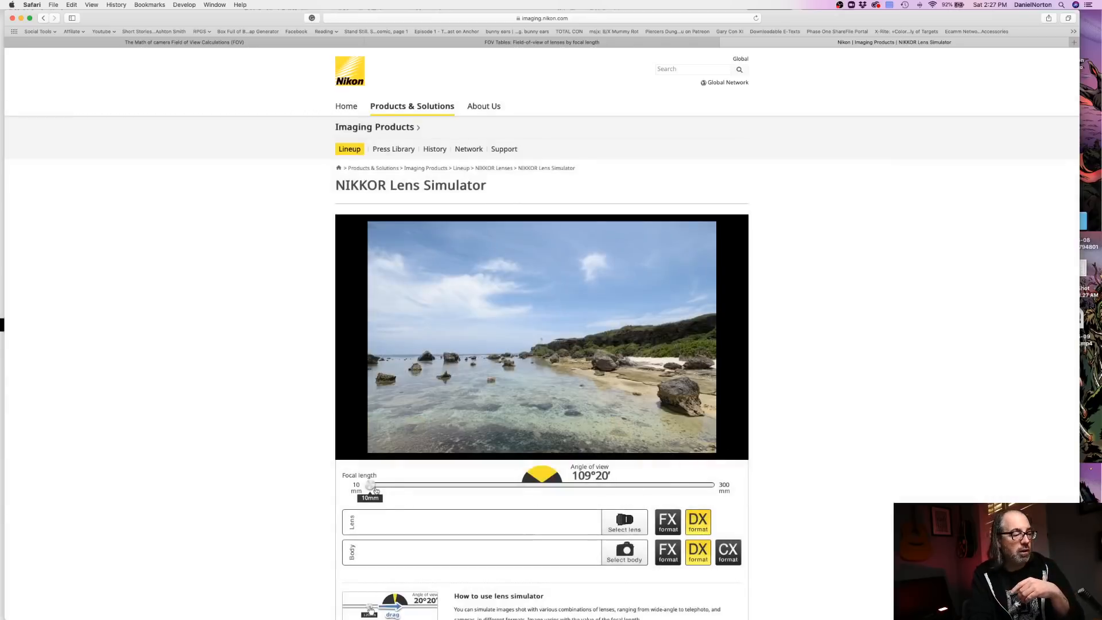
{"action": "left_click_drag", "start_coordinate": [370, 485], "coordinate": [462, 485]}
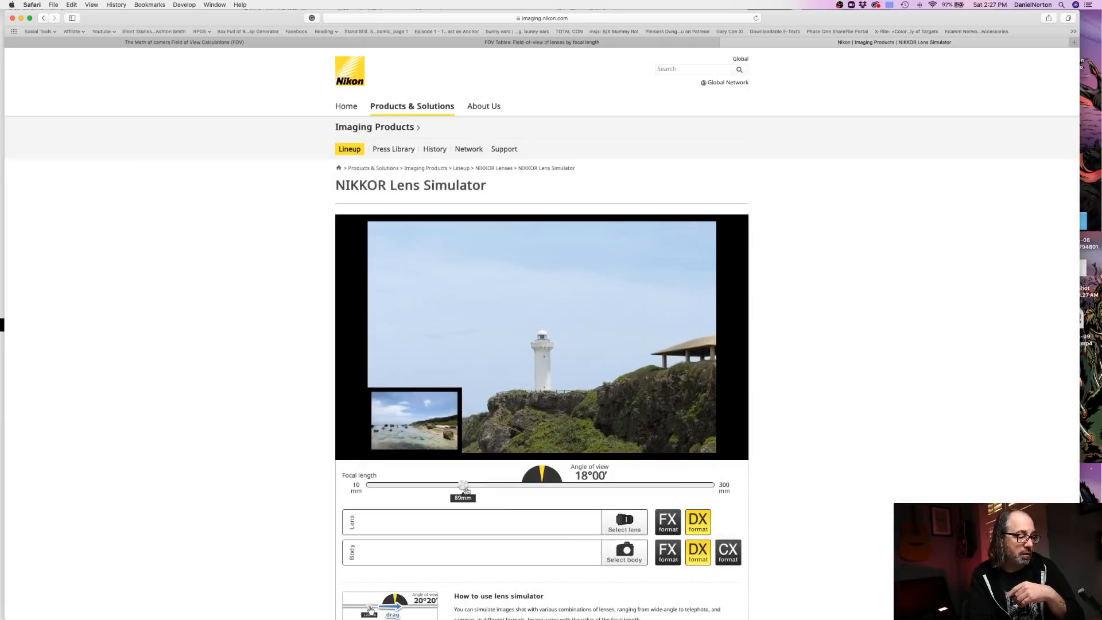
{"action": "left_click_drag", "start_coordinate": [463, 485], "coordinate": [370, 485]}
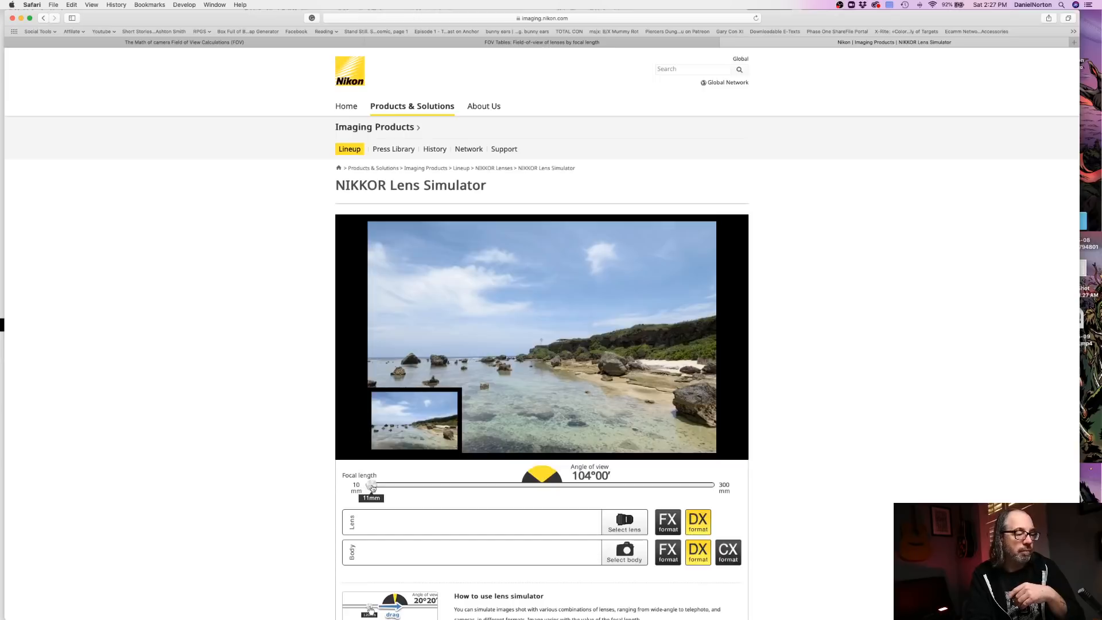
{"action": "left_click", "coordinate": [667, 522]}
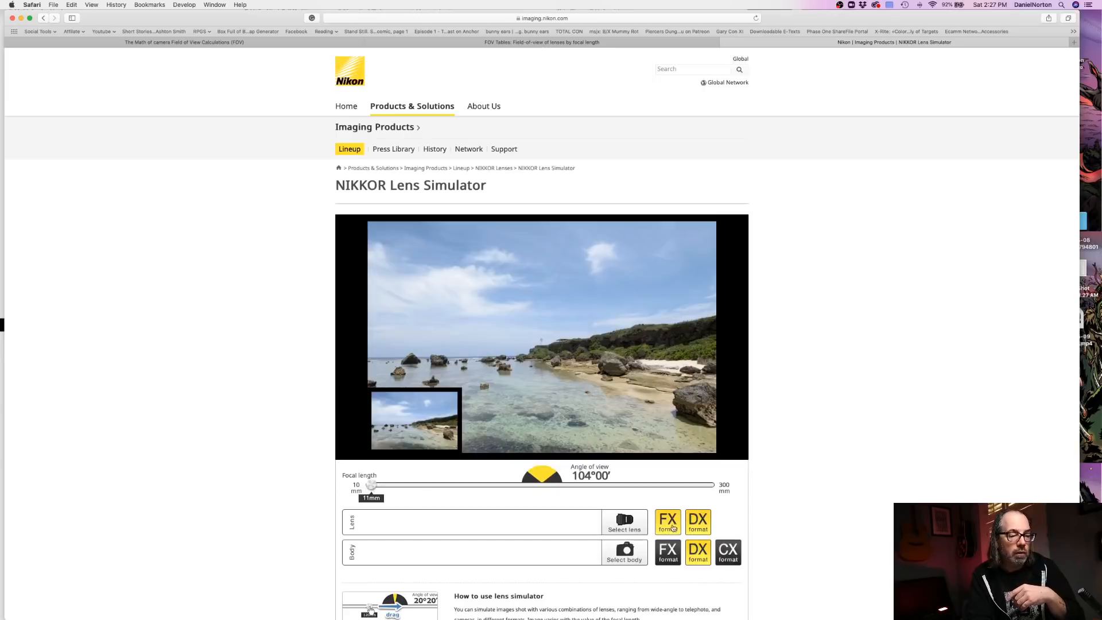
{"action": "left_click", "coordinate": [667, 551]}
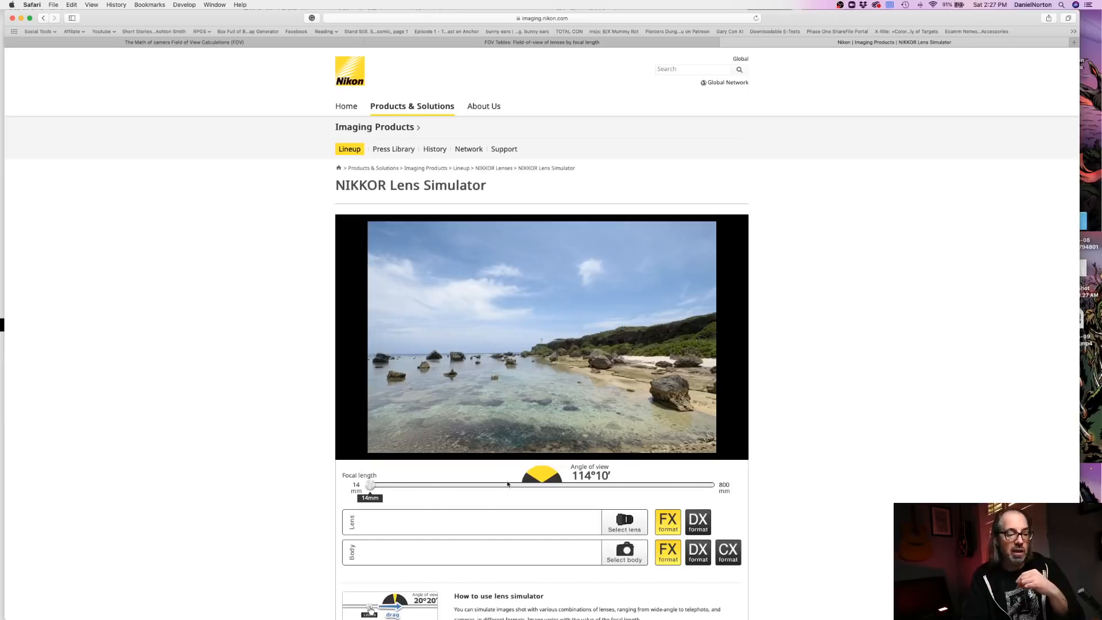
{"action": "mouse_move", "coordinate": [796, 567]}
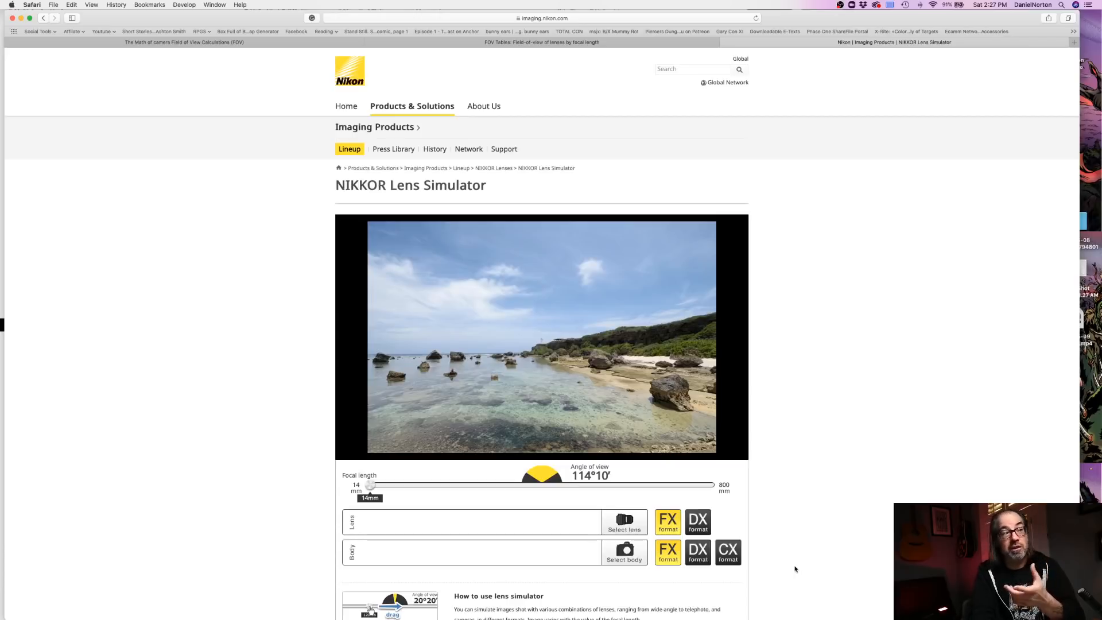
- Scroll the Scantips page down toward the field-width calculator
{"action": "scroll", "scroll_direction": "down", "scroll_amount": 3}
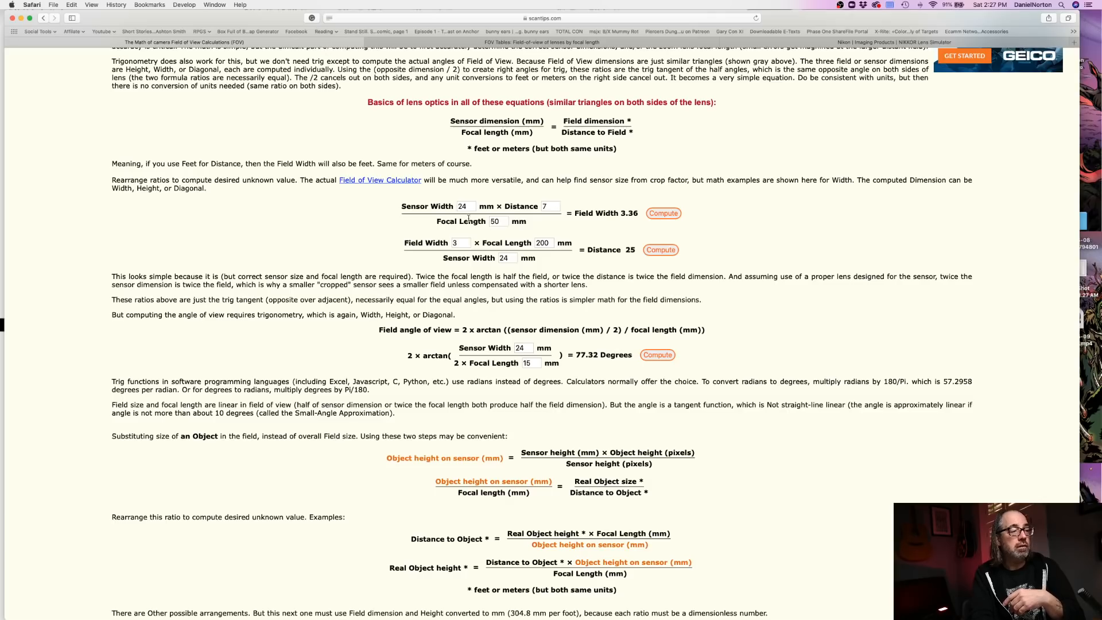
{"action": "mouse_move", "coordinate": [461, 229]}
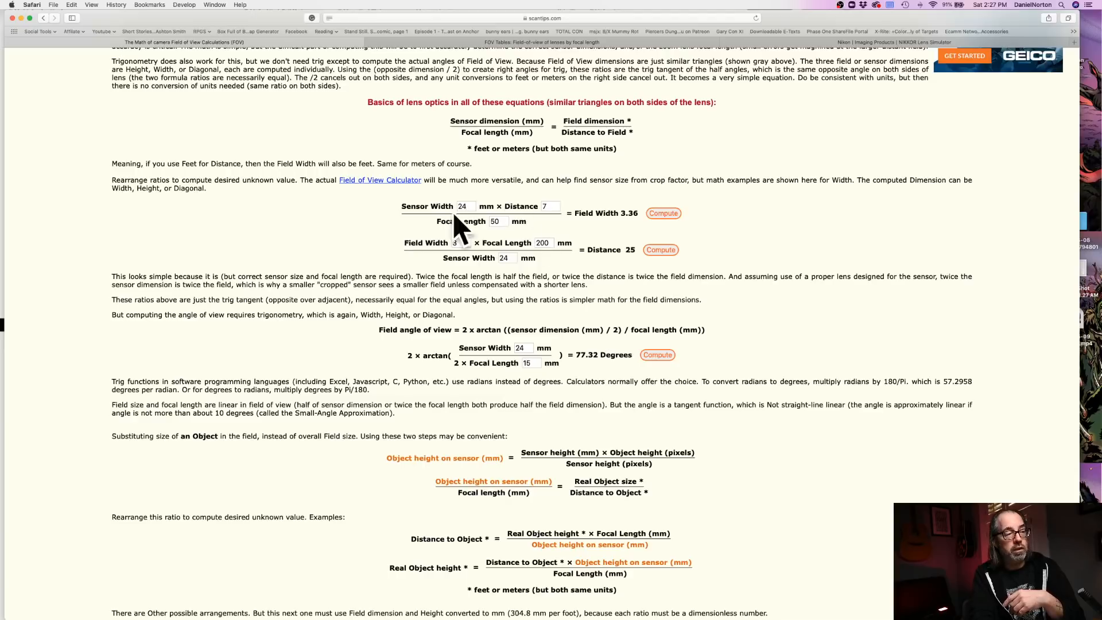
{"action": "mouse_move", "coordinate": [477, 229]}
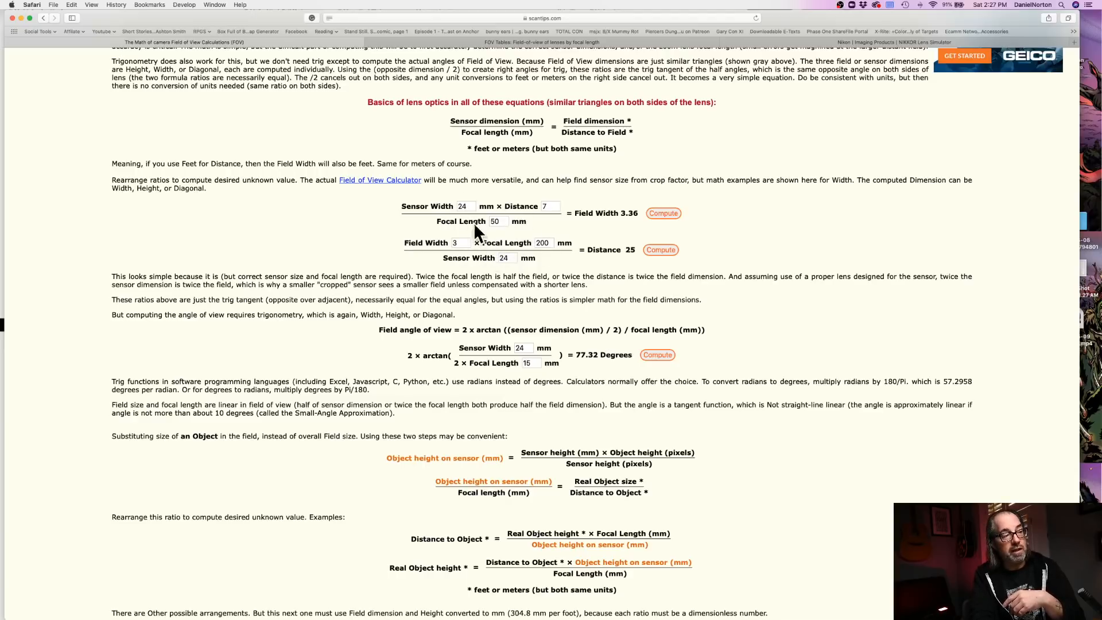